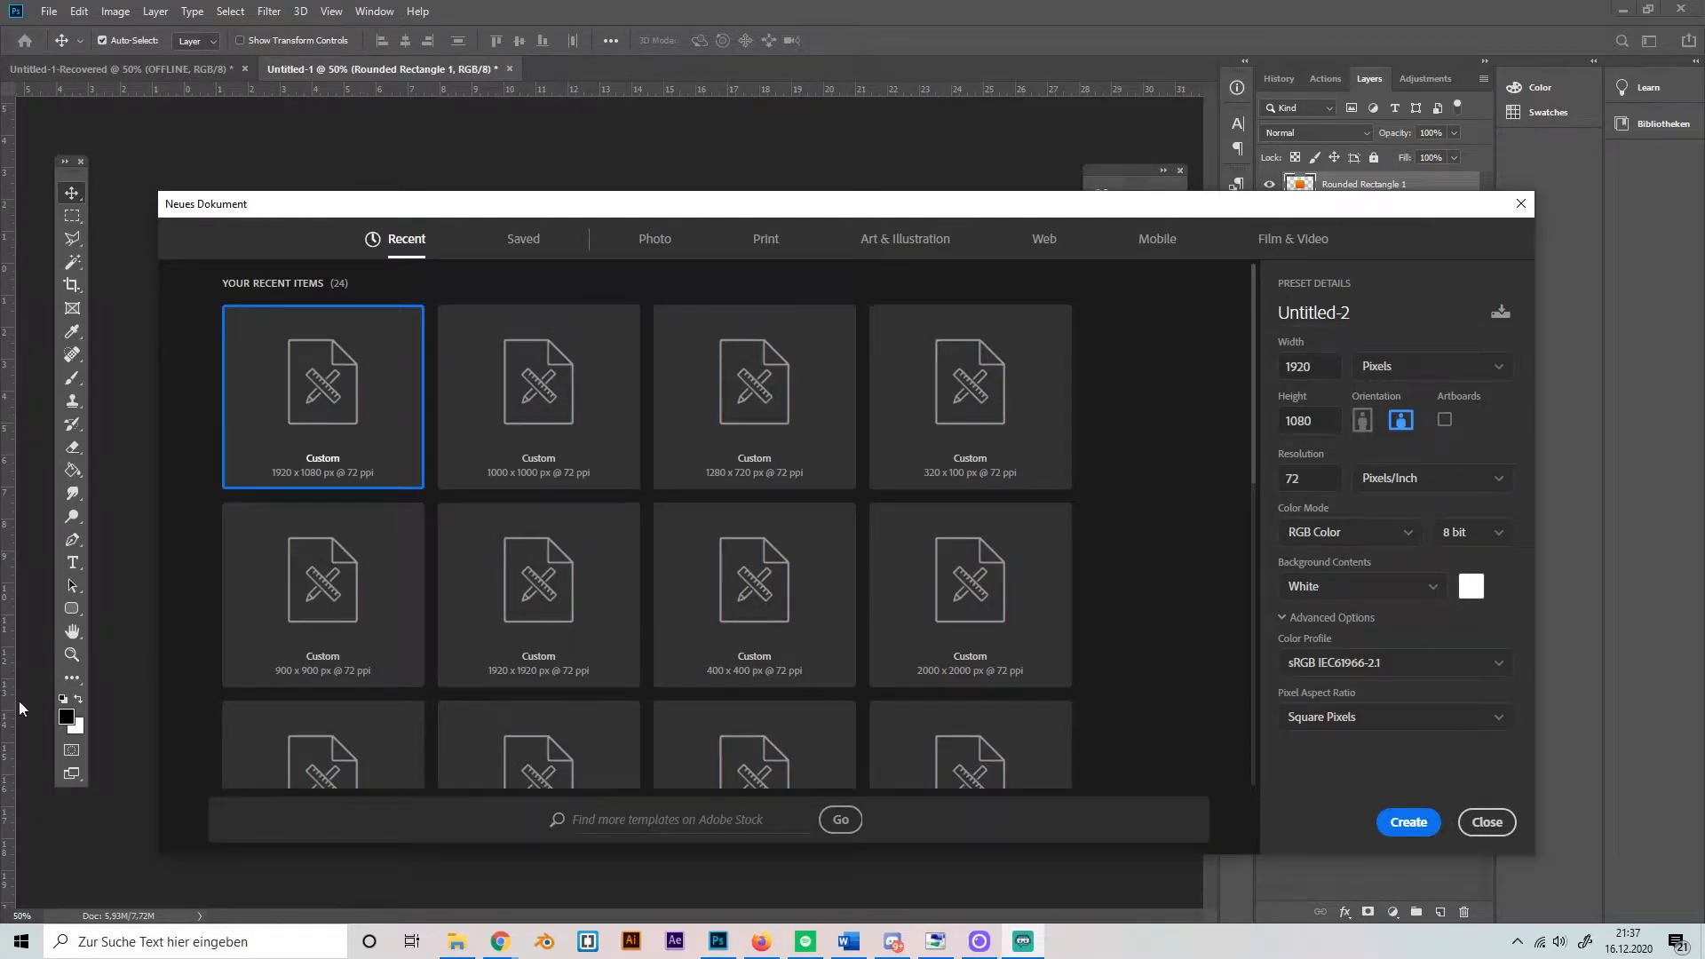
{"action": "mouse_move", "coordinate": [109, 613]}
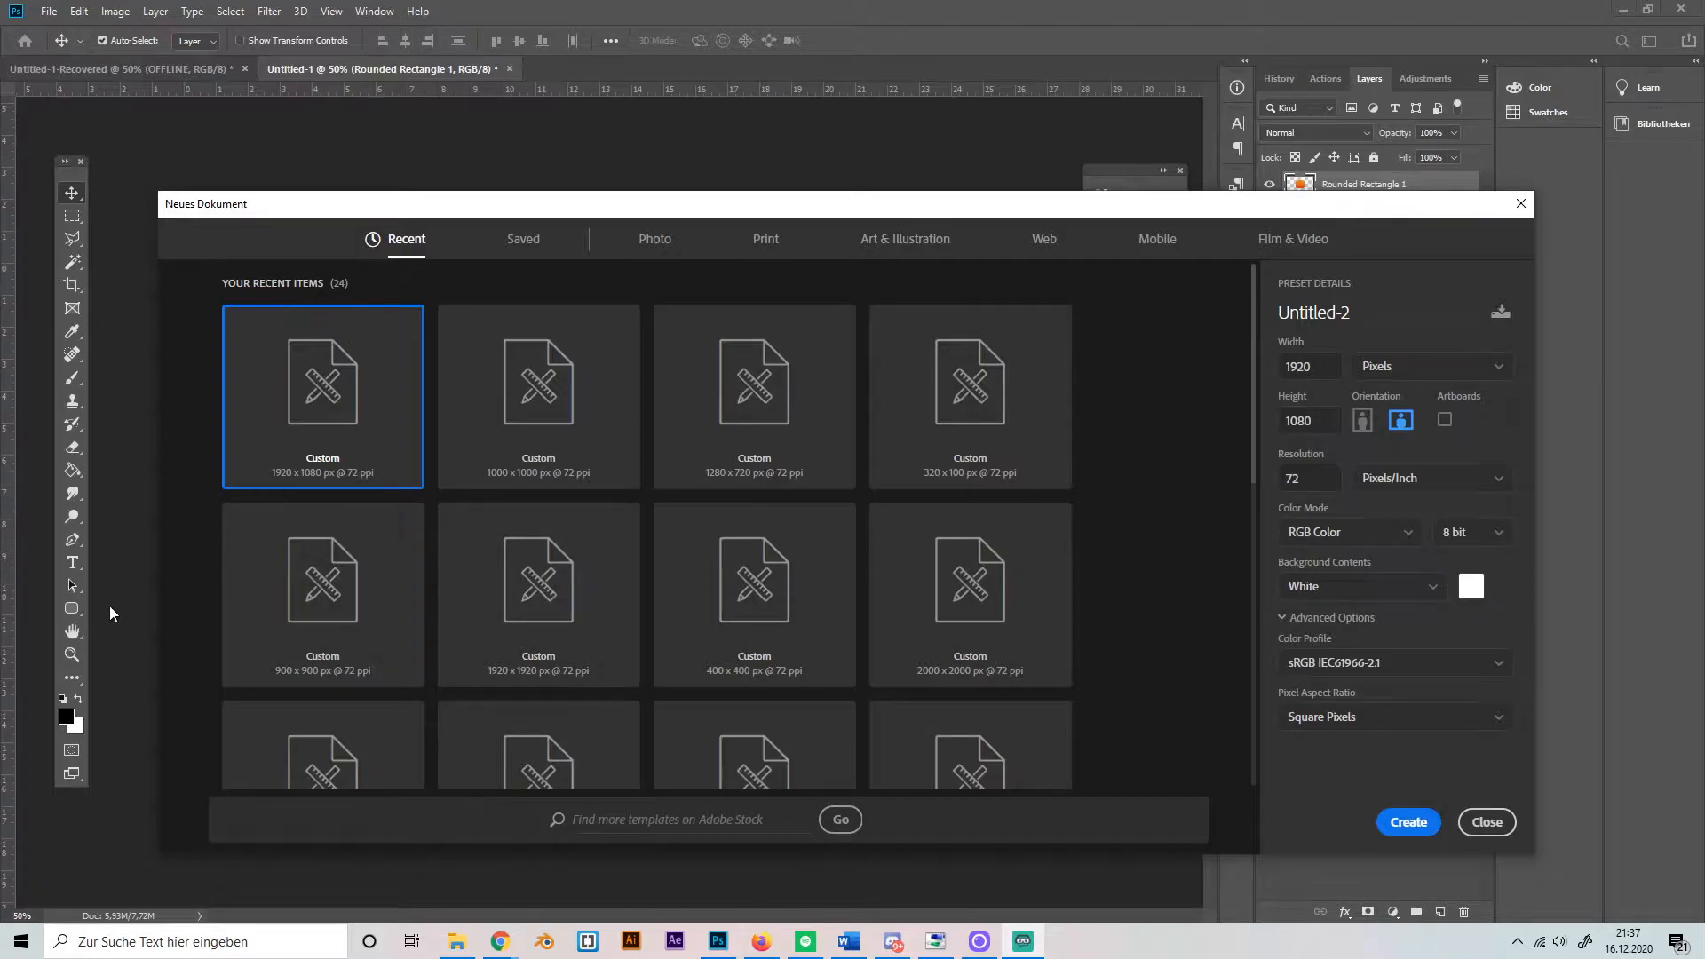
{"action": "mouse_move", "coordinate": [316, 588]}
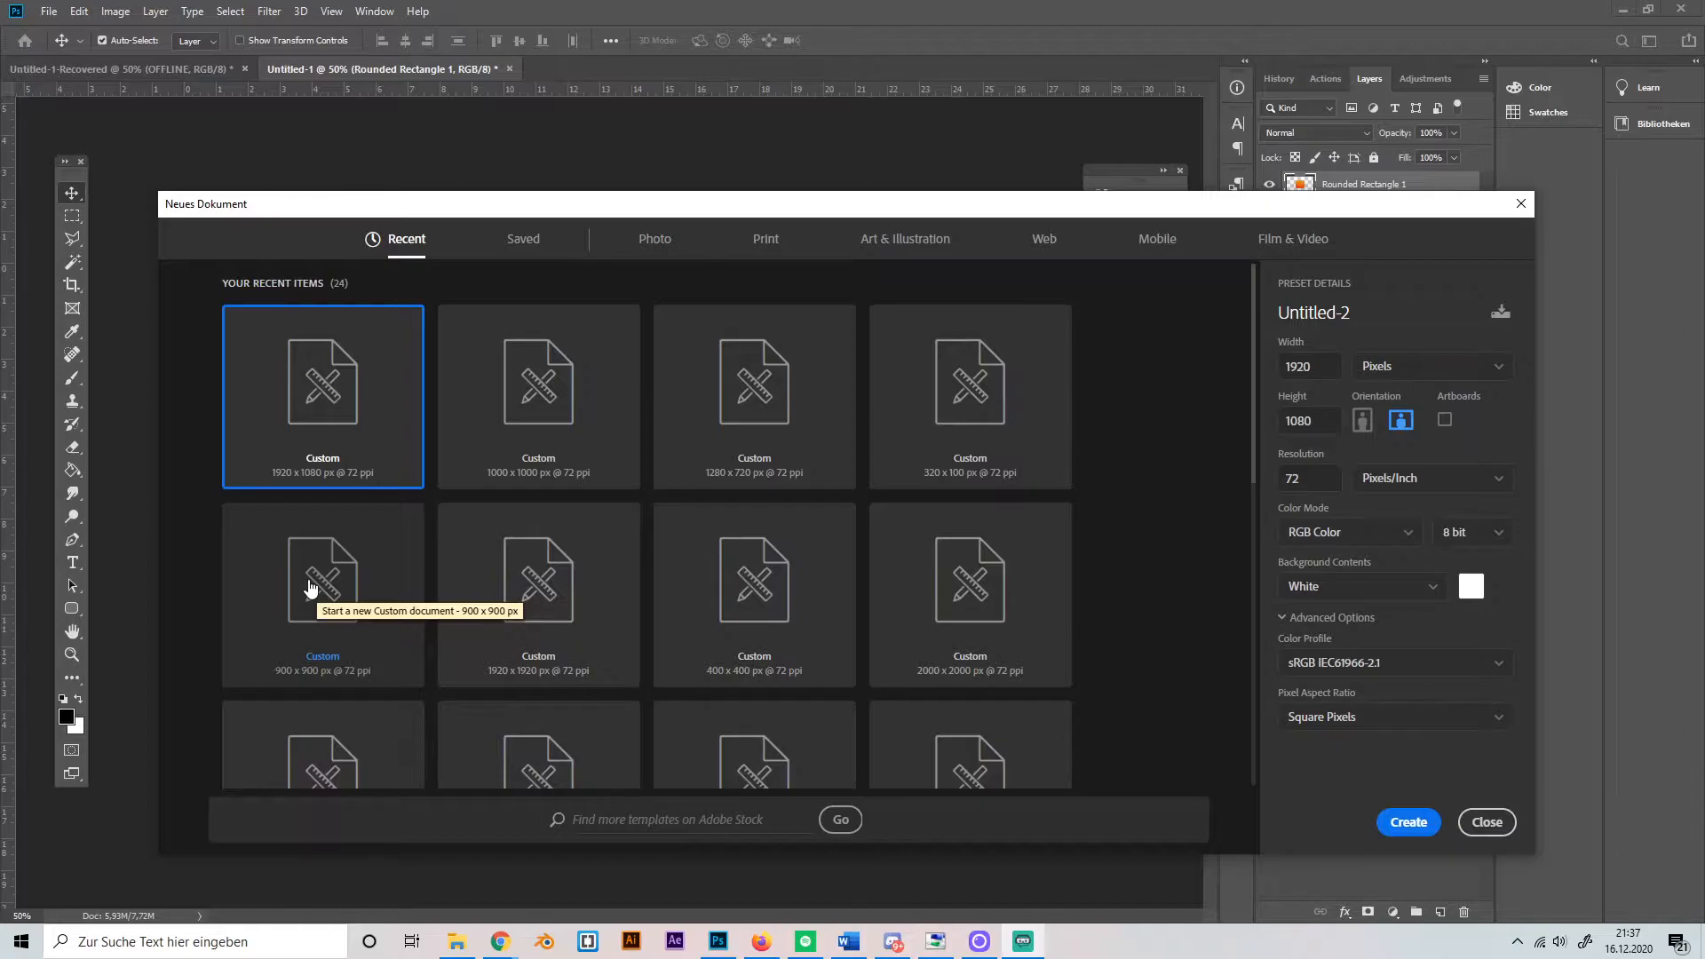
{"action": "mouse_move", "coordinate": [762, 472]}
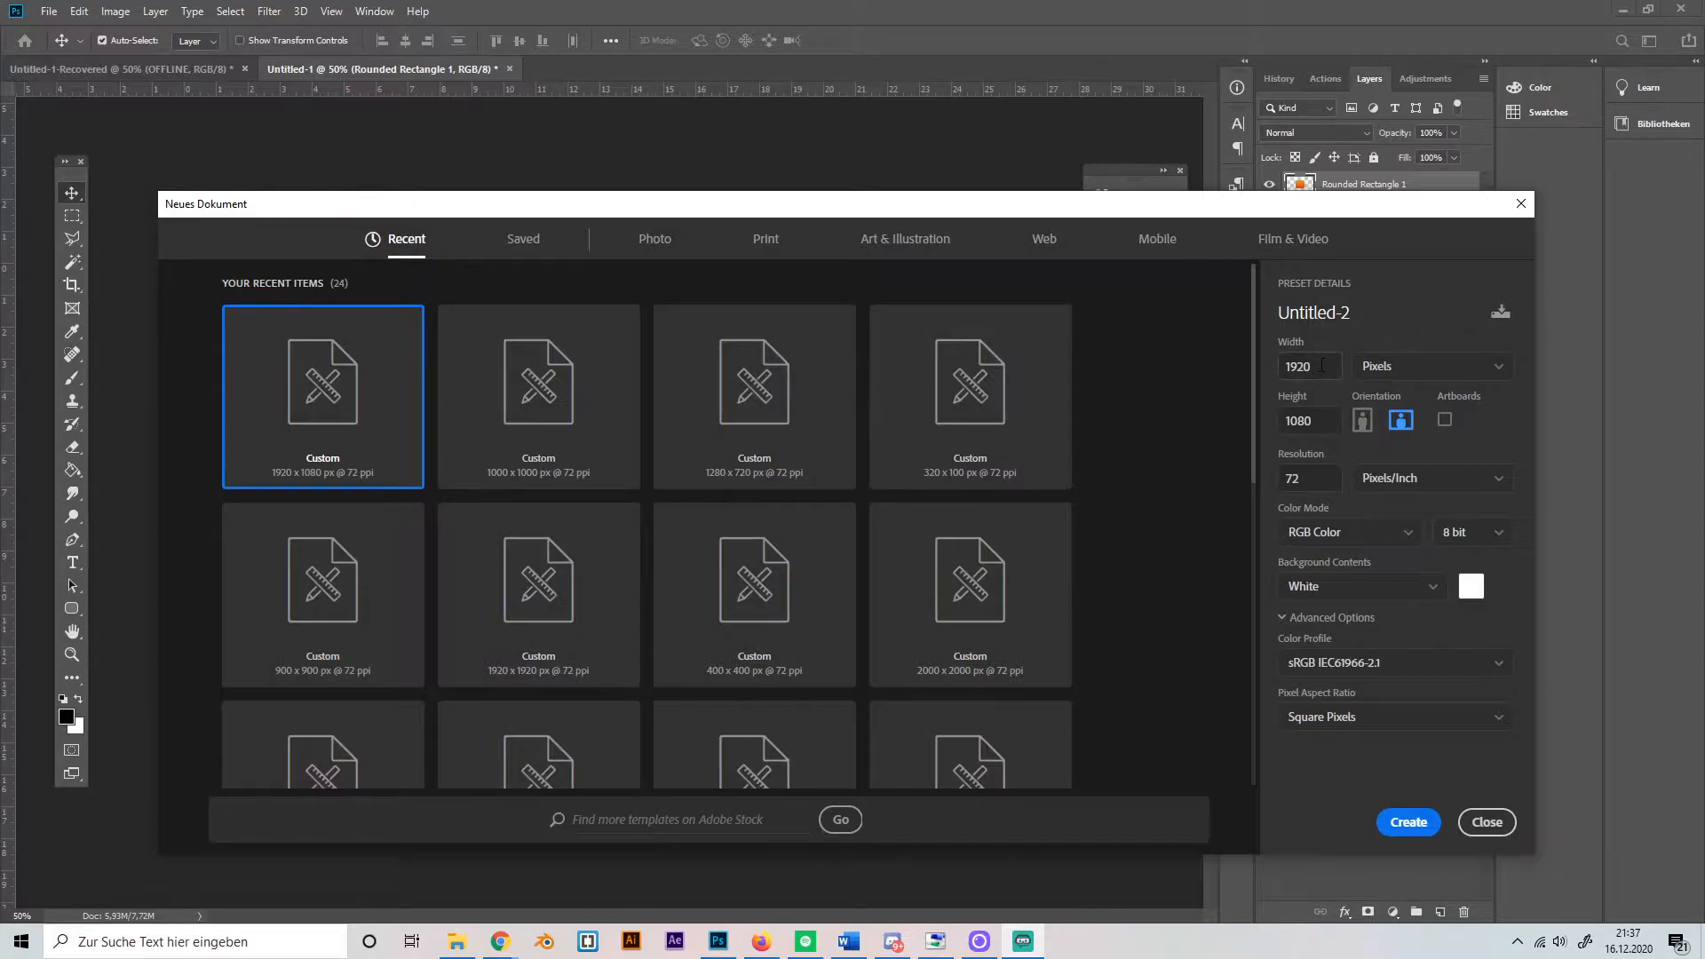
- Create the 1920×1080 document, unlock the background and cover it with a black Color Overlay
{"action": "left_click", "coordinate": [1407, 820]}
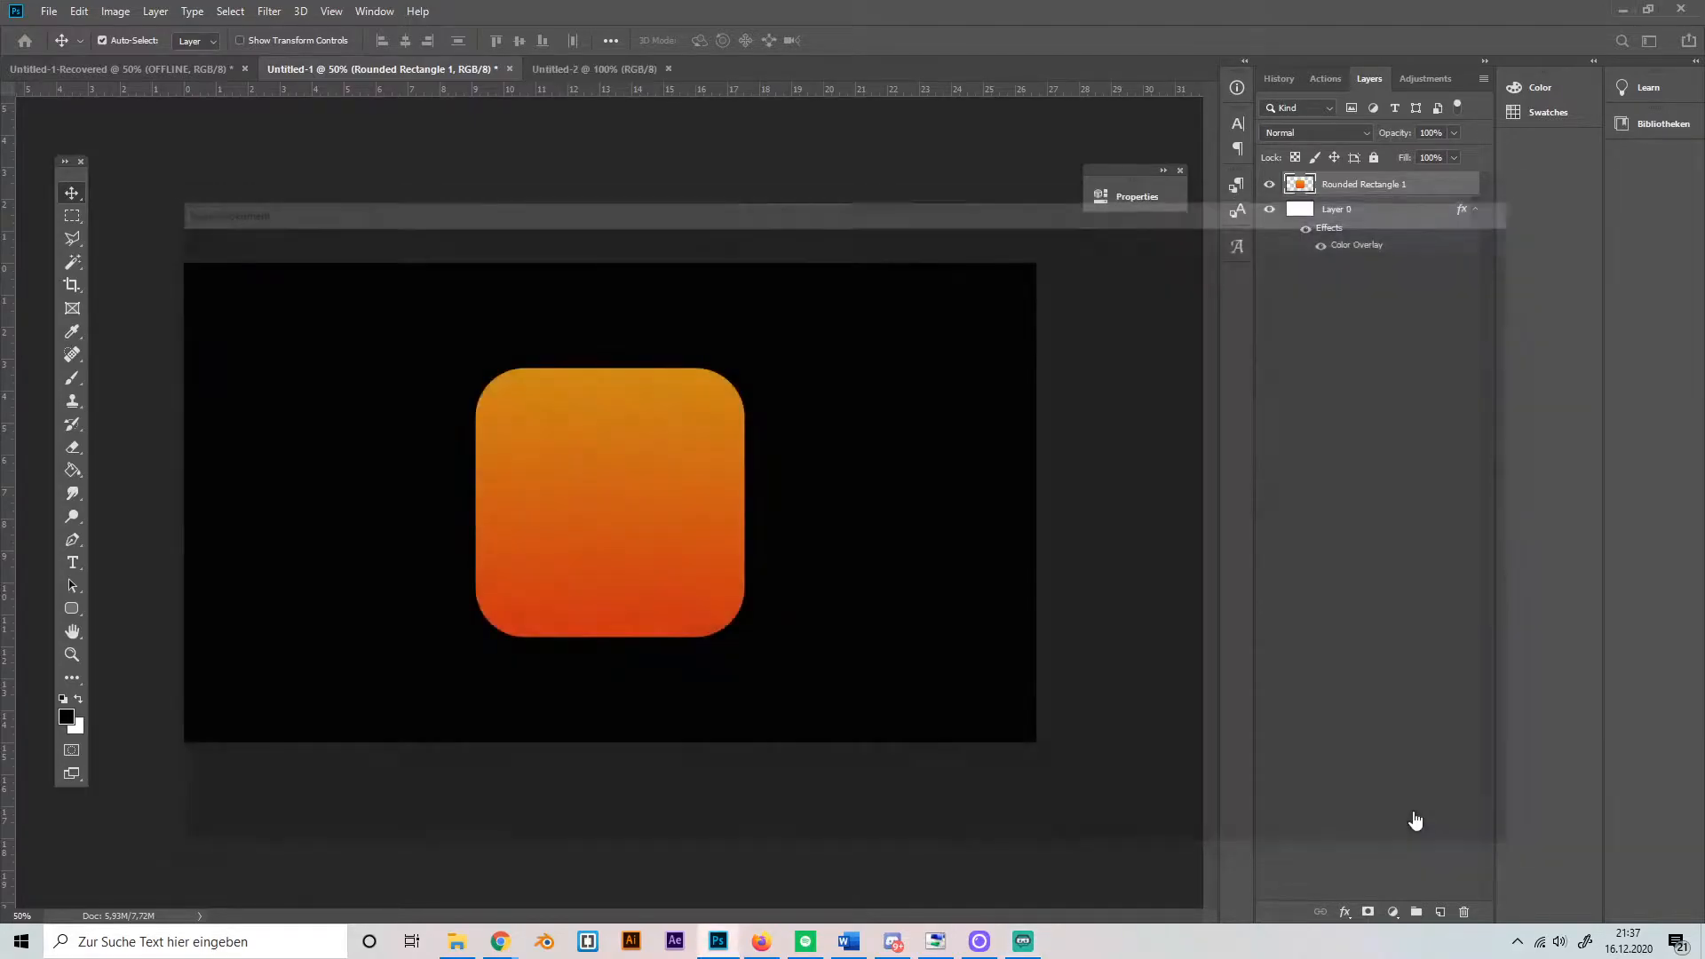
{"action": "left_click", "coordinate": [594, 69]}
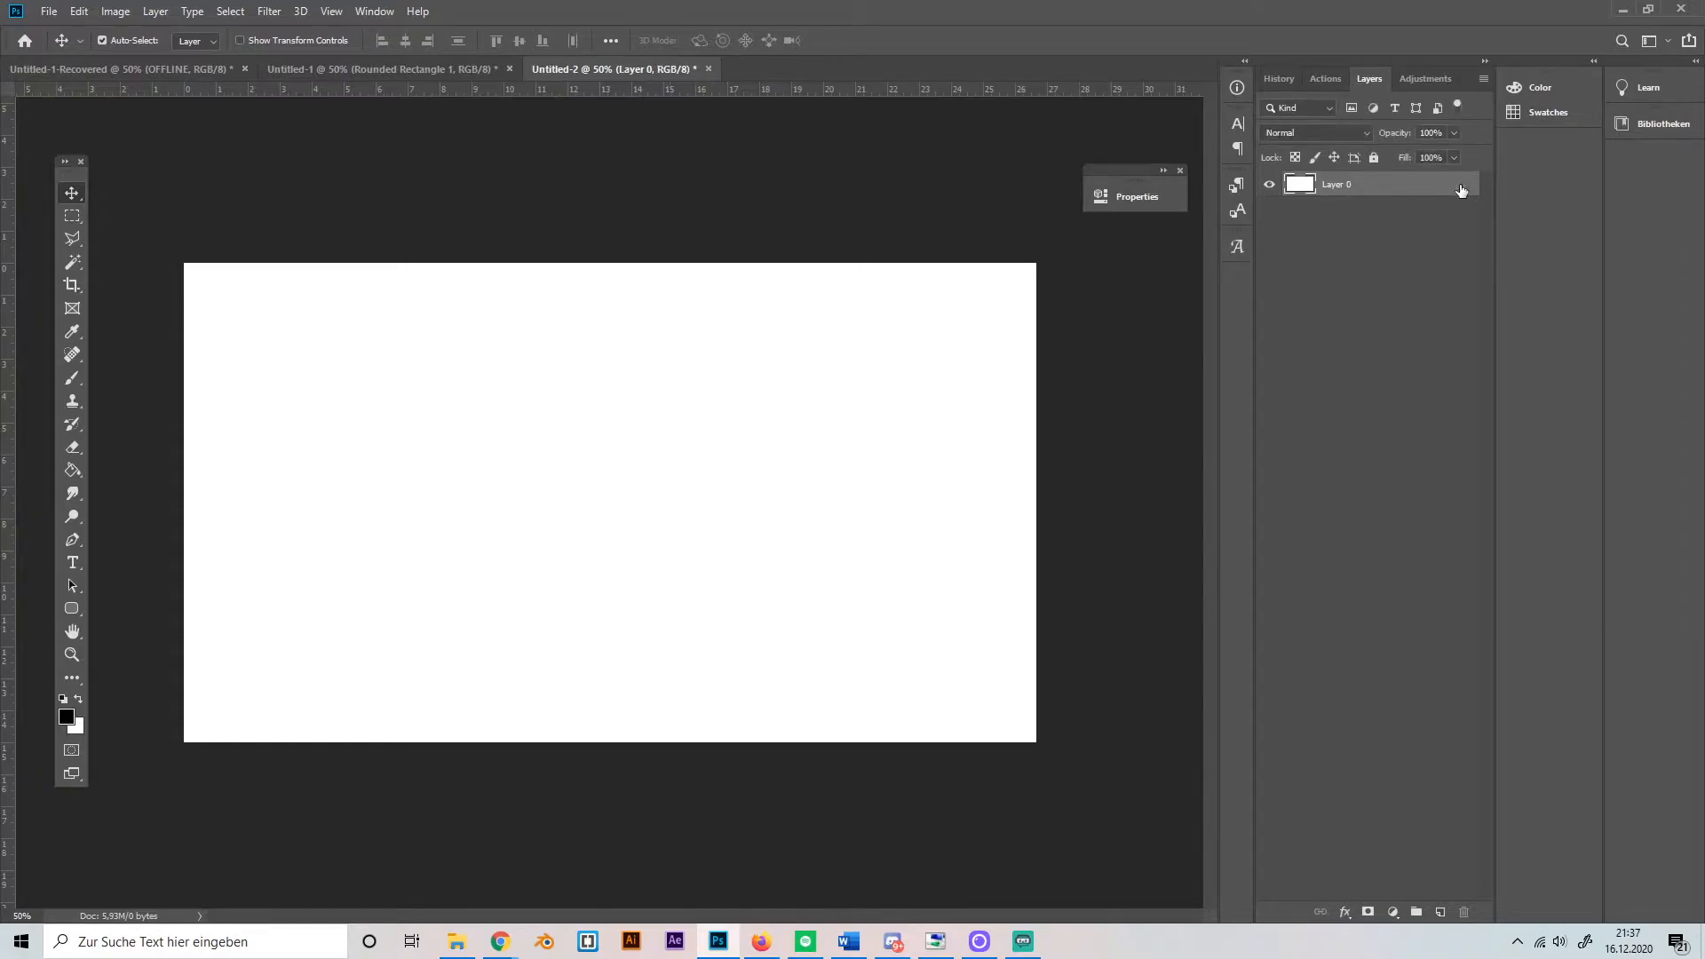
{"action": "left_click", "coordinate": [1344, 911]}
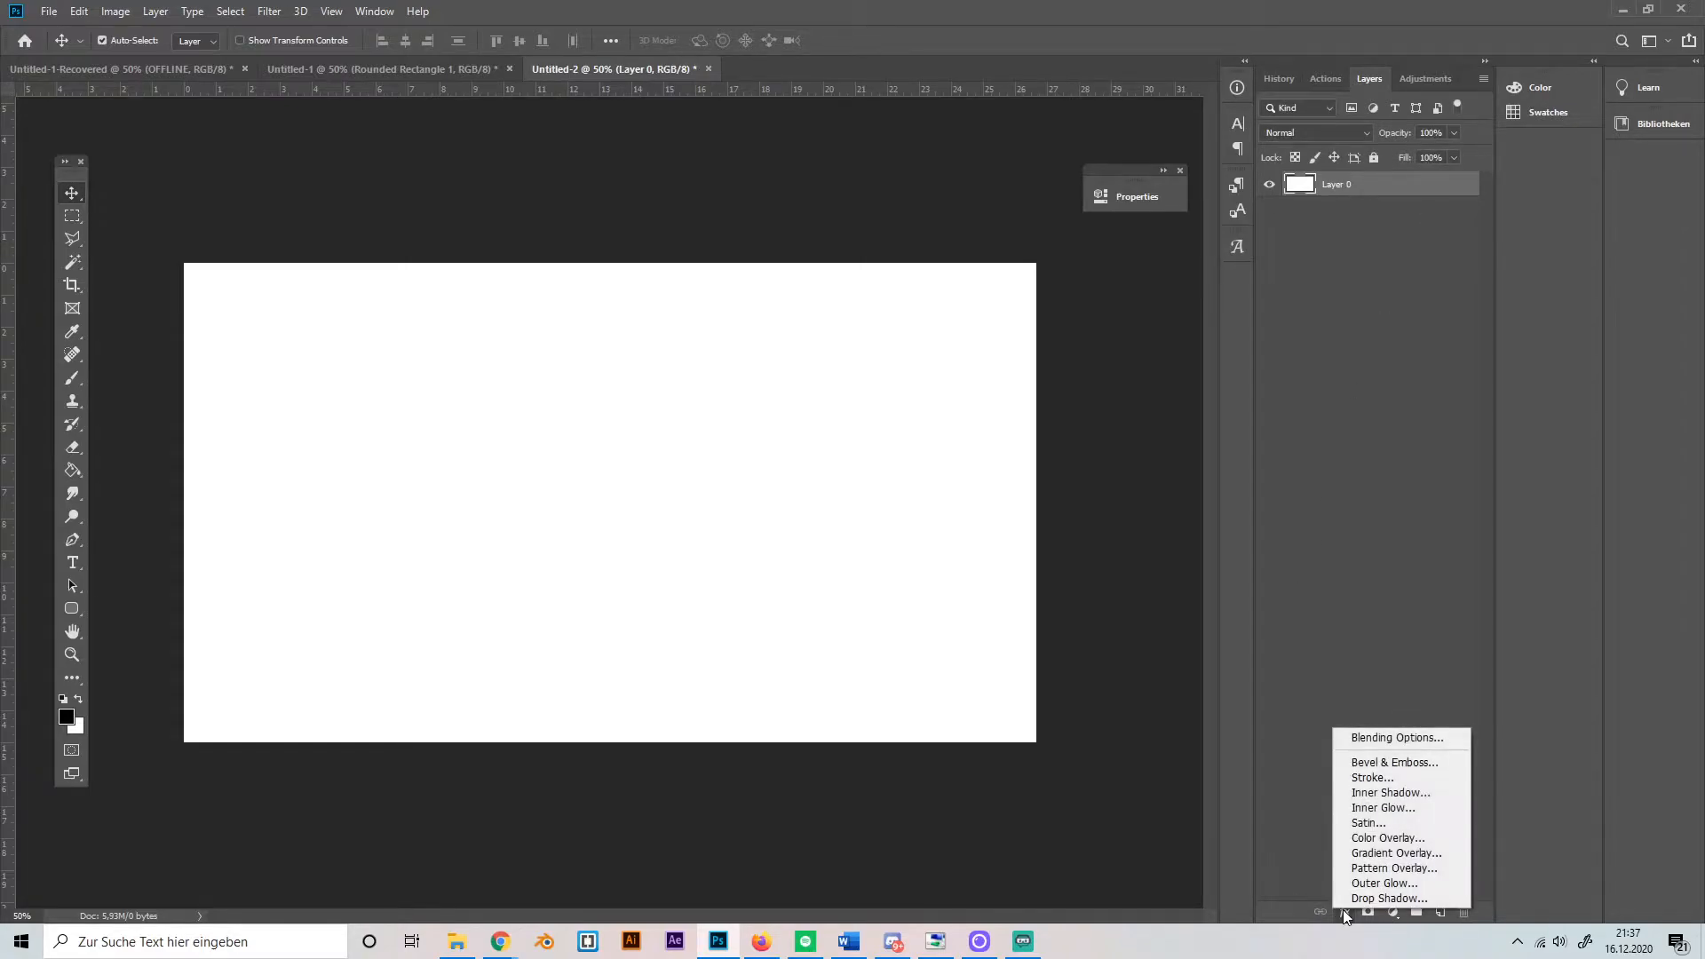
{"action": "left_click", "coordinate": [1387, 836]}
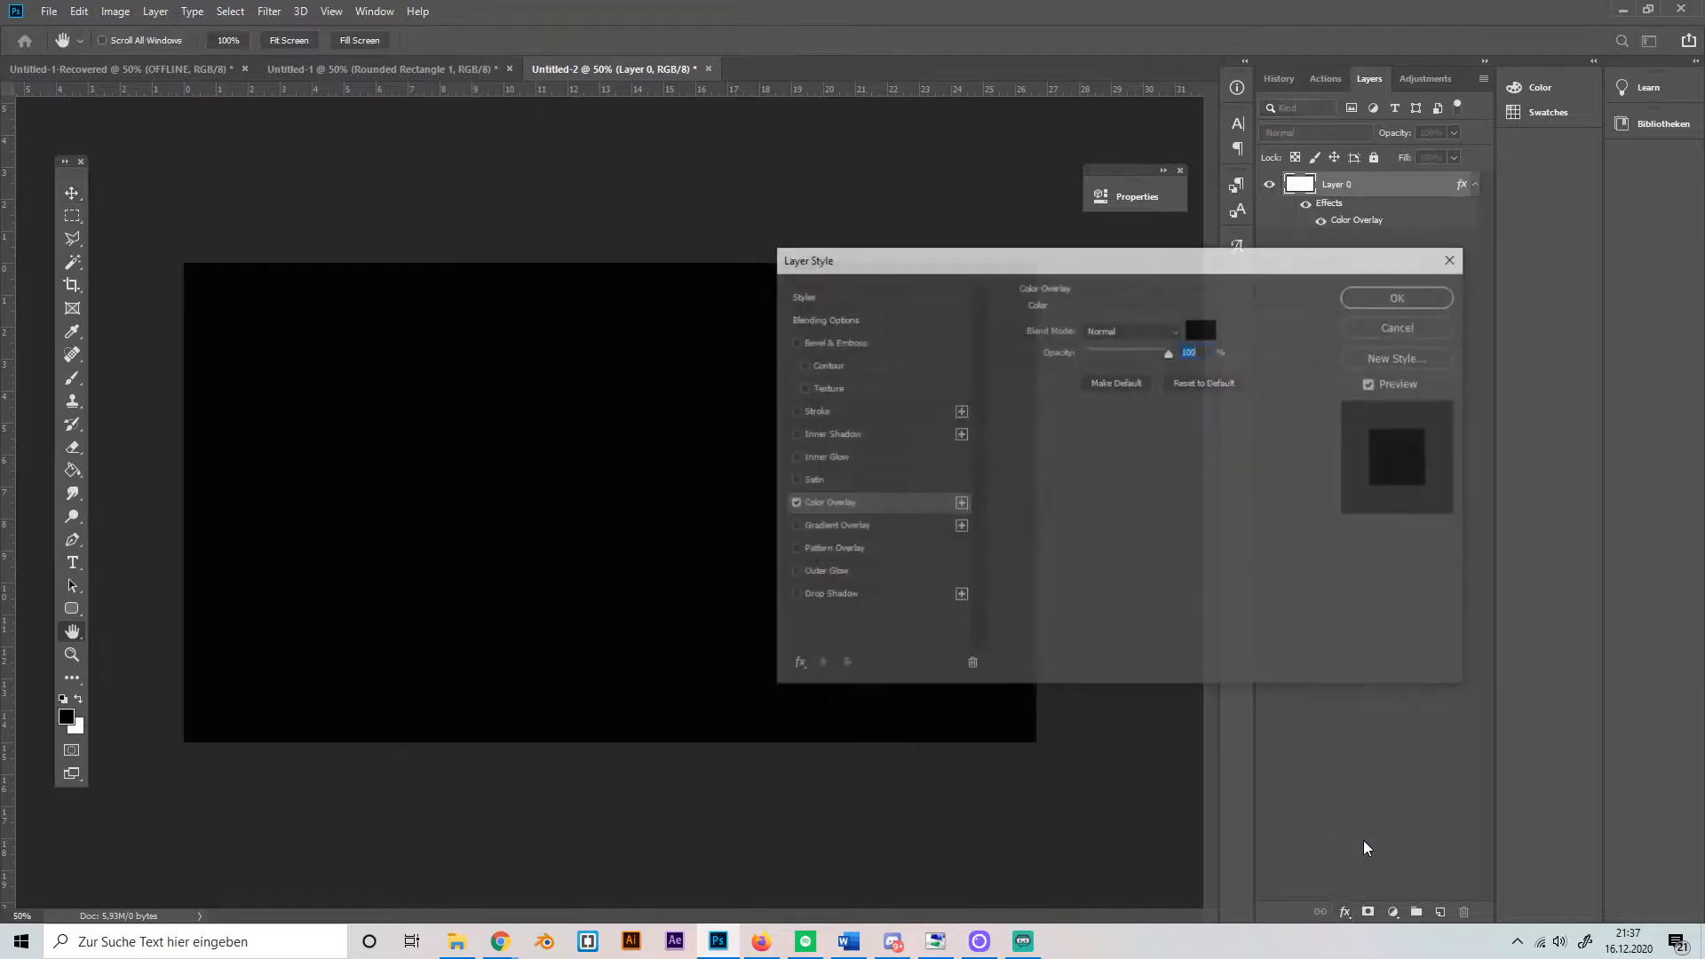
{"action": "left_click", "coordinate": [1397, 298]}
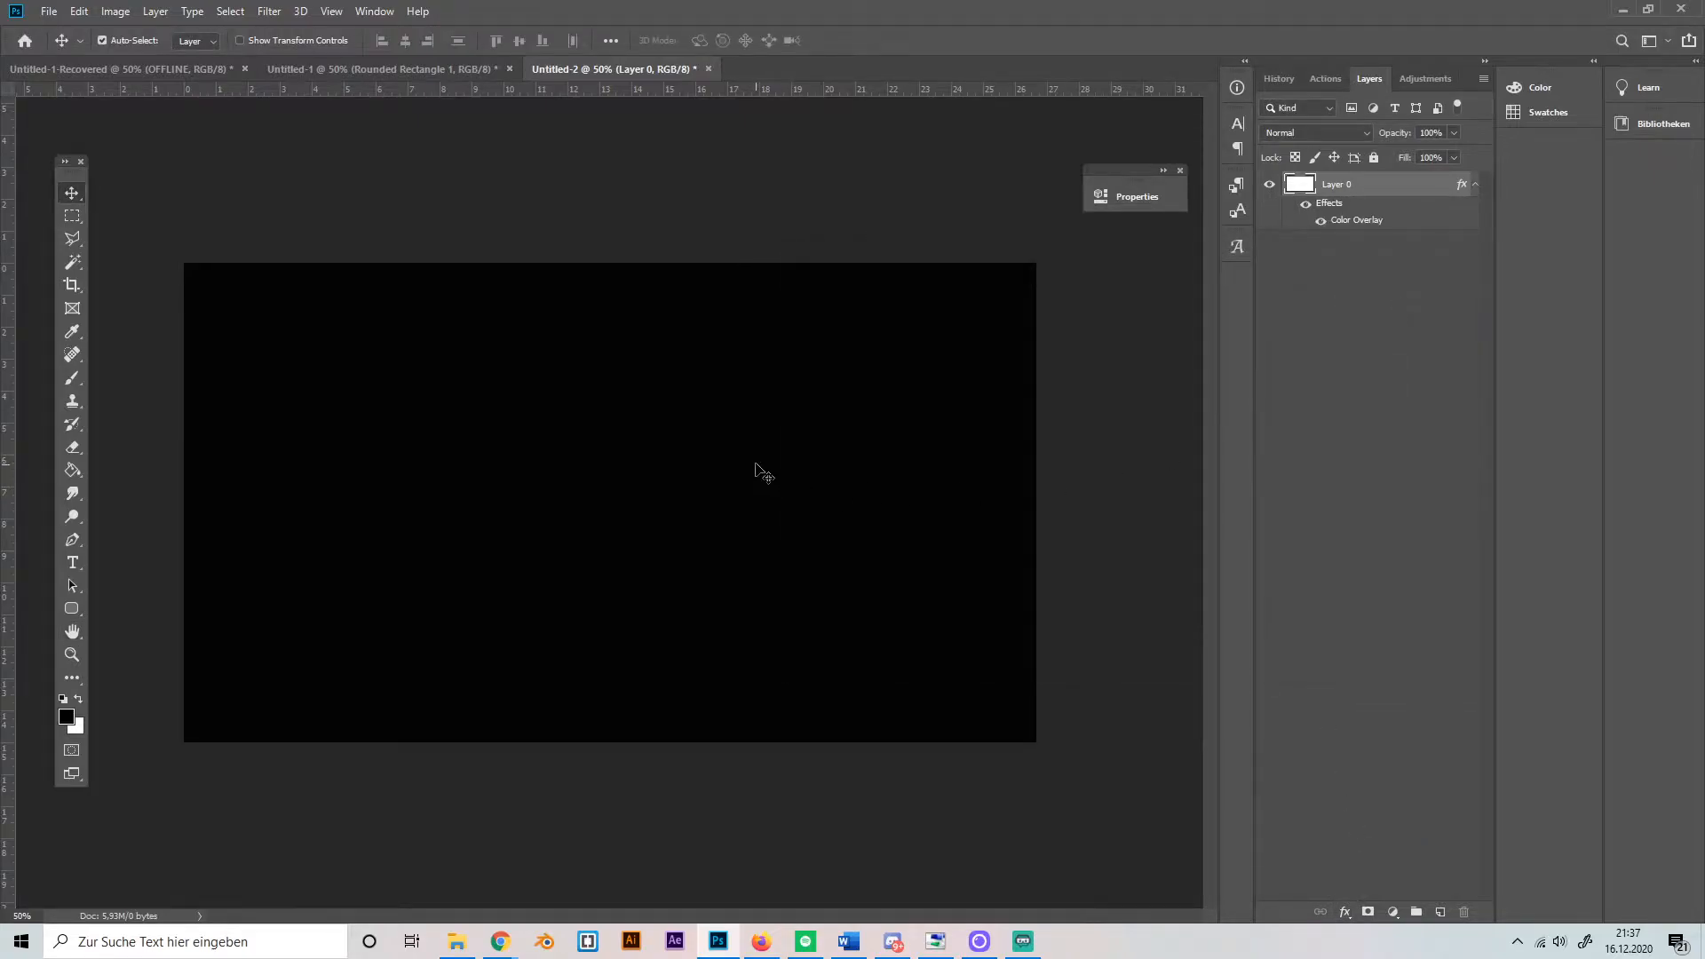
{"action": "mouse_move", "coordinate": [1089, 650]}
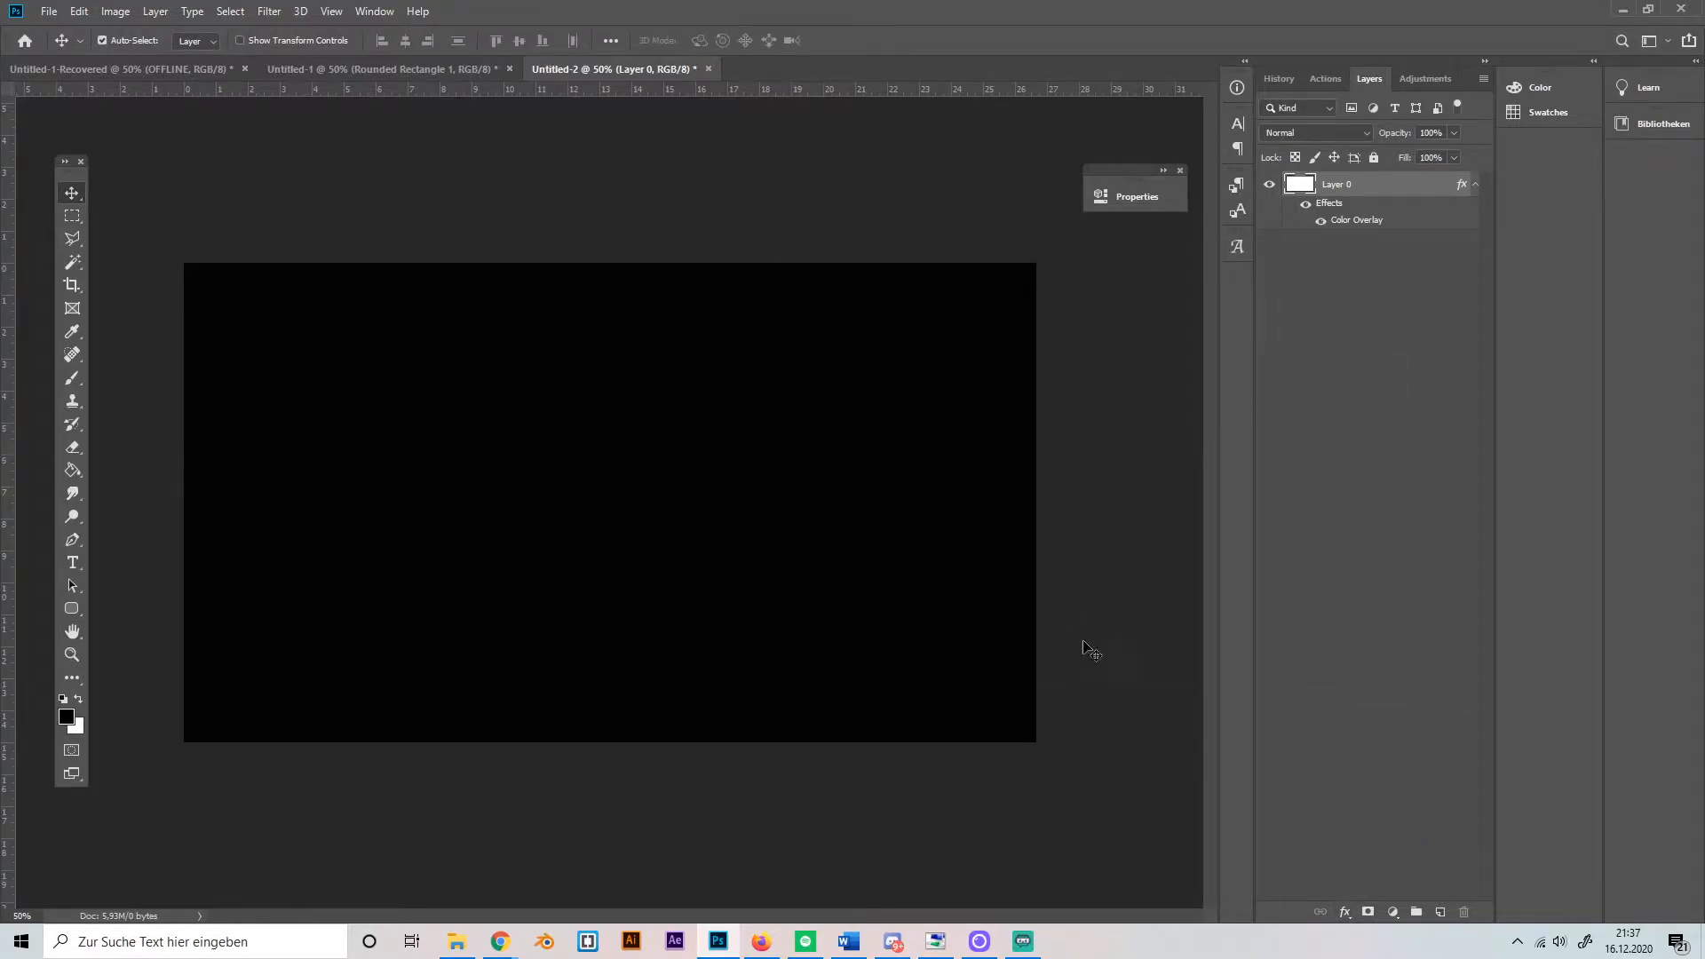
{"action": "mouse_move", "coordinate": [211, 619]}
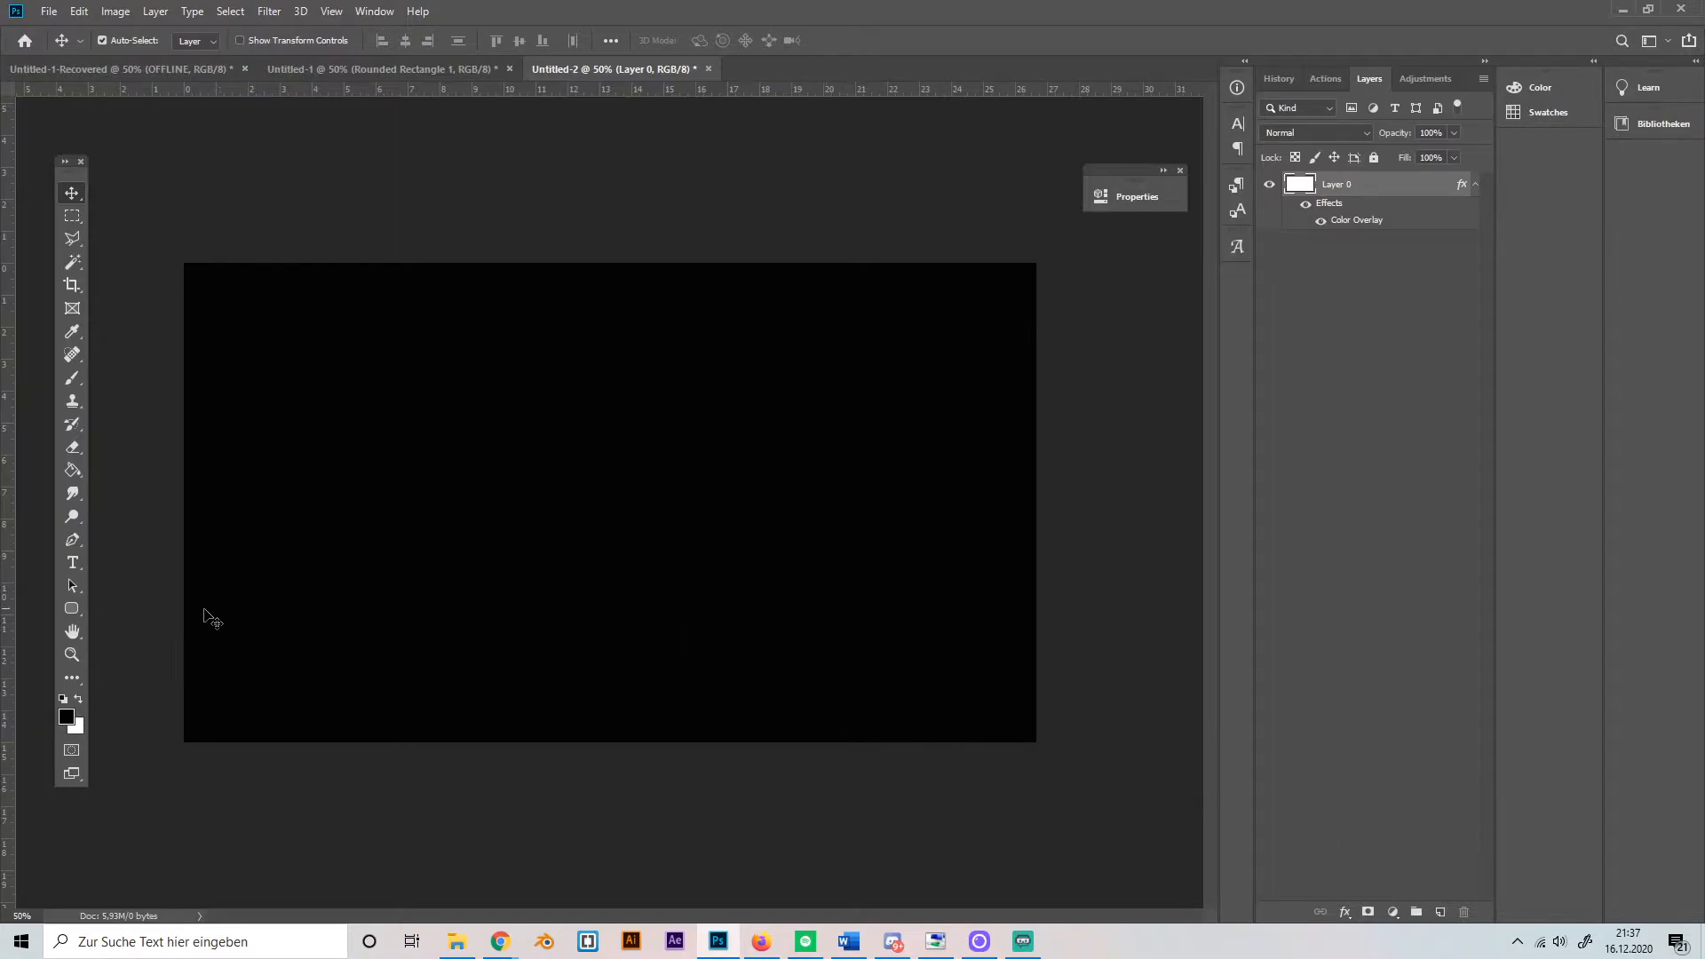
{"action": "mouse_move", "coordinate": [307, 566]}
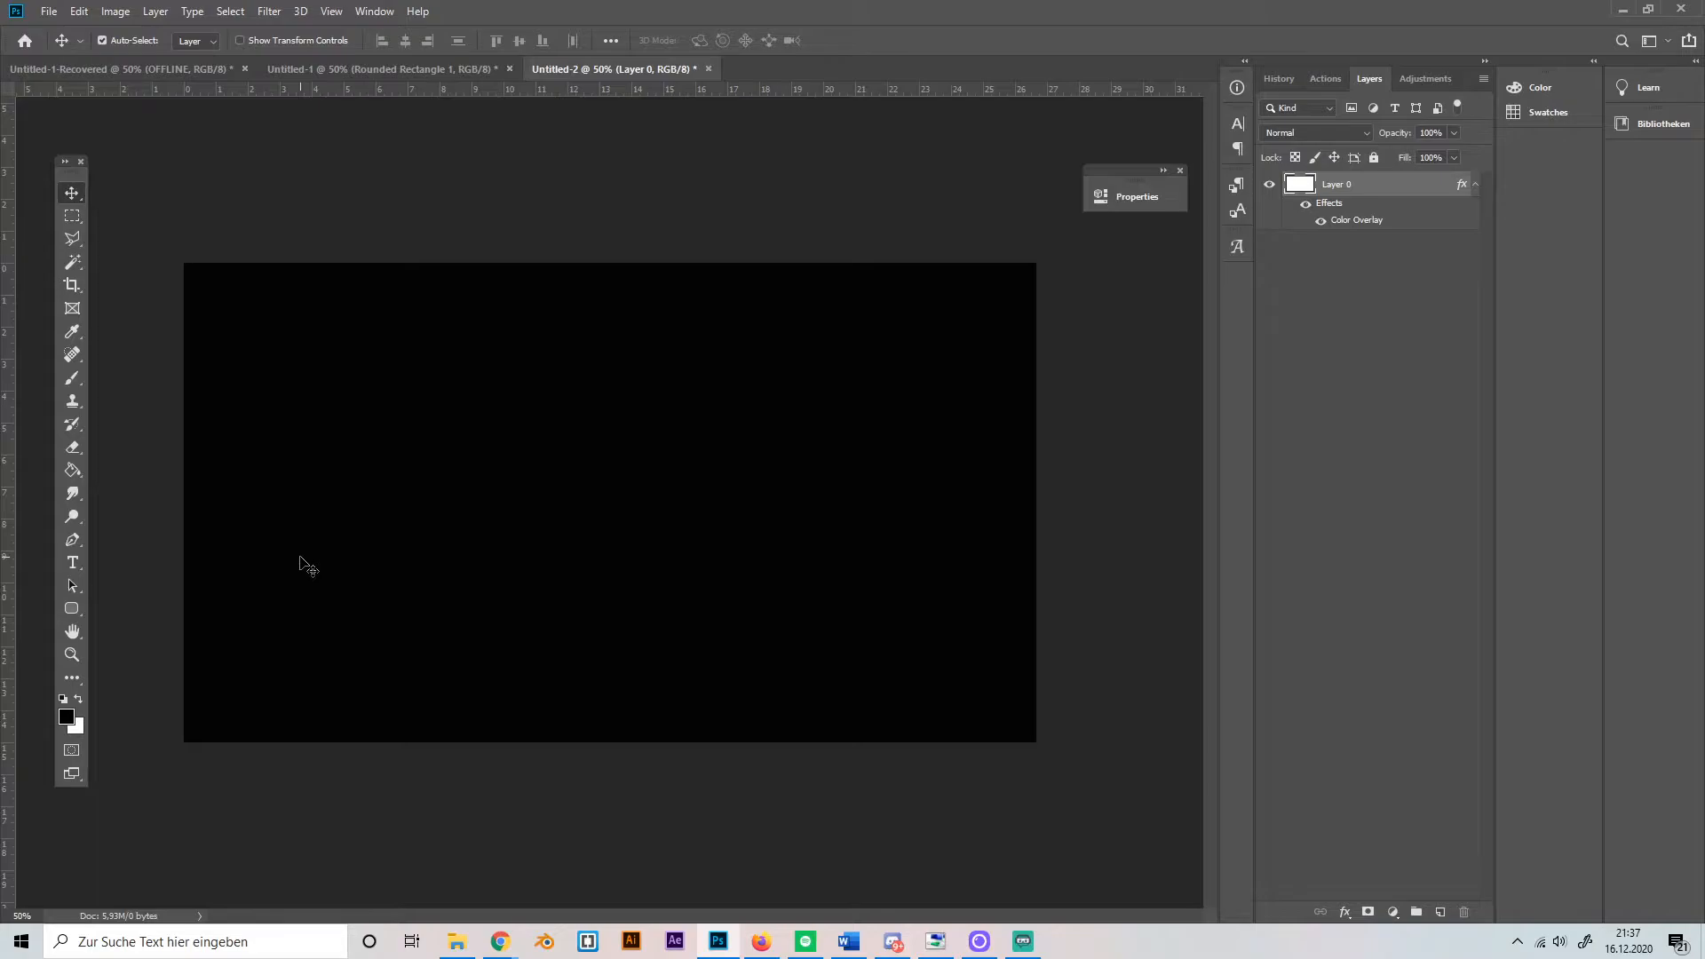
- On a new layer, draw a centered white 530×530 px rounded square with 111 px corners
{"action": "left_click", "coordinate": [1440, 911]}
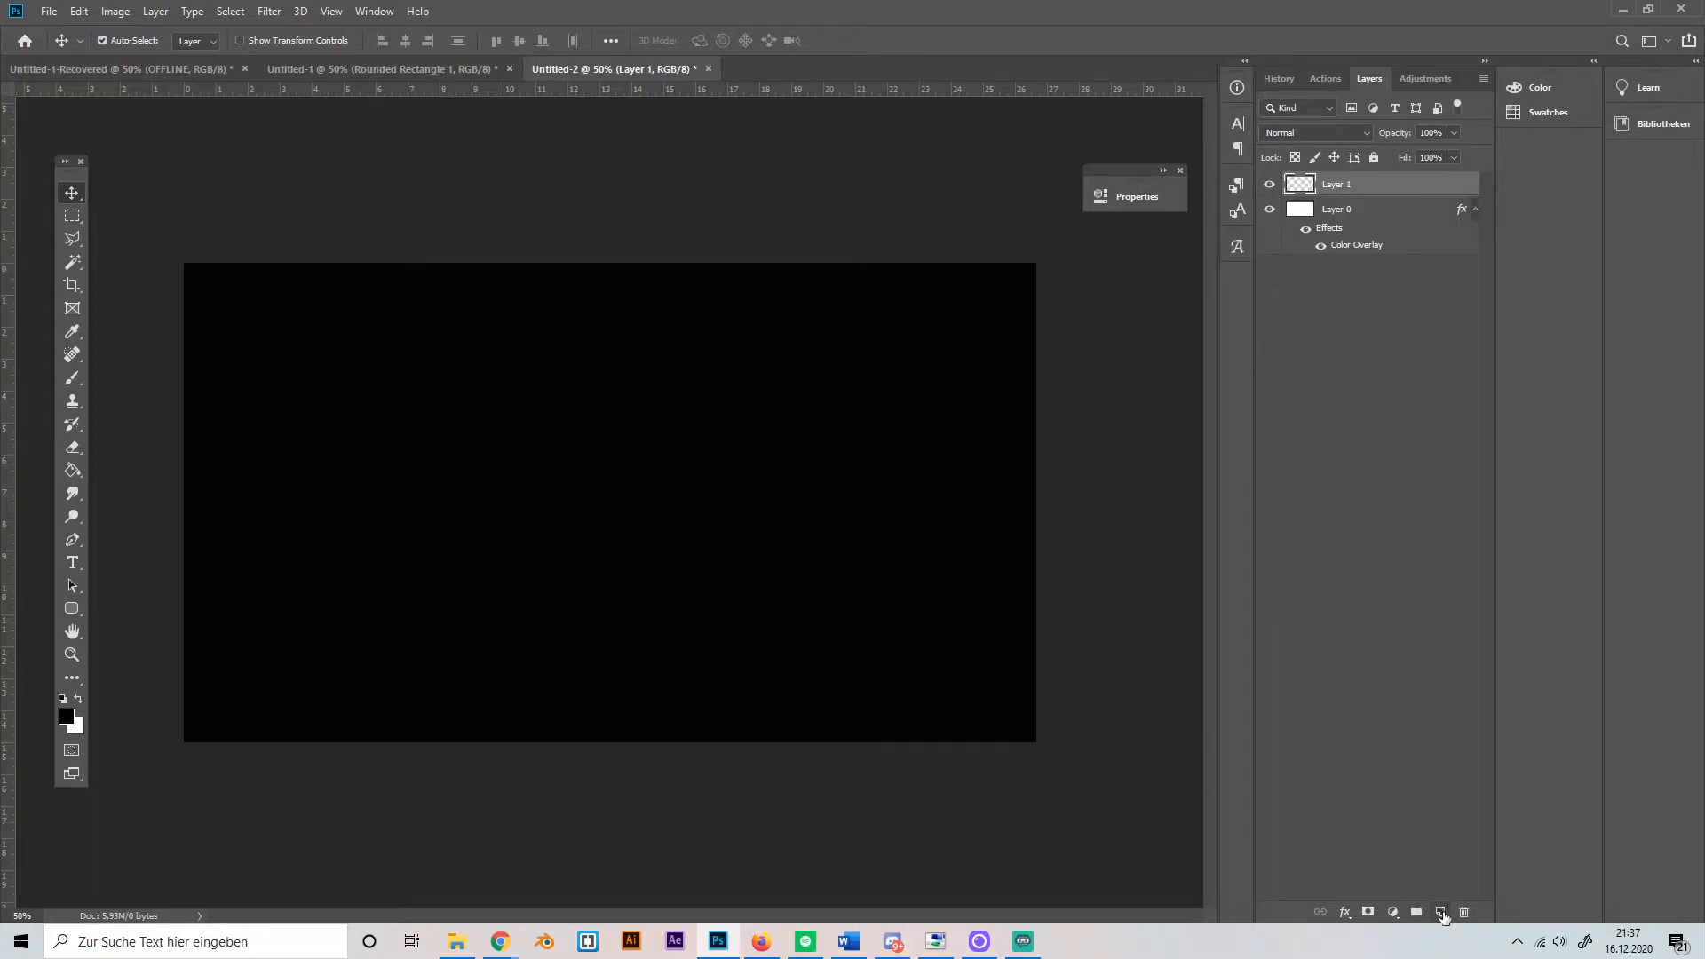
{"action": "mouse_move", "coordinate": [71, 609]}
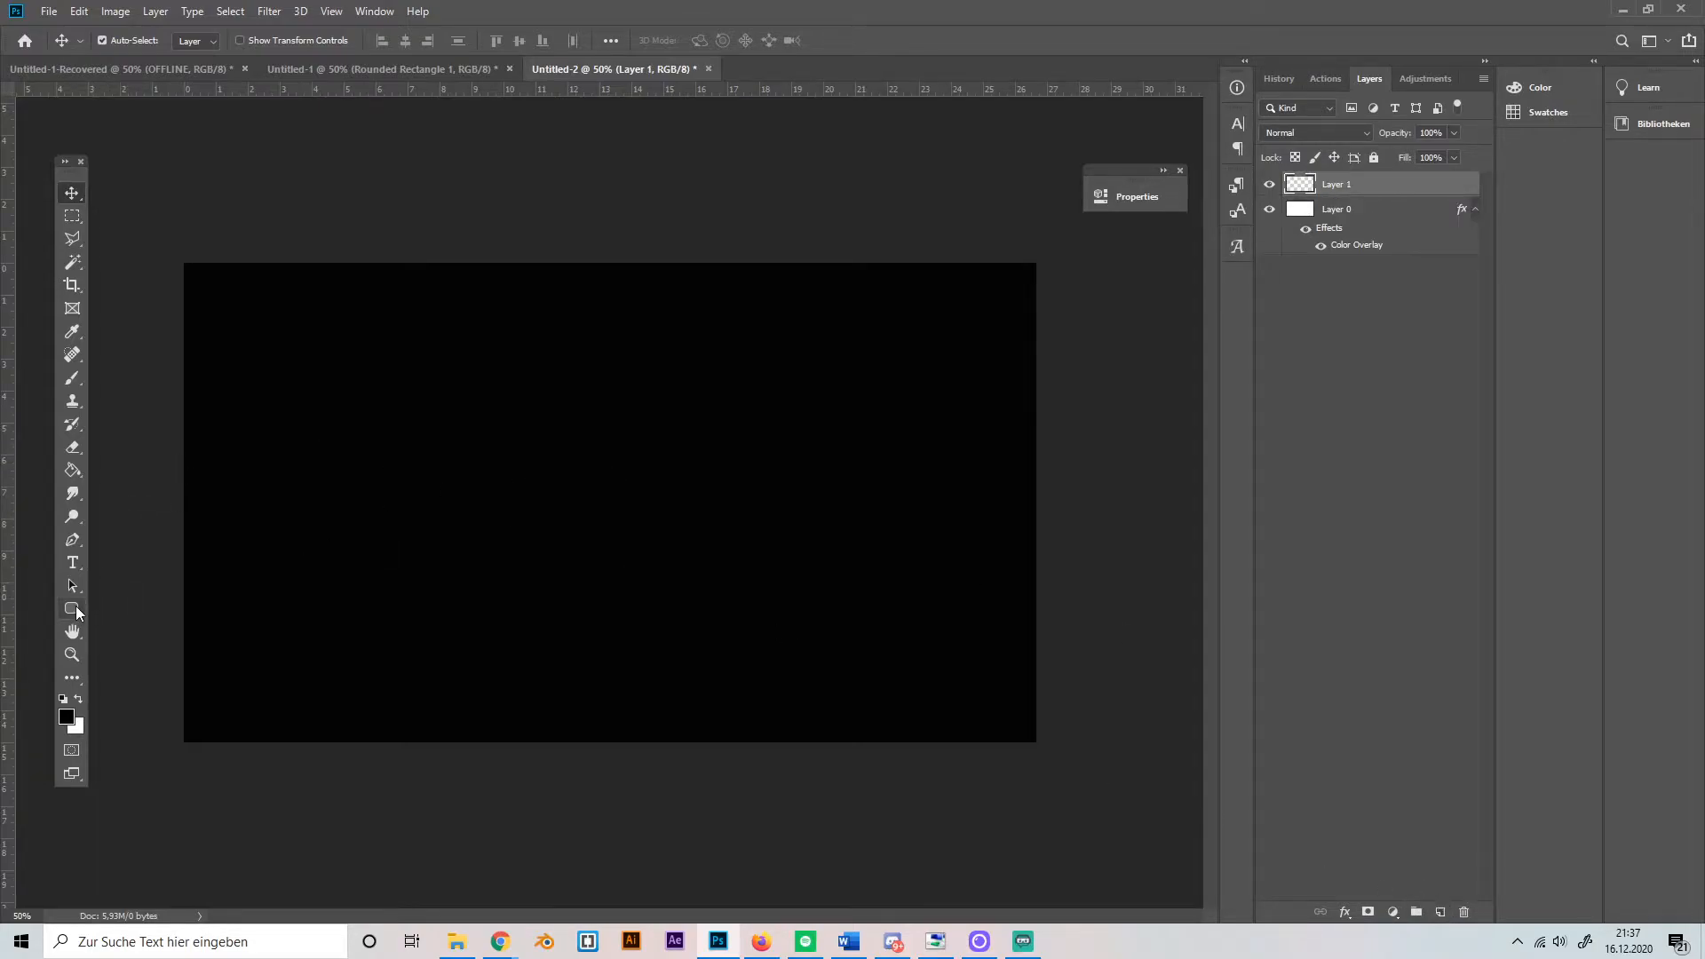
{"action": "right_click", "coordinate": [71, 609]}
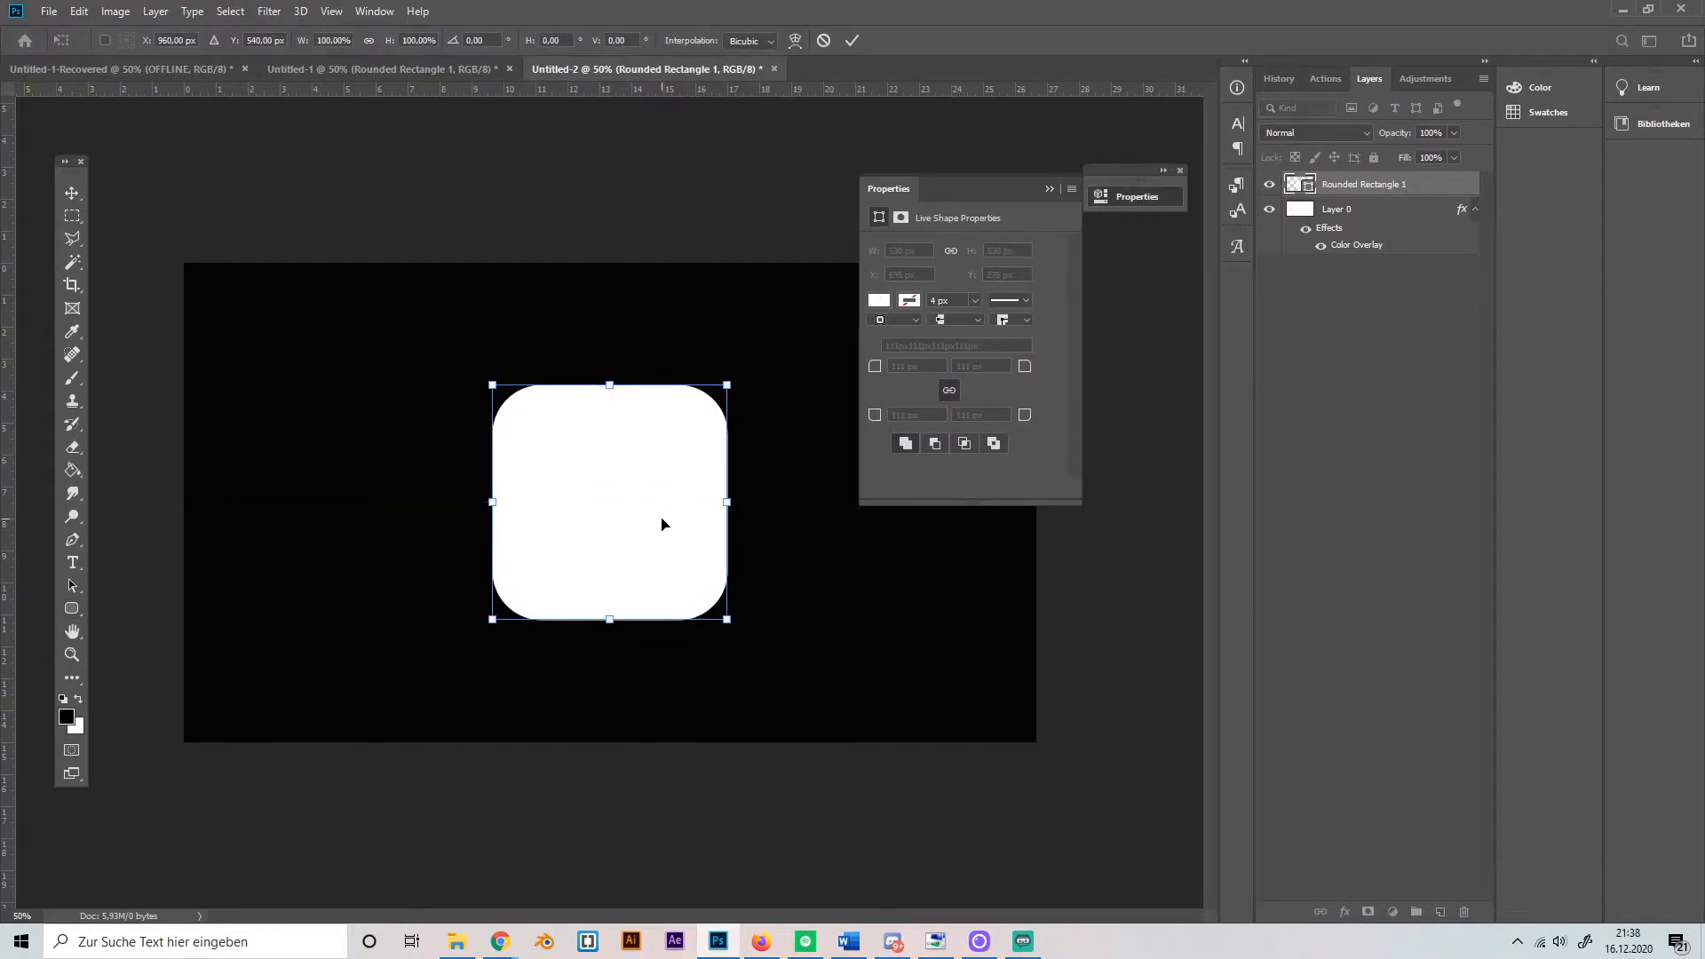
{"action": "left_click", "coordinate": [72, 609]}
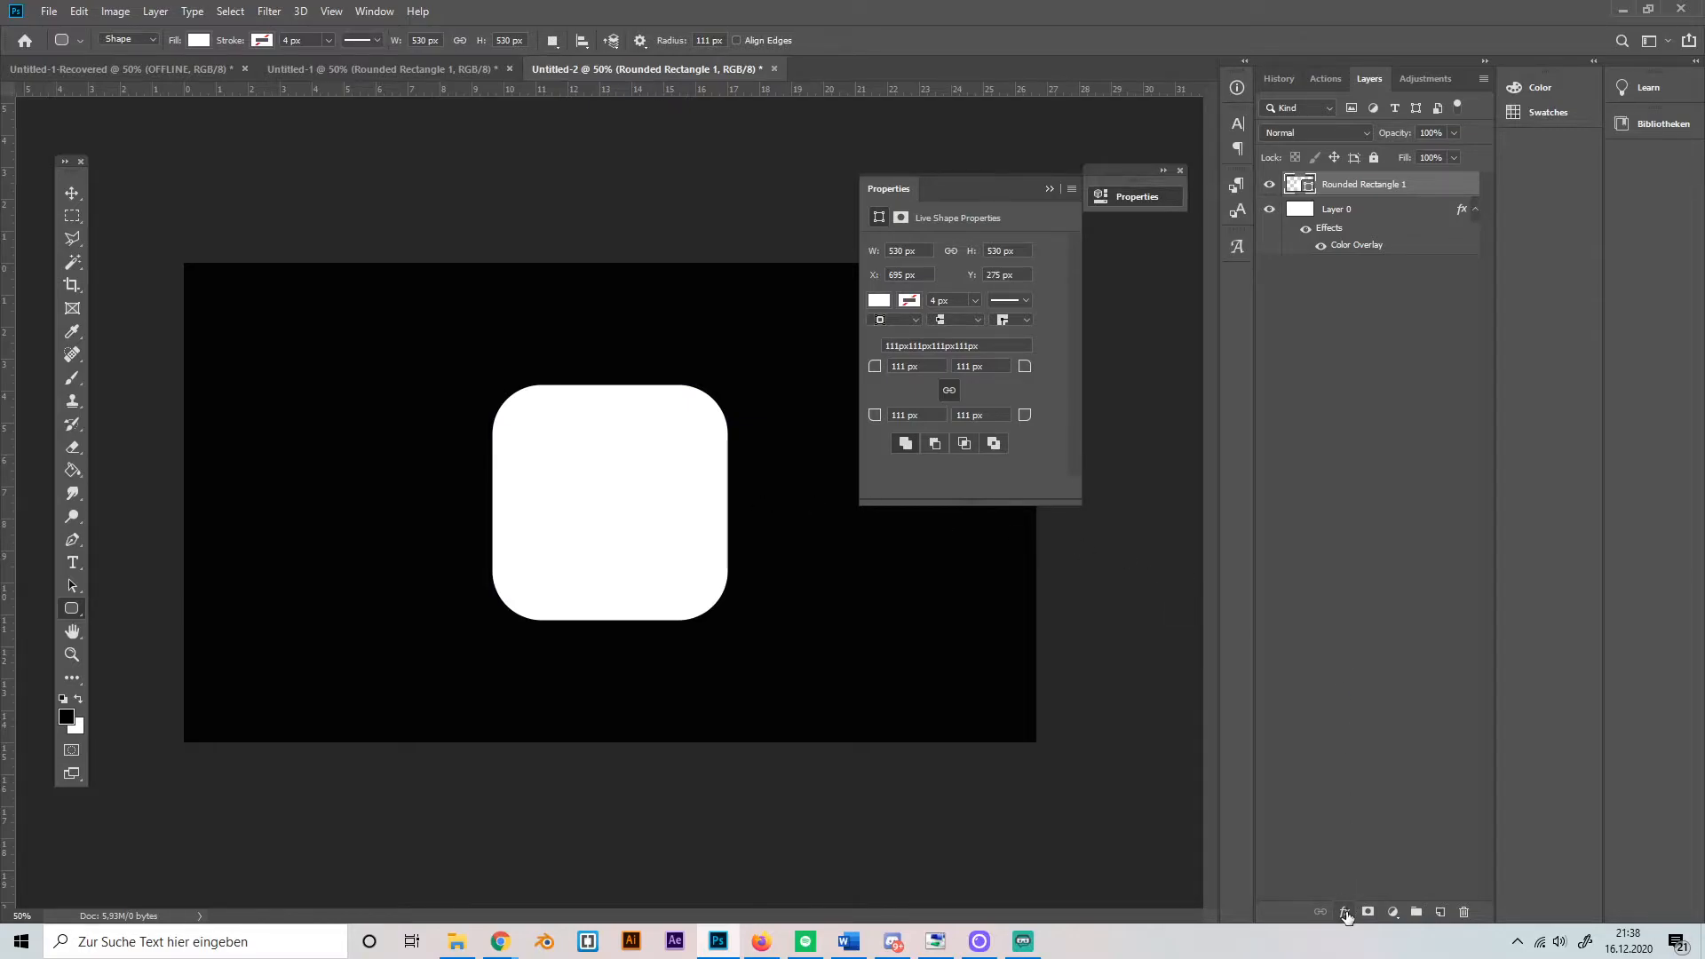
- Add a Gradient Overlay effect to the Rounded Rectangle 1 layer
{"action": "left_click", "coordinate": [1345, 913]}
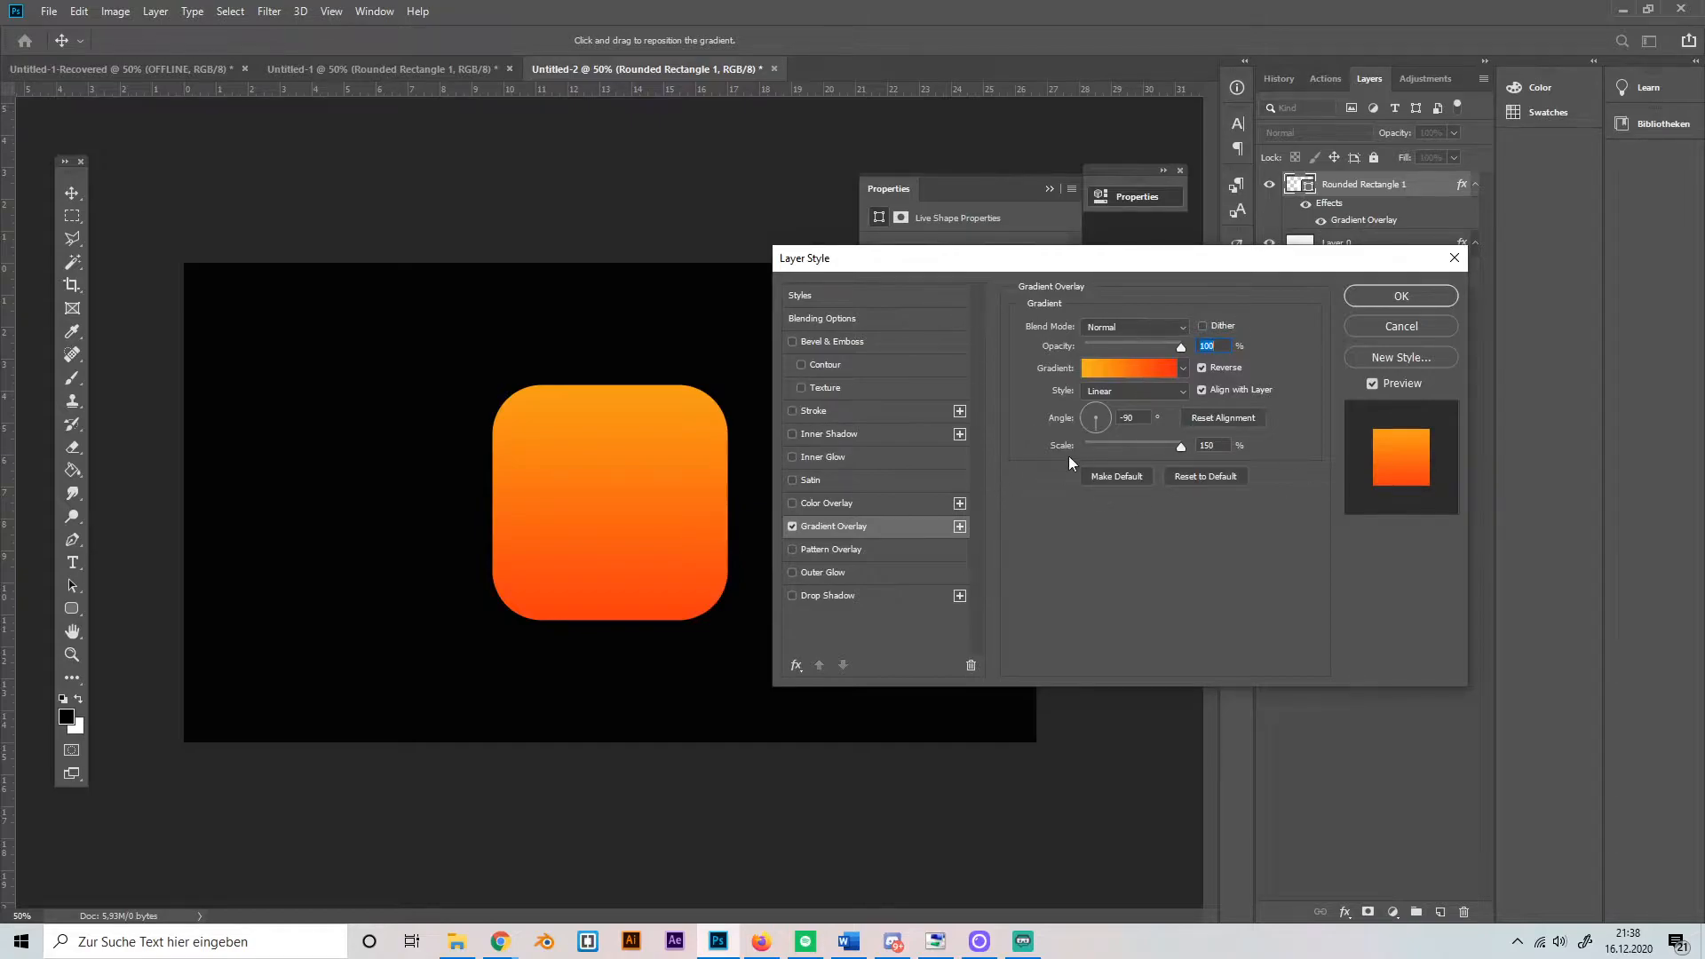
{"action": "mouse_move", "coordinate": [1136, 457]}
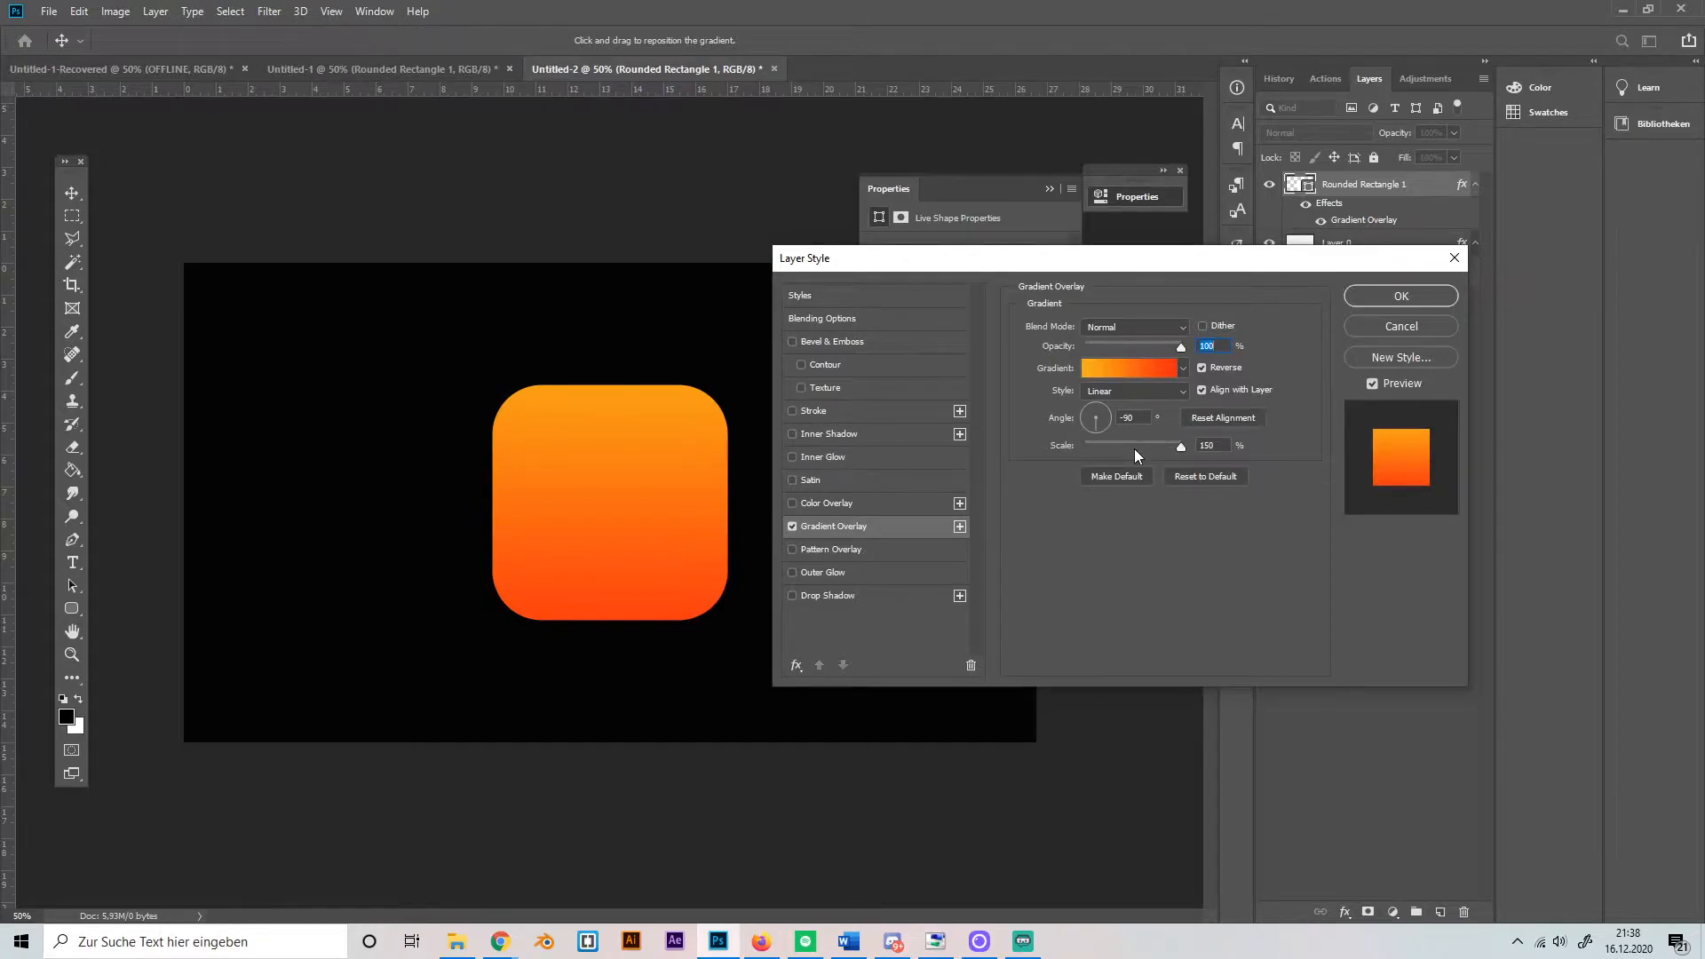
{"action": "mouse_move", "coordinate": [1142, 444]}
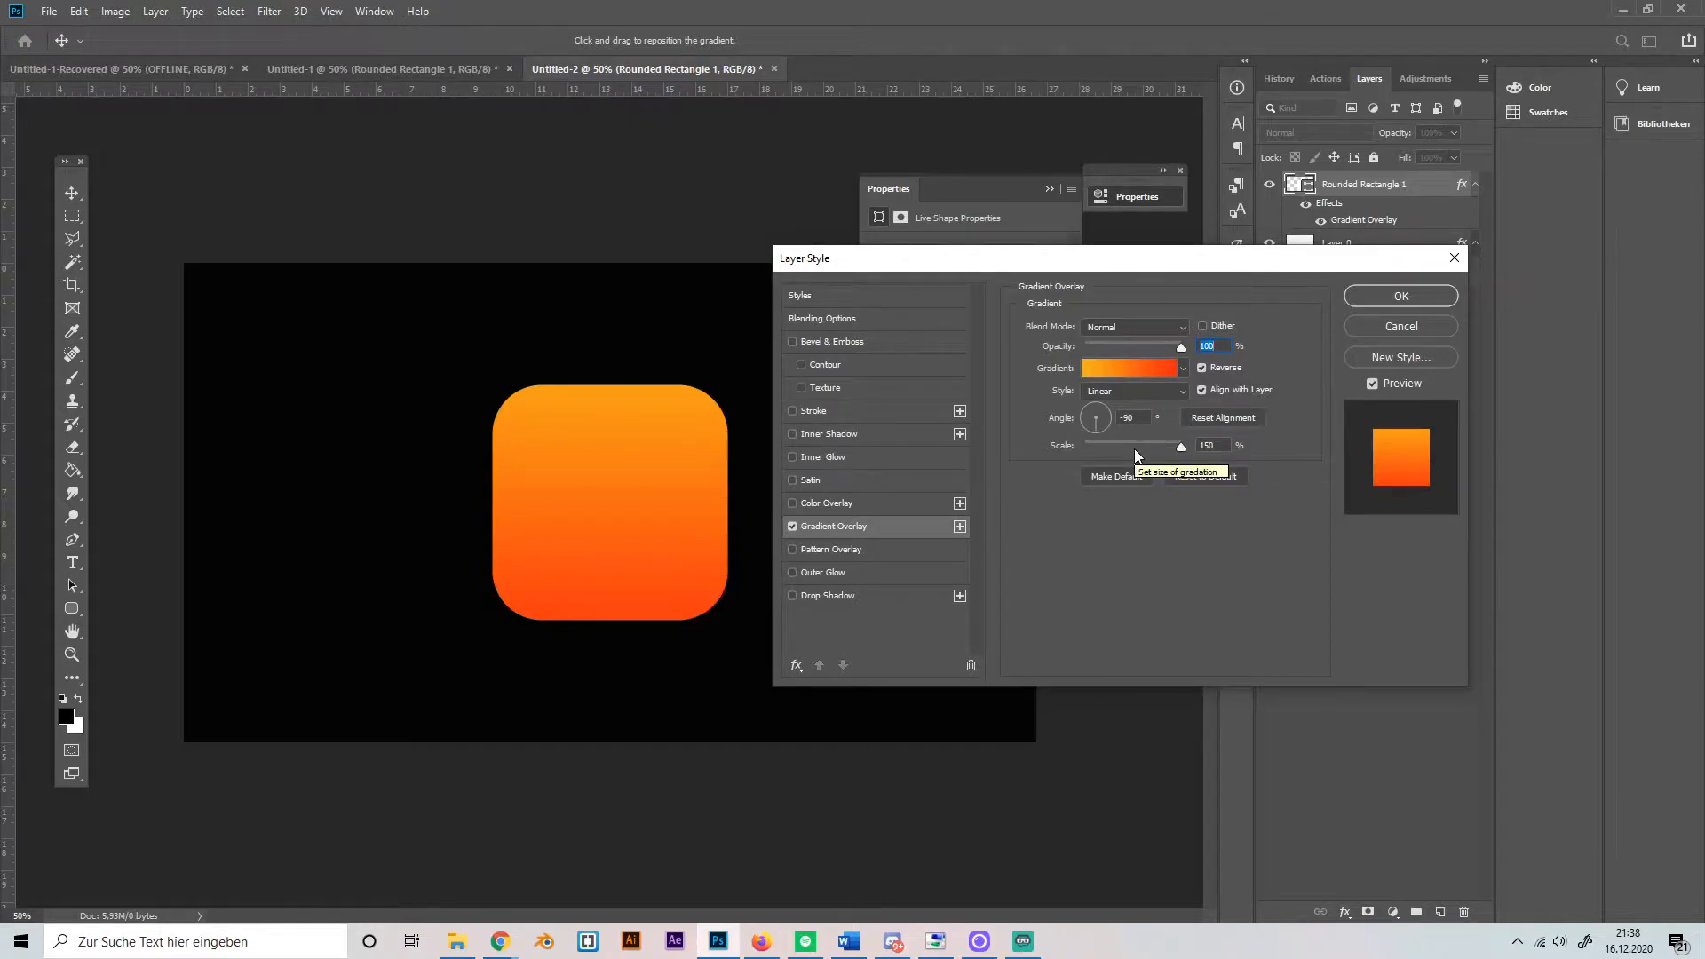
{"action": "mouse_move", "coordinate": [818, 696]}
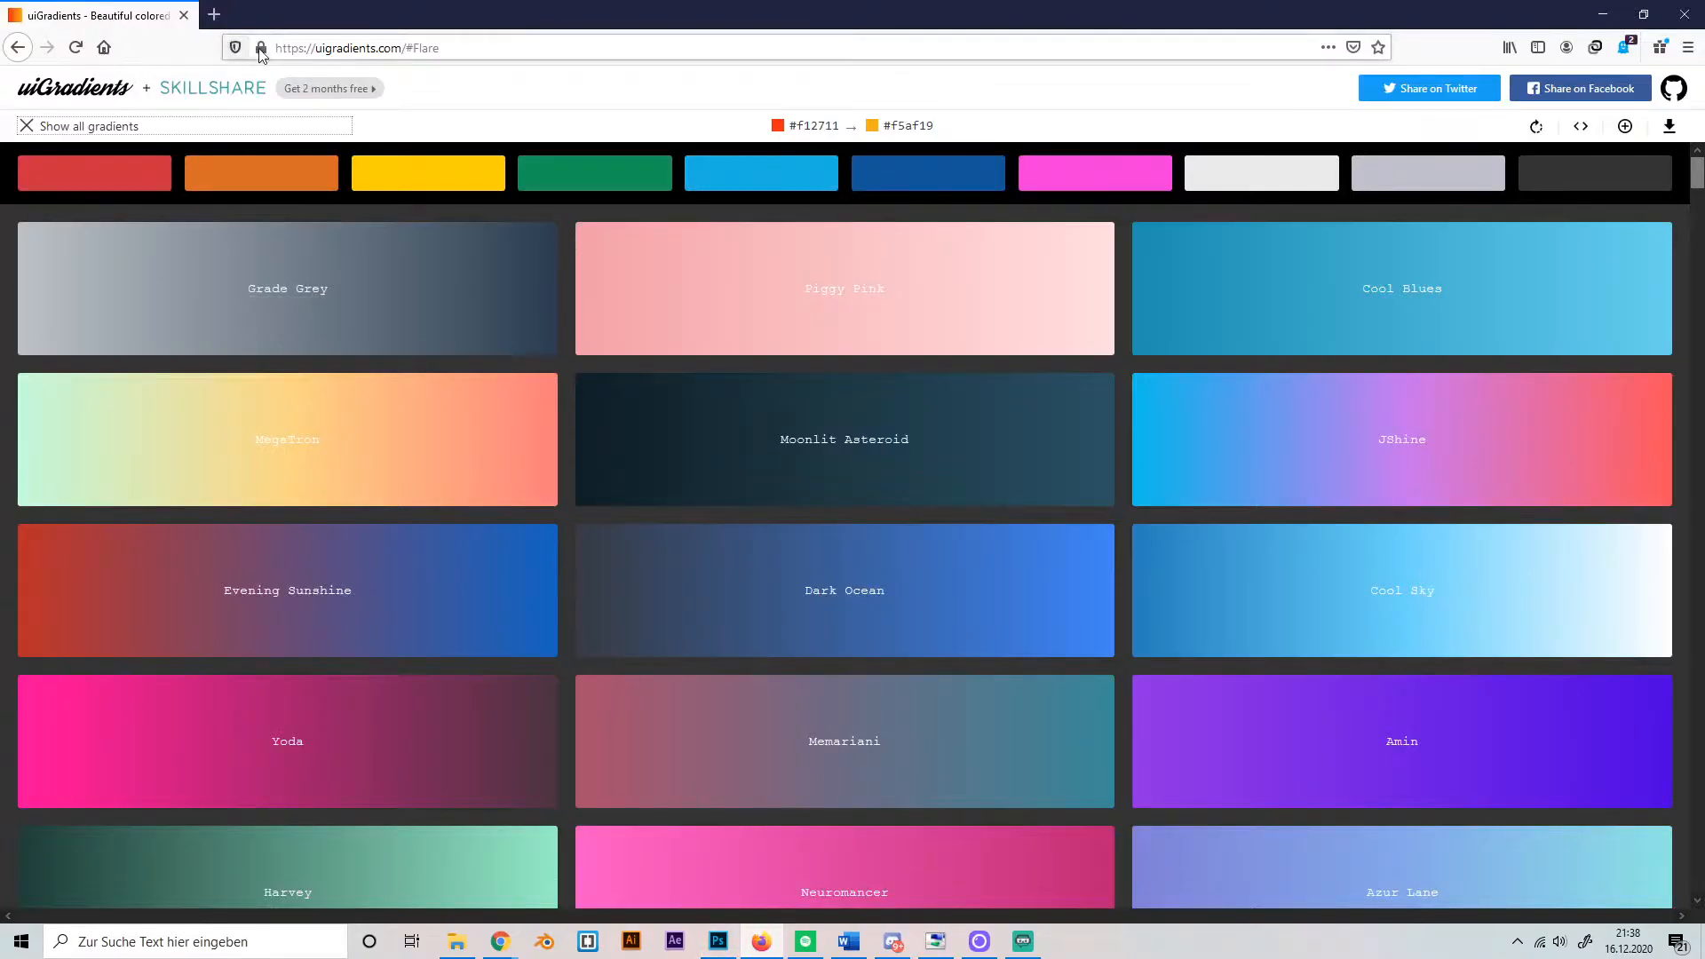
{"action": "mouse_move", "coordinate": [565, 320]}
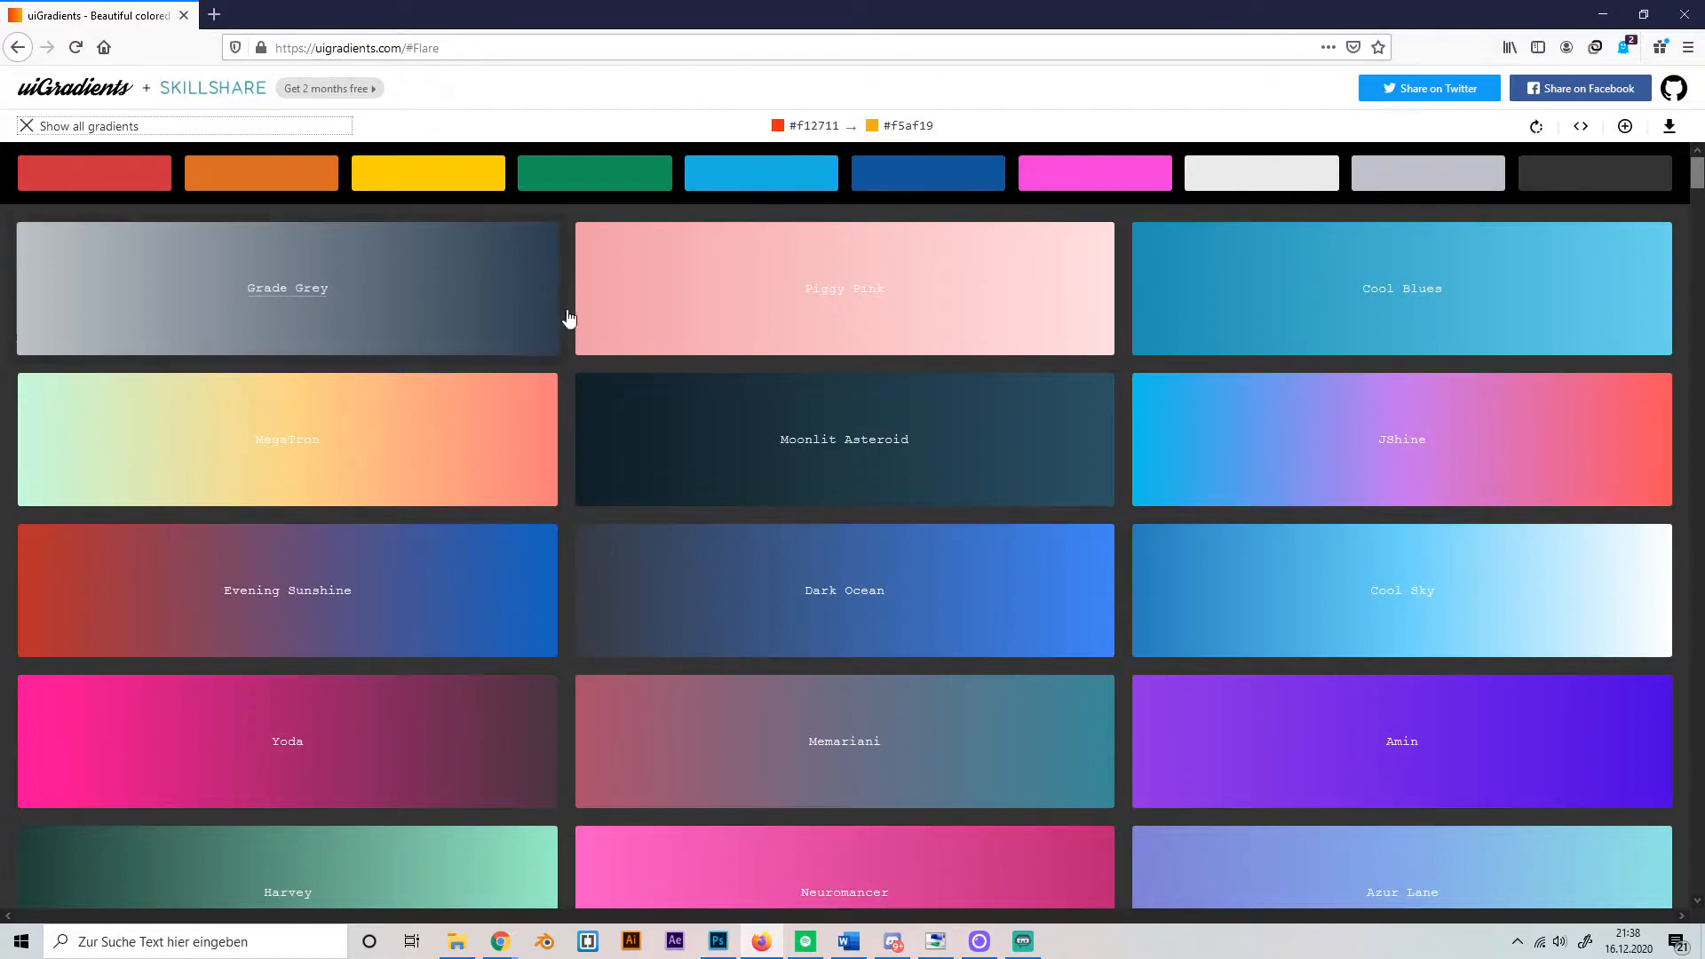
- Browse uiGradients and view the By Design gradient, #009fff to #ec2f4b, full screen
{"action": "scroll", "scroll_direction": "down", "scroll_amount": 3}
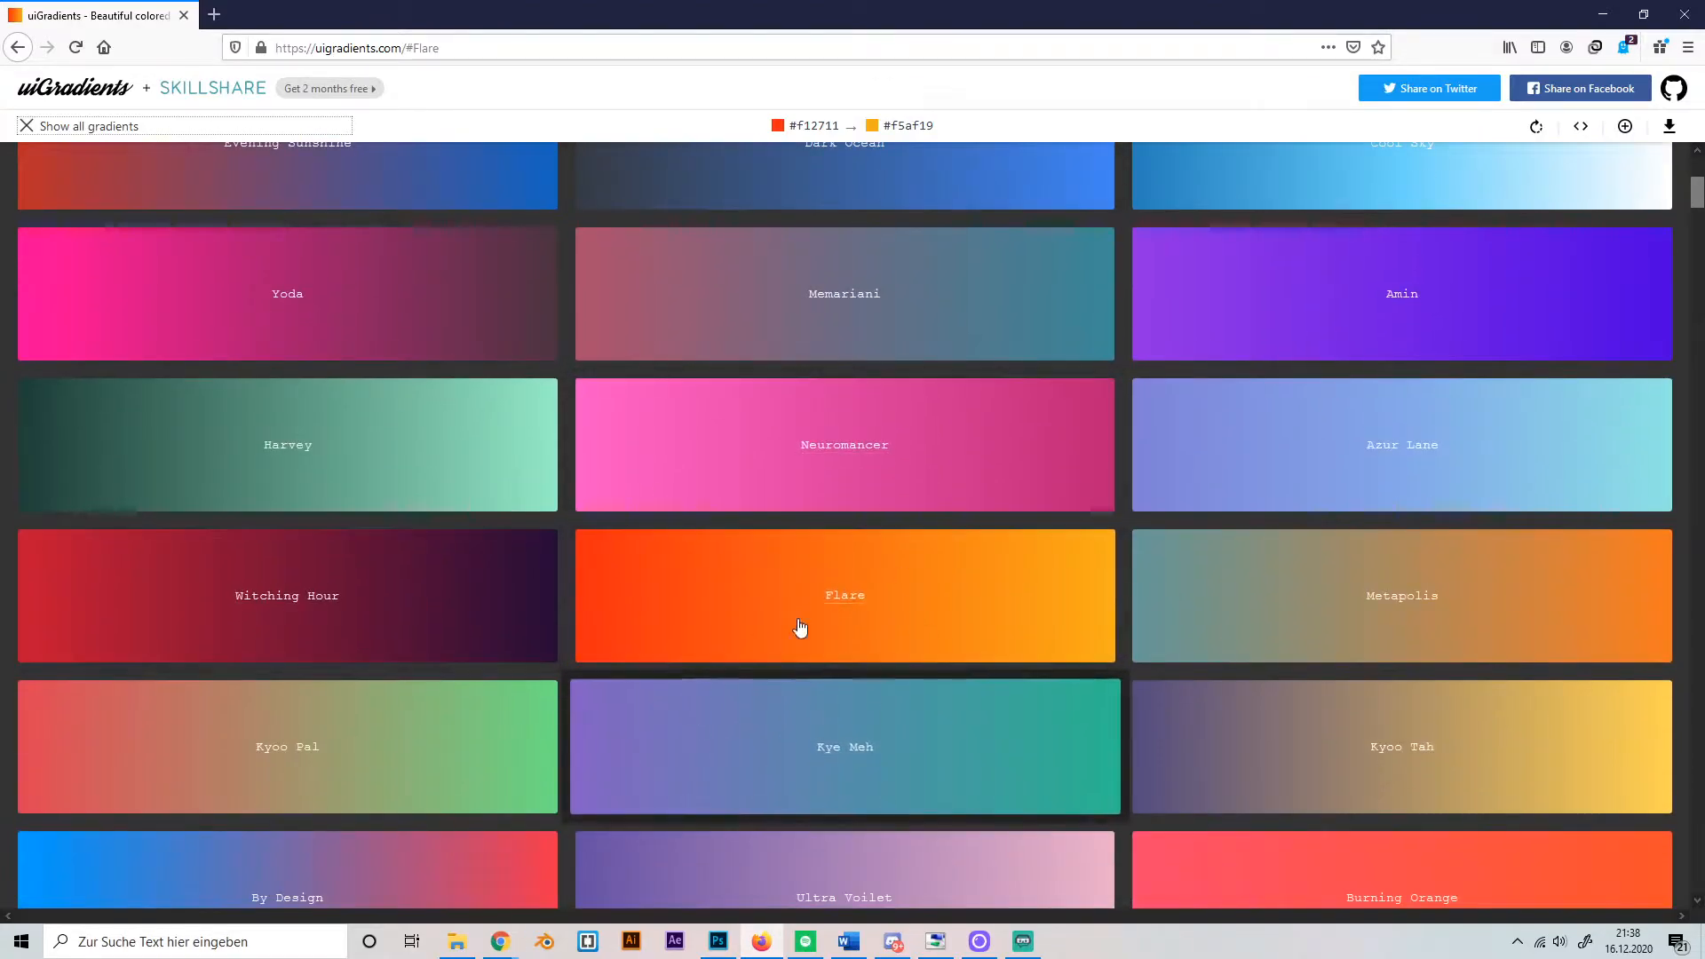
{"action": "scroll", "scroll_direction": "down", "scroll_amount": 3}
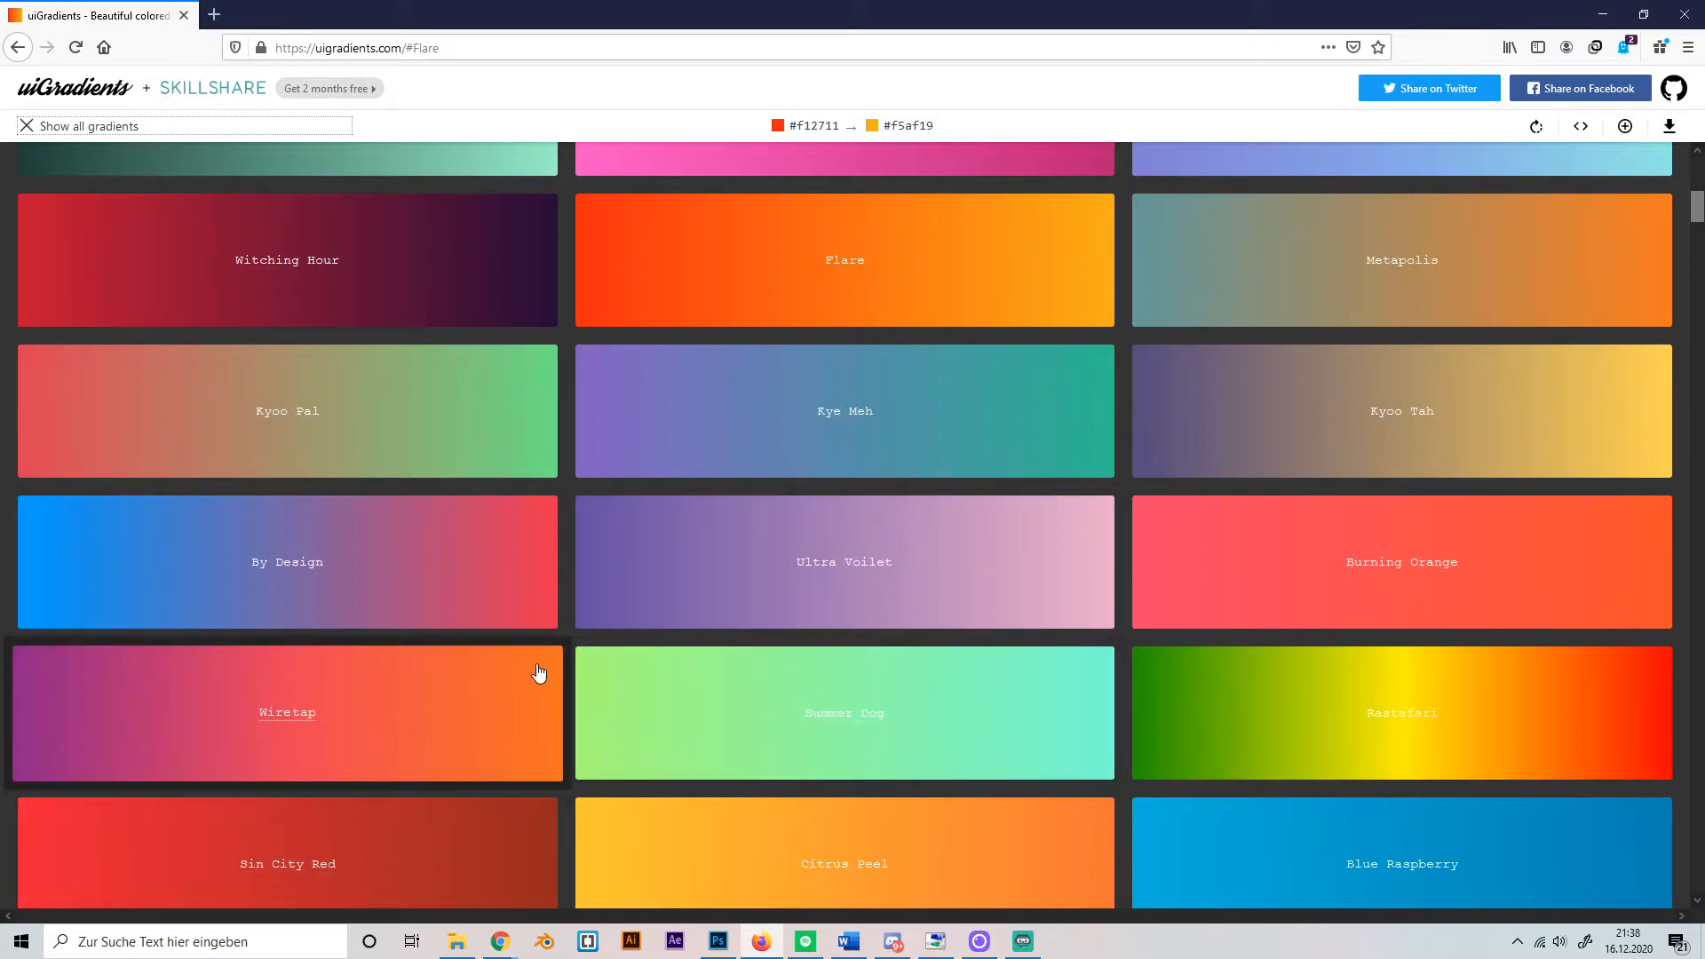
{"action": "scroll", "scroll_direction": "up", "scroll_amount": 3}
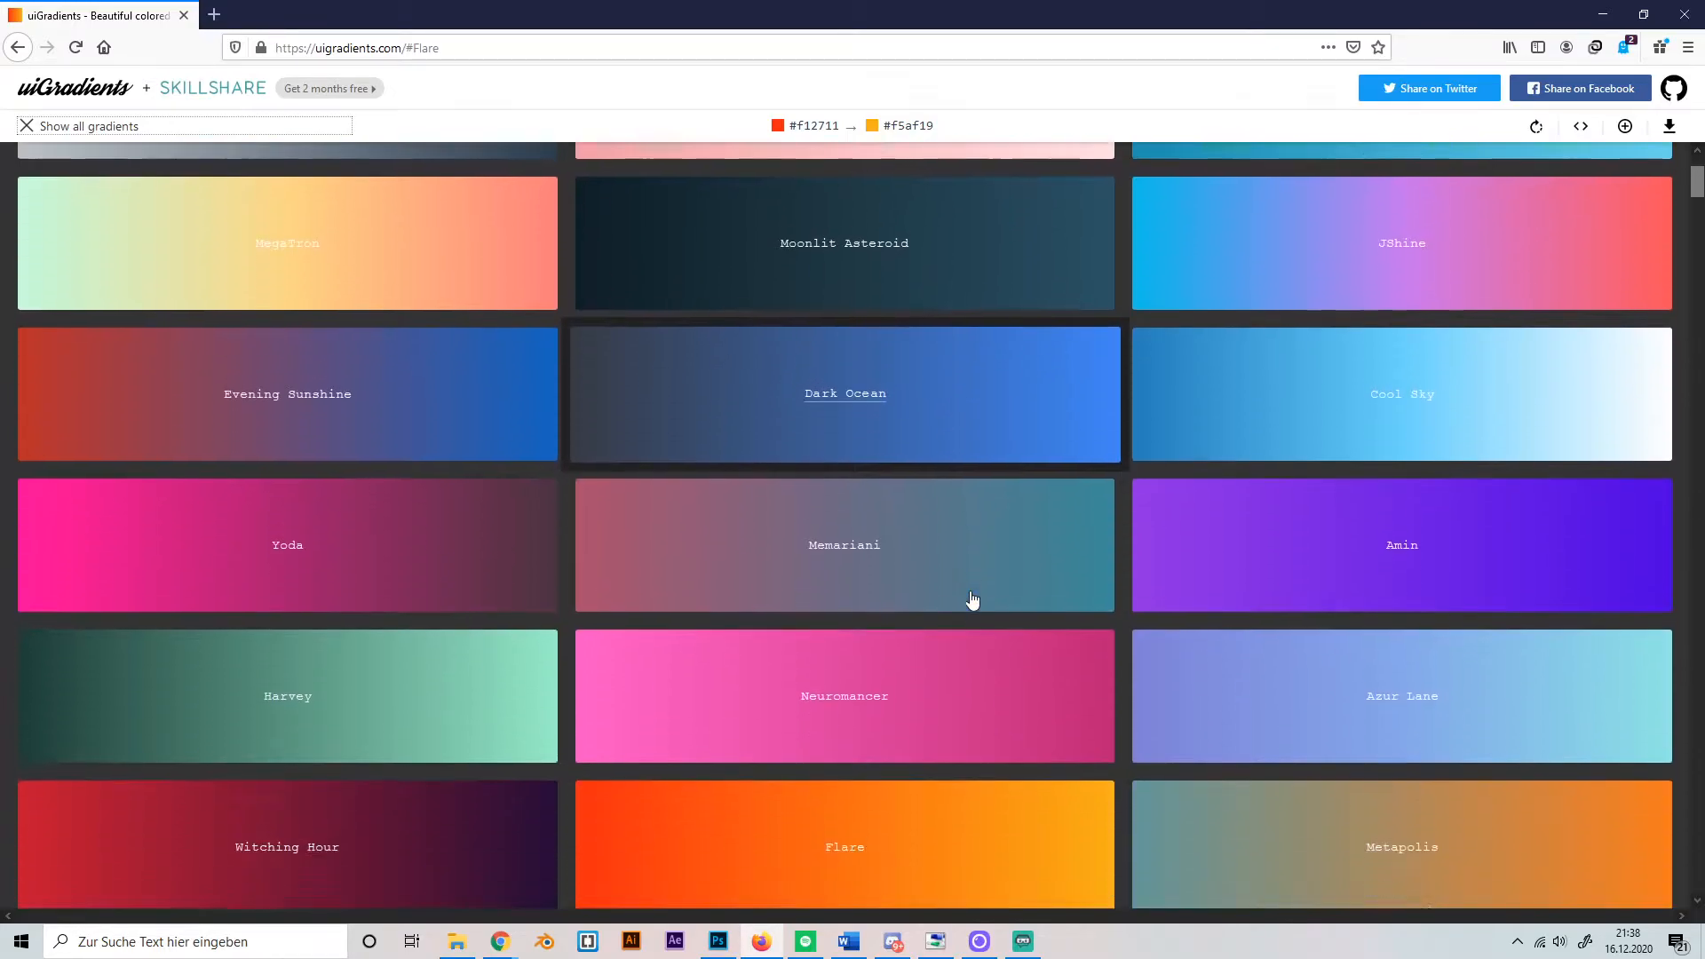
{"action": "scroll", "scroll_direction": "up", "scroll_amount": 3}
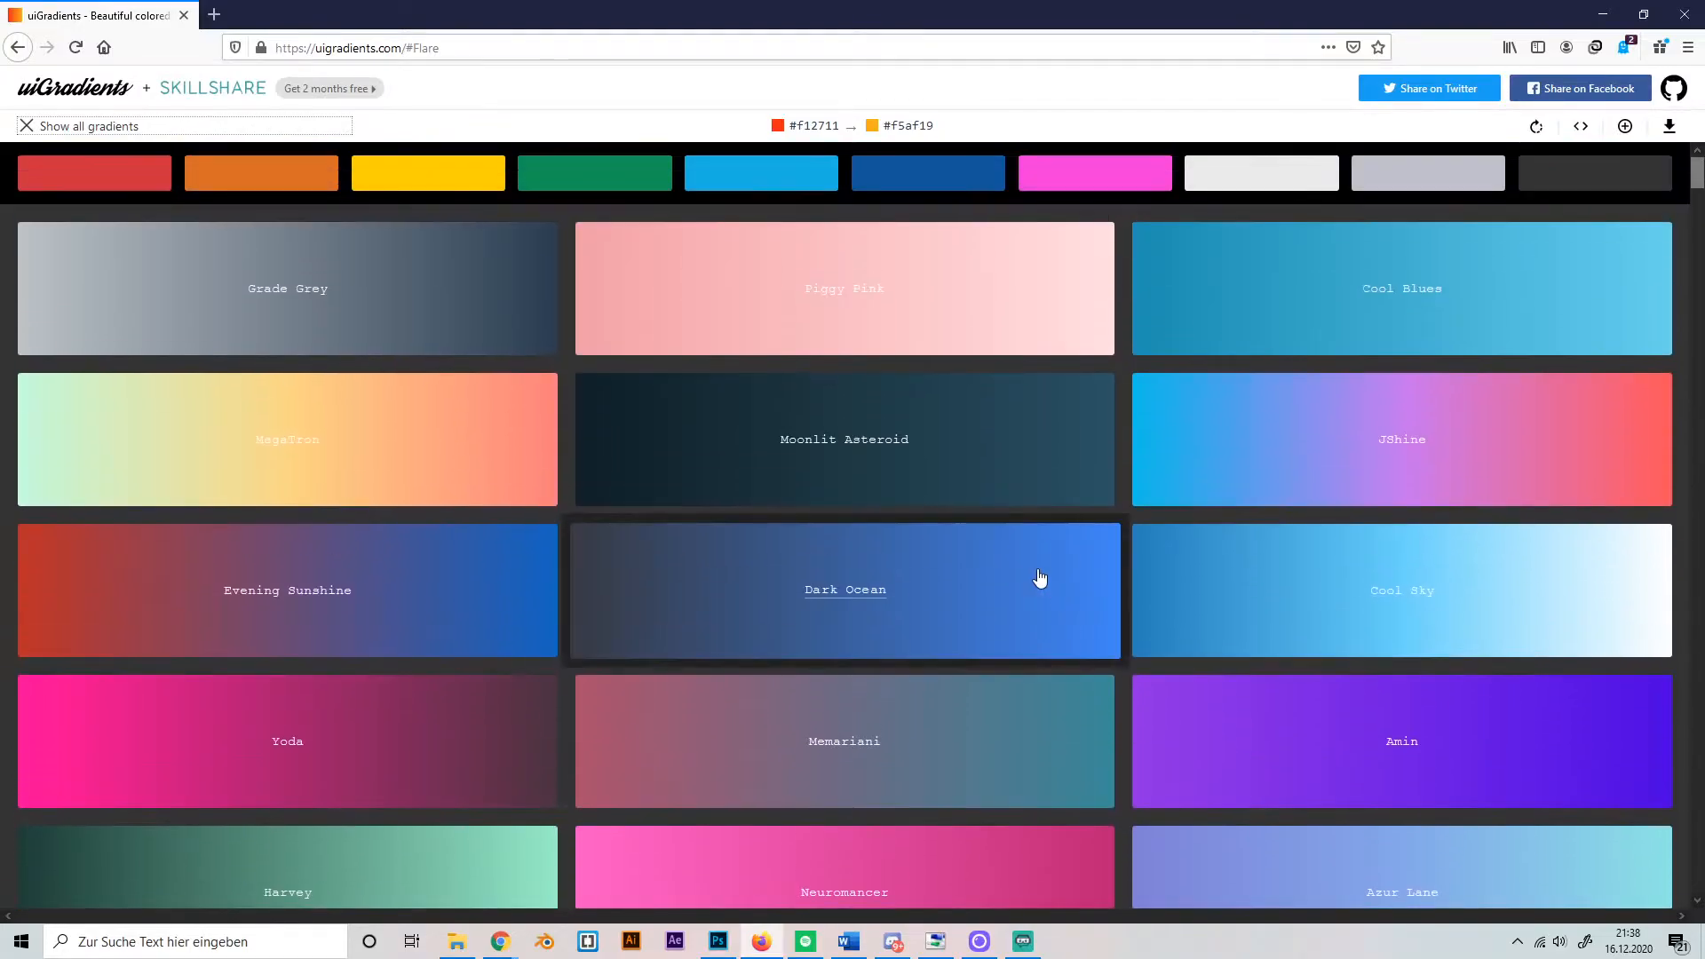
{"action": "scroll", "scroll_direction": "down", "scroll_amount": 3}
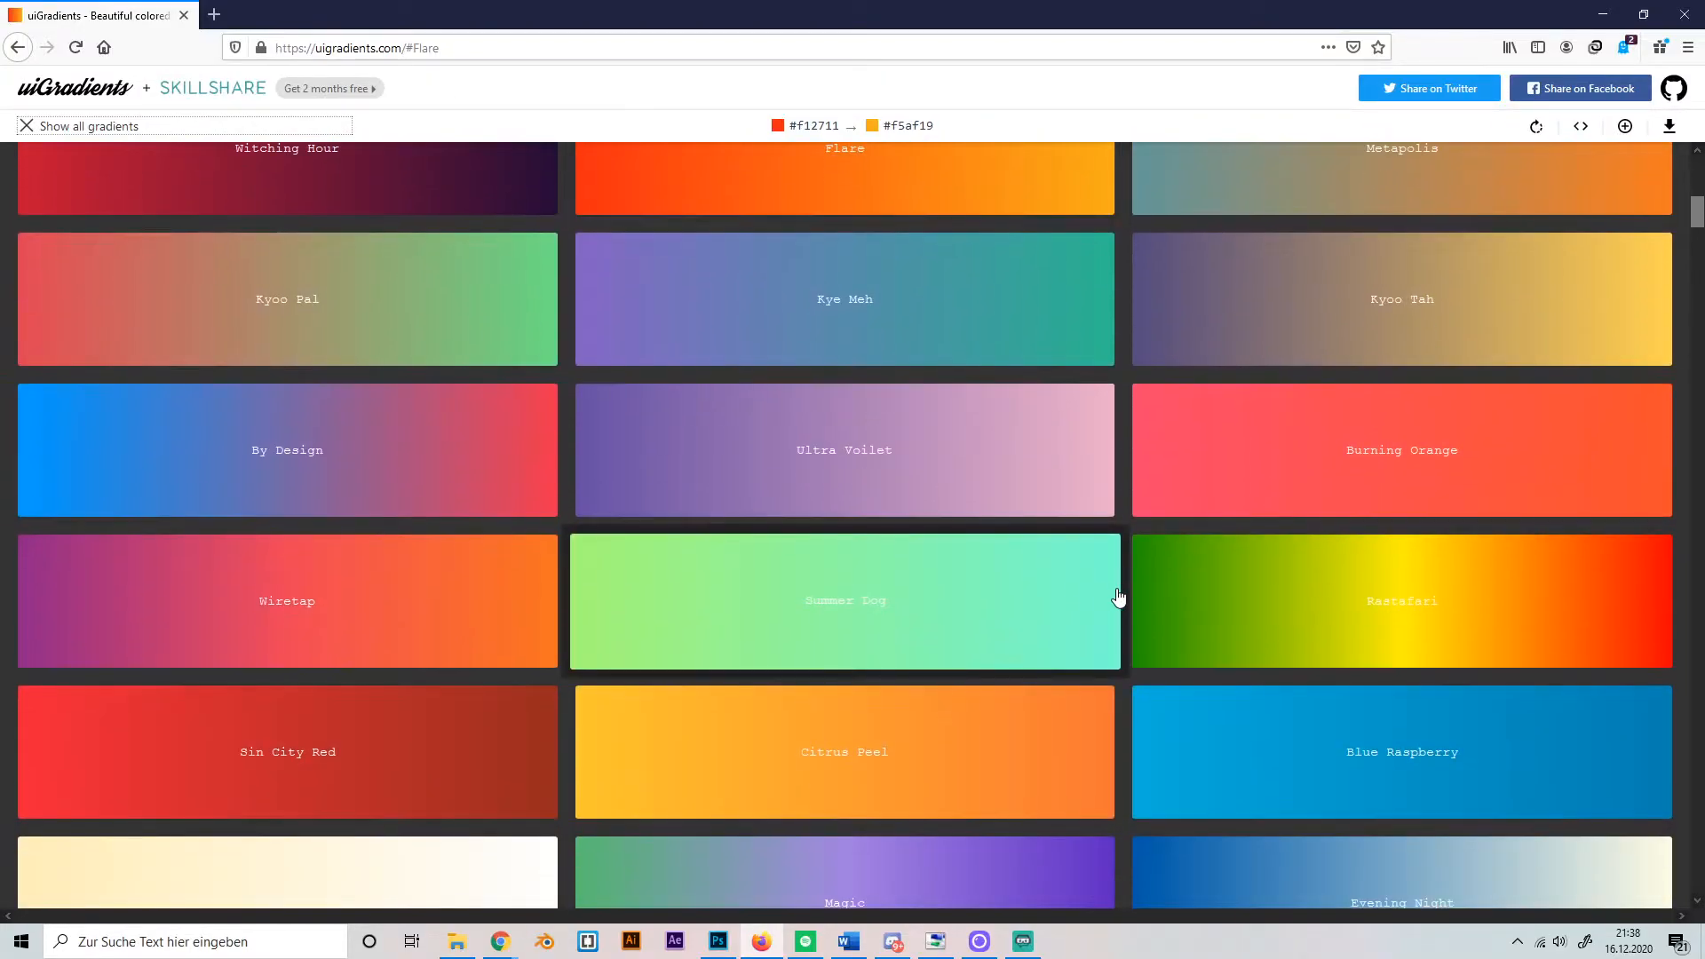
{"action": "scroll", "scroll_direction": "down", "scroll_amount": 3}
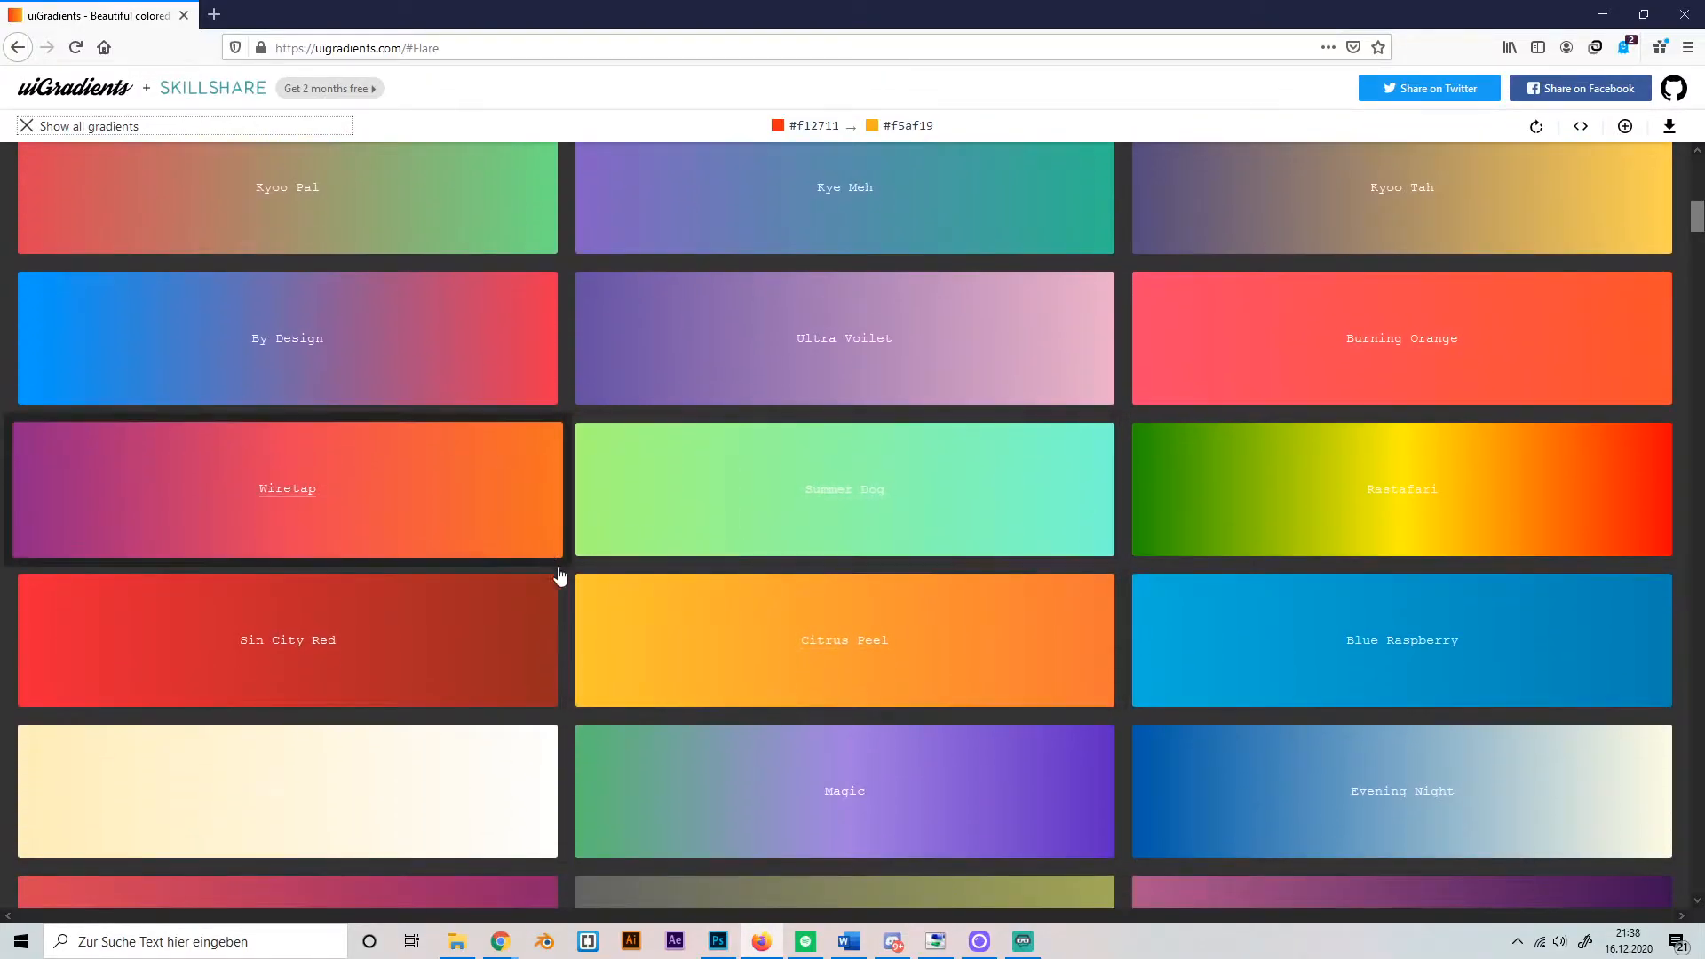
{"action": "left_click", "coordinate": [288, 338]}
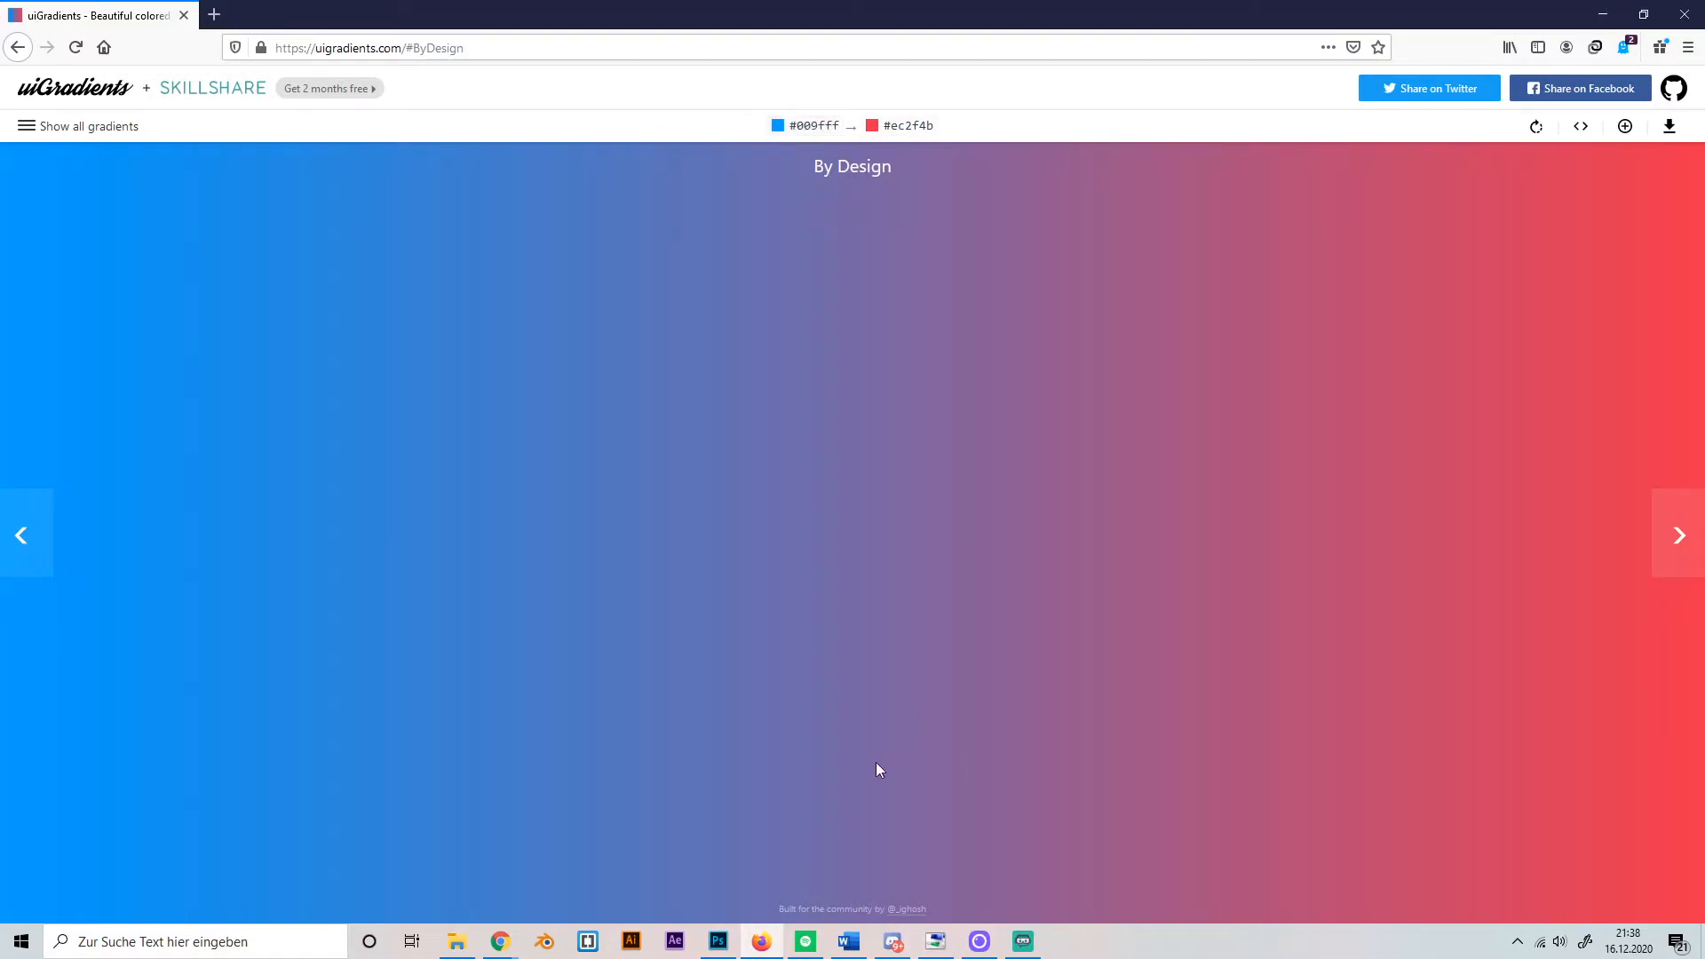
{"action": "left_click", "coordinate": [716, 941]}
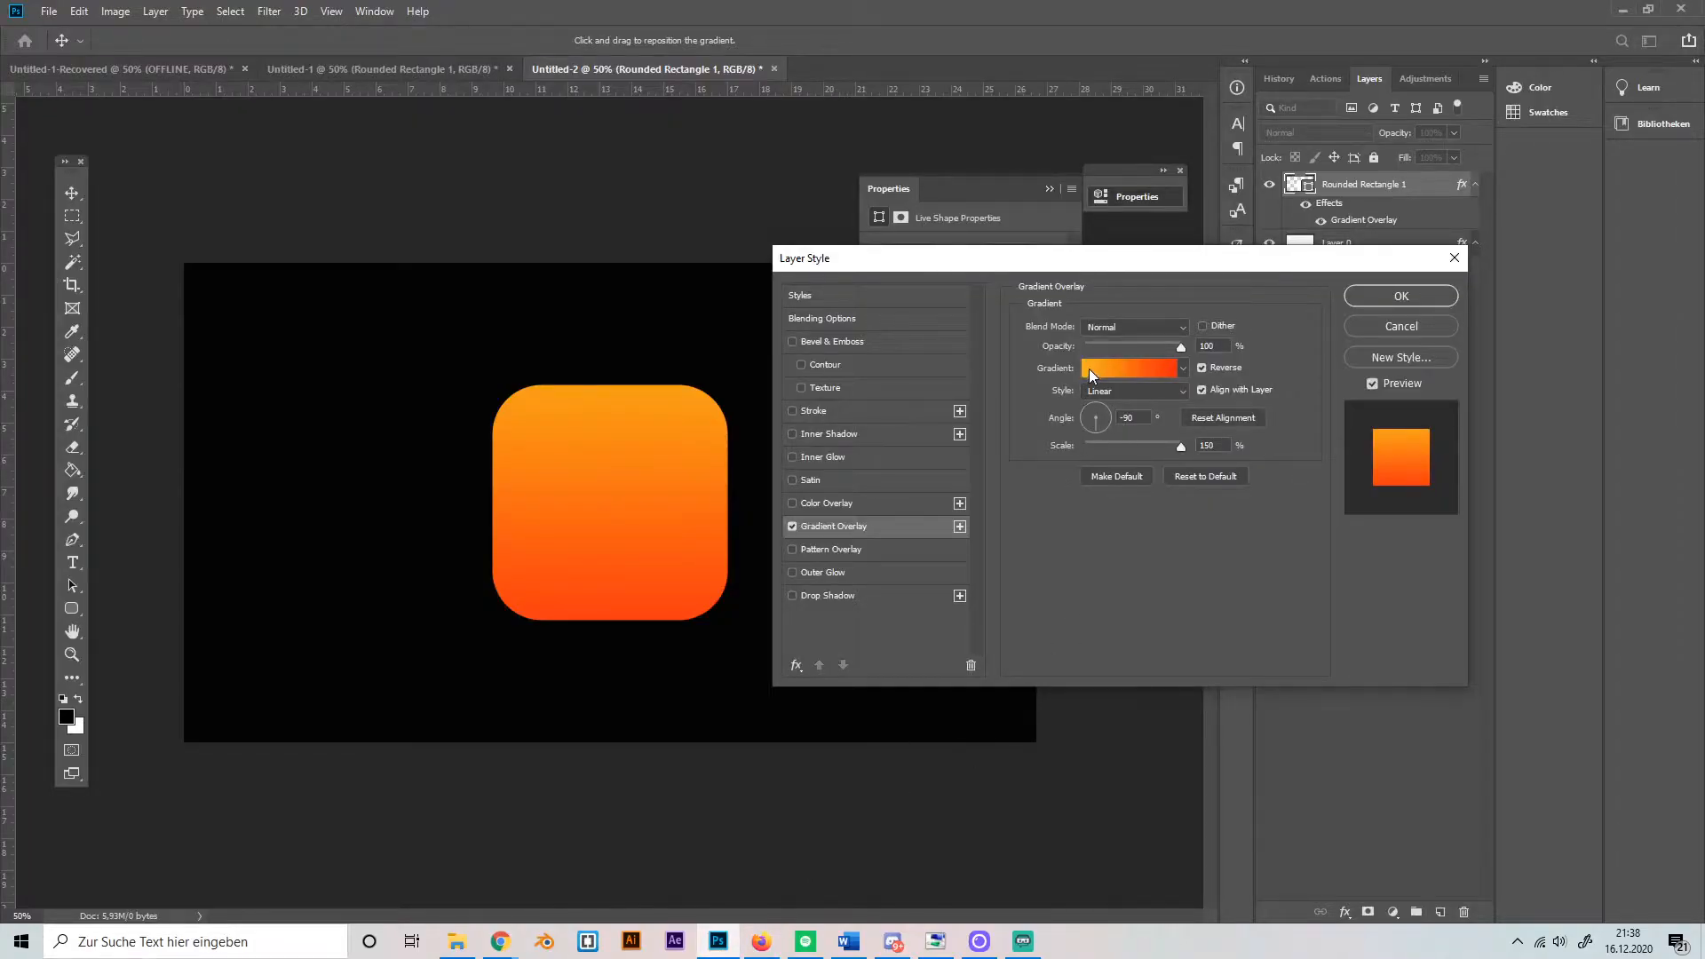
- In the Gradient Editor, set the first colour stop to blue #009FFF
{"action": "left_click", "coordinate": [1132, 367]}
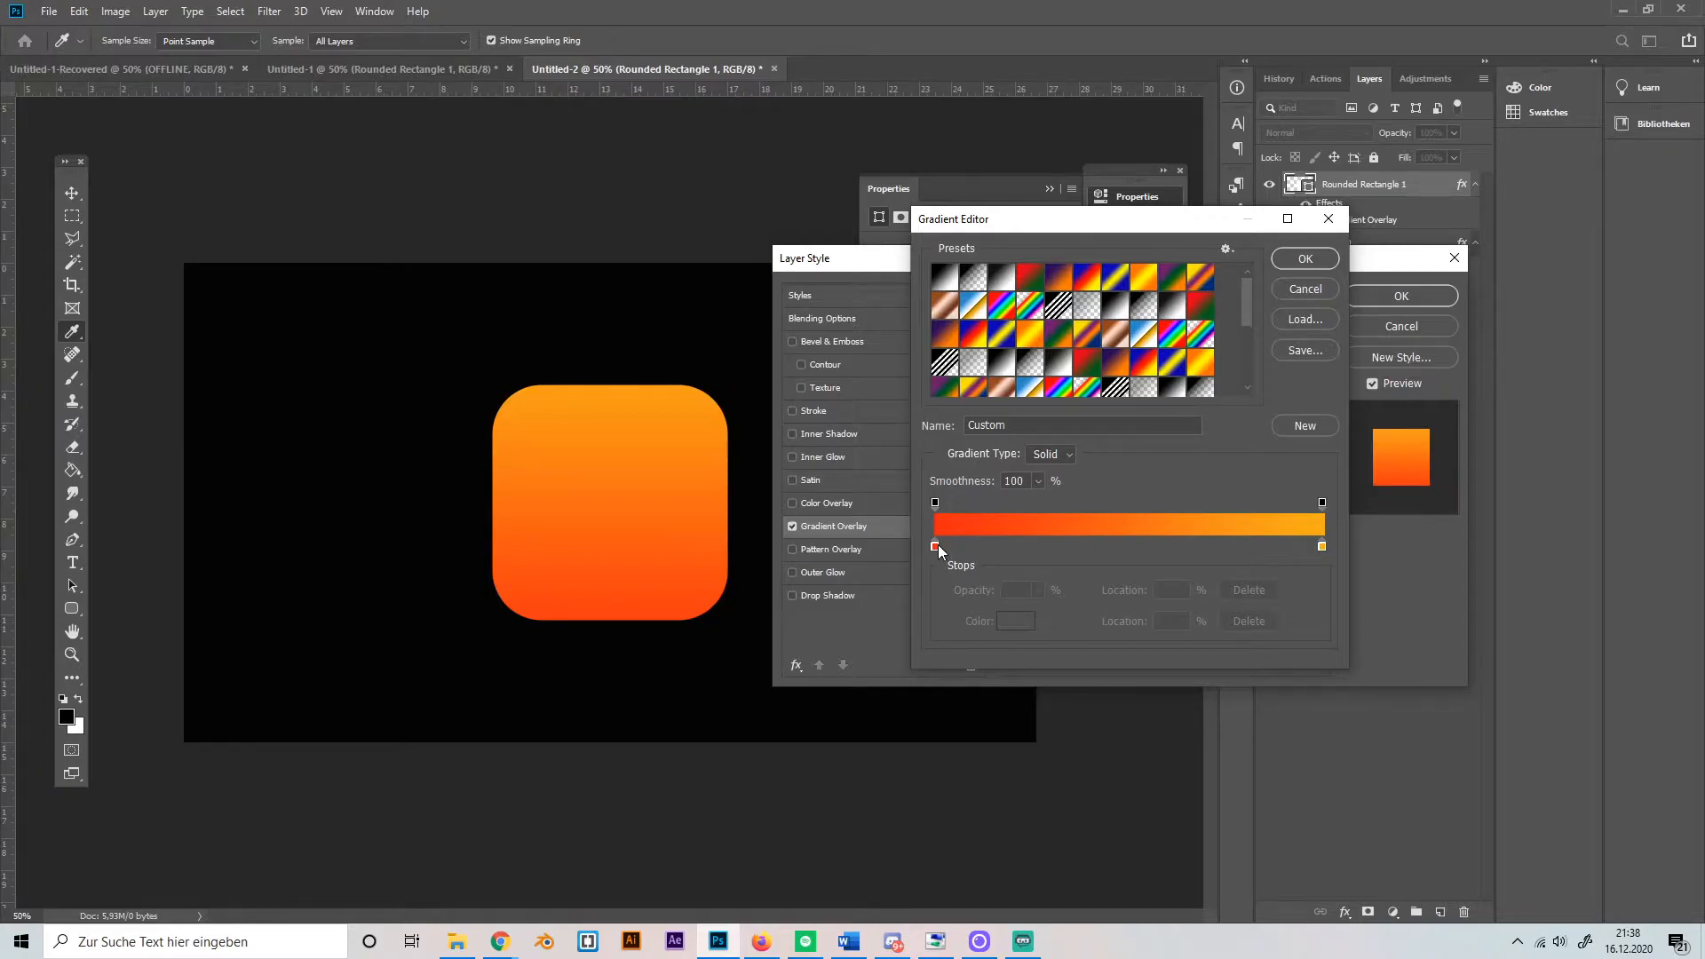
{"action": "mouse_move", "coordinate": [935, 547]}
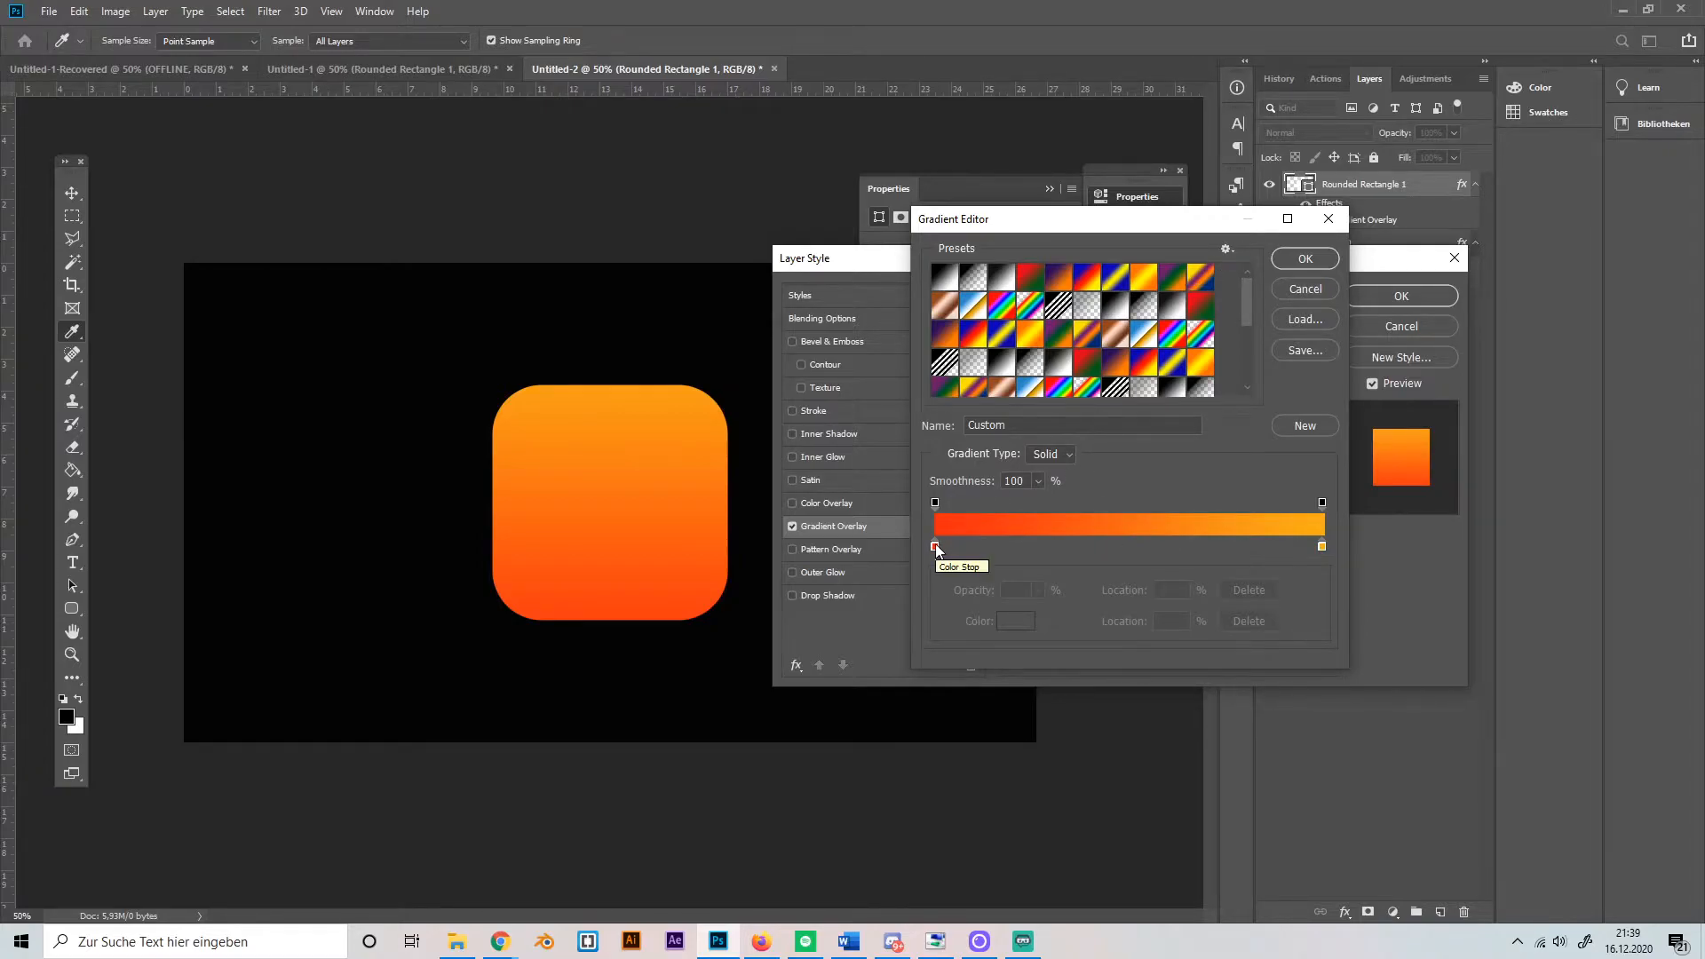
{"action": "left_click", "coordinate": [933, 547]}
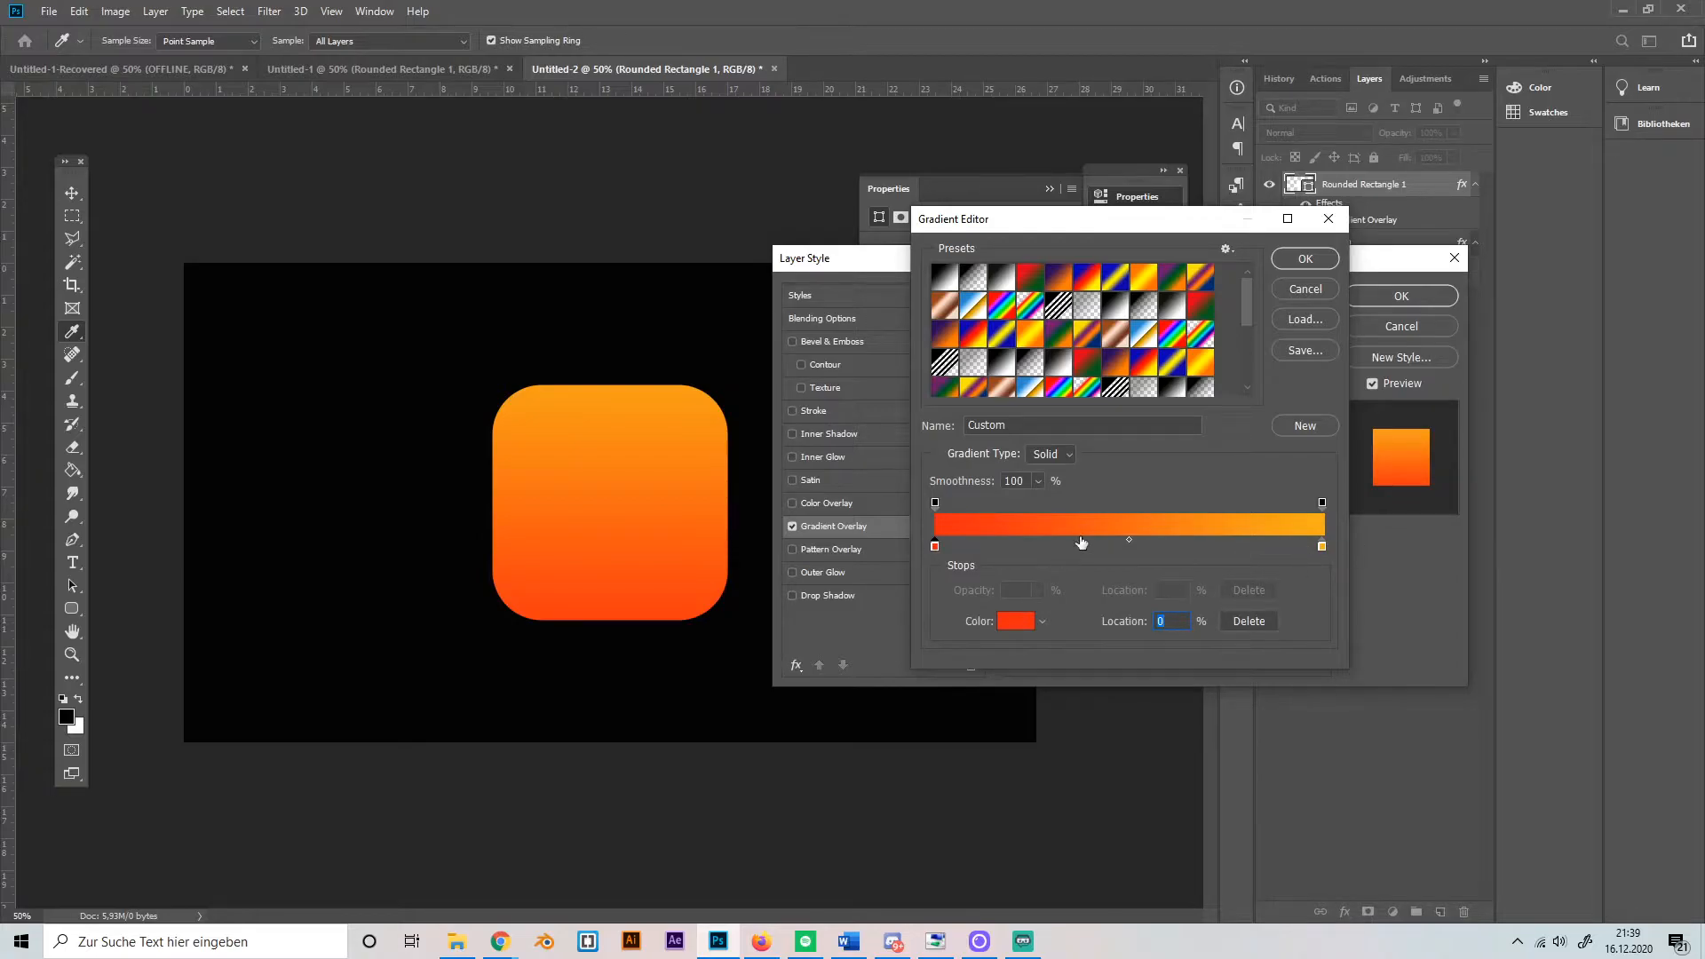
{"action": "mouse_move", "coordinate": [1016, 630]}
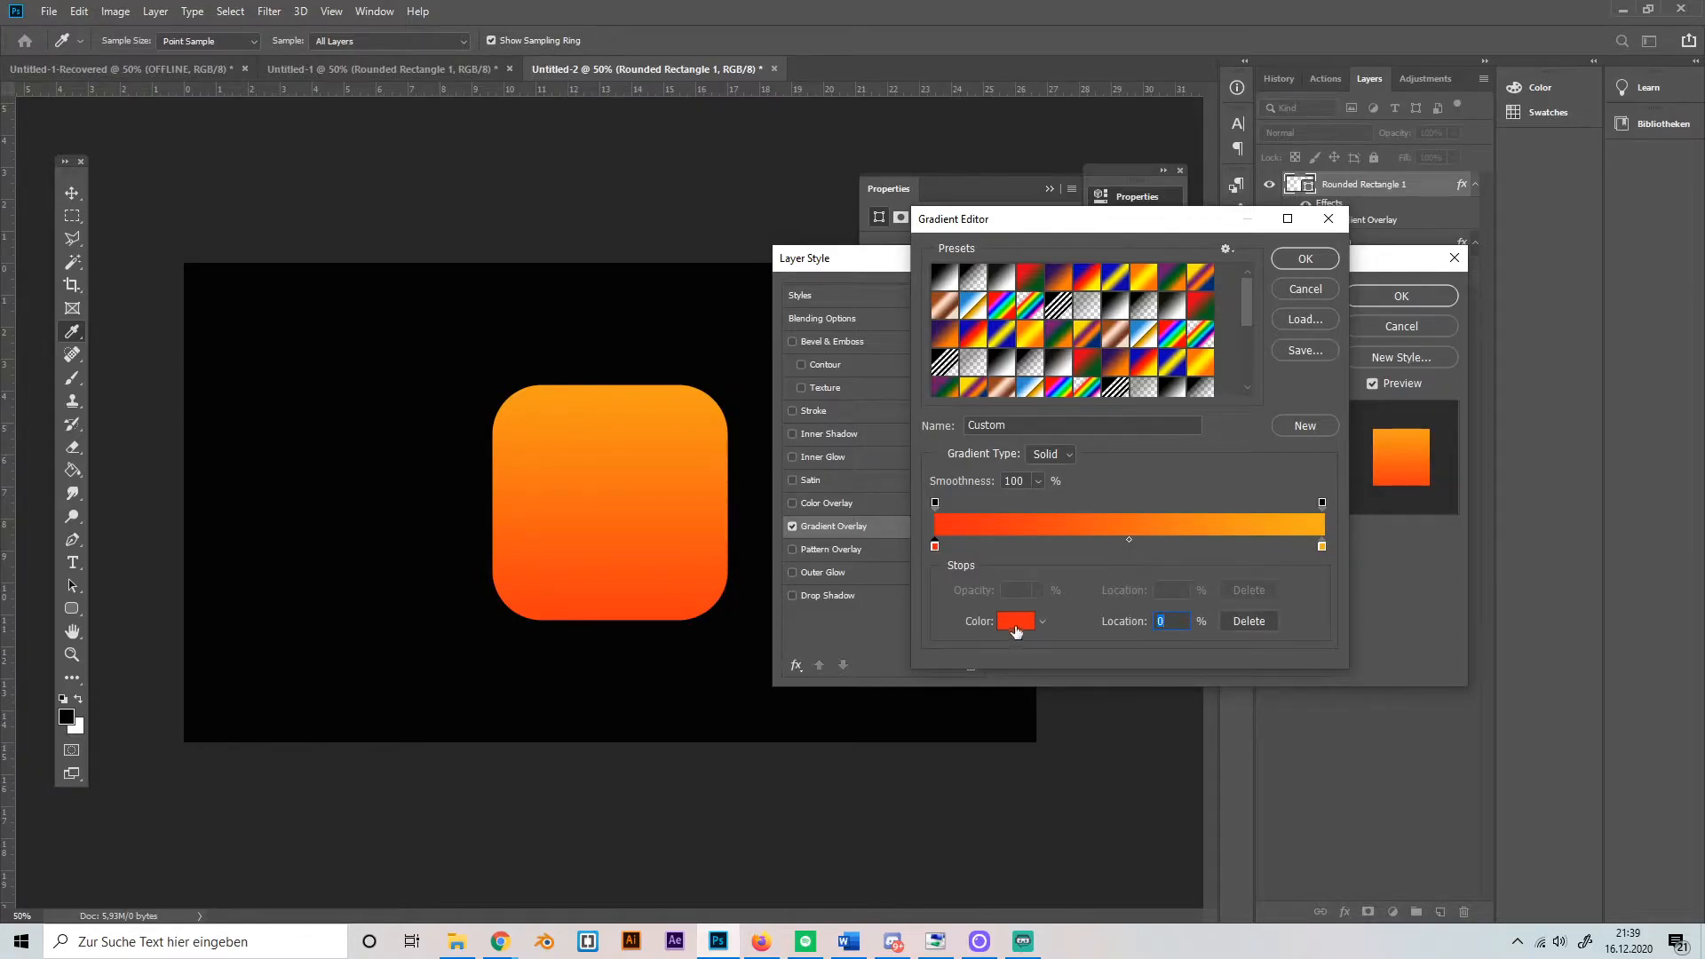
{"action": "left_click", "coordinate": [1014, 622]}
{"action": "type", "text": "009FFF"}
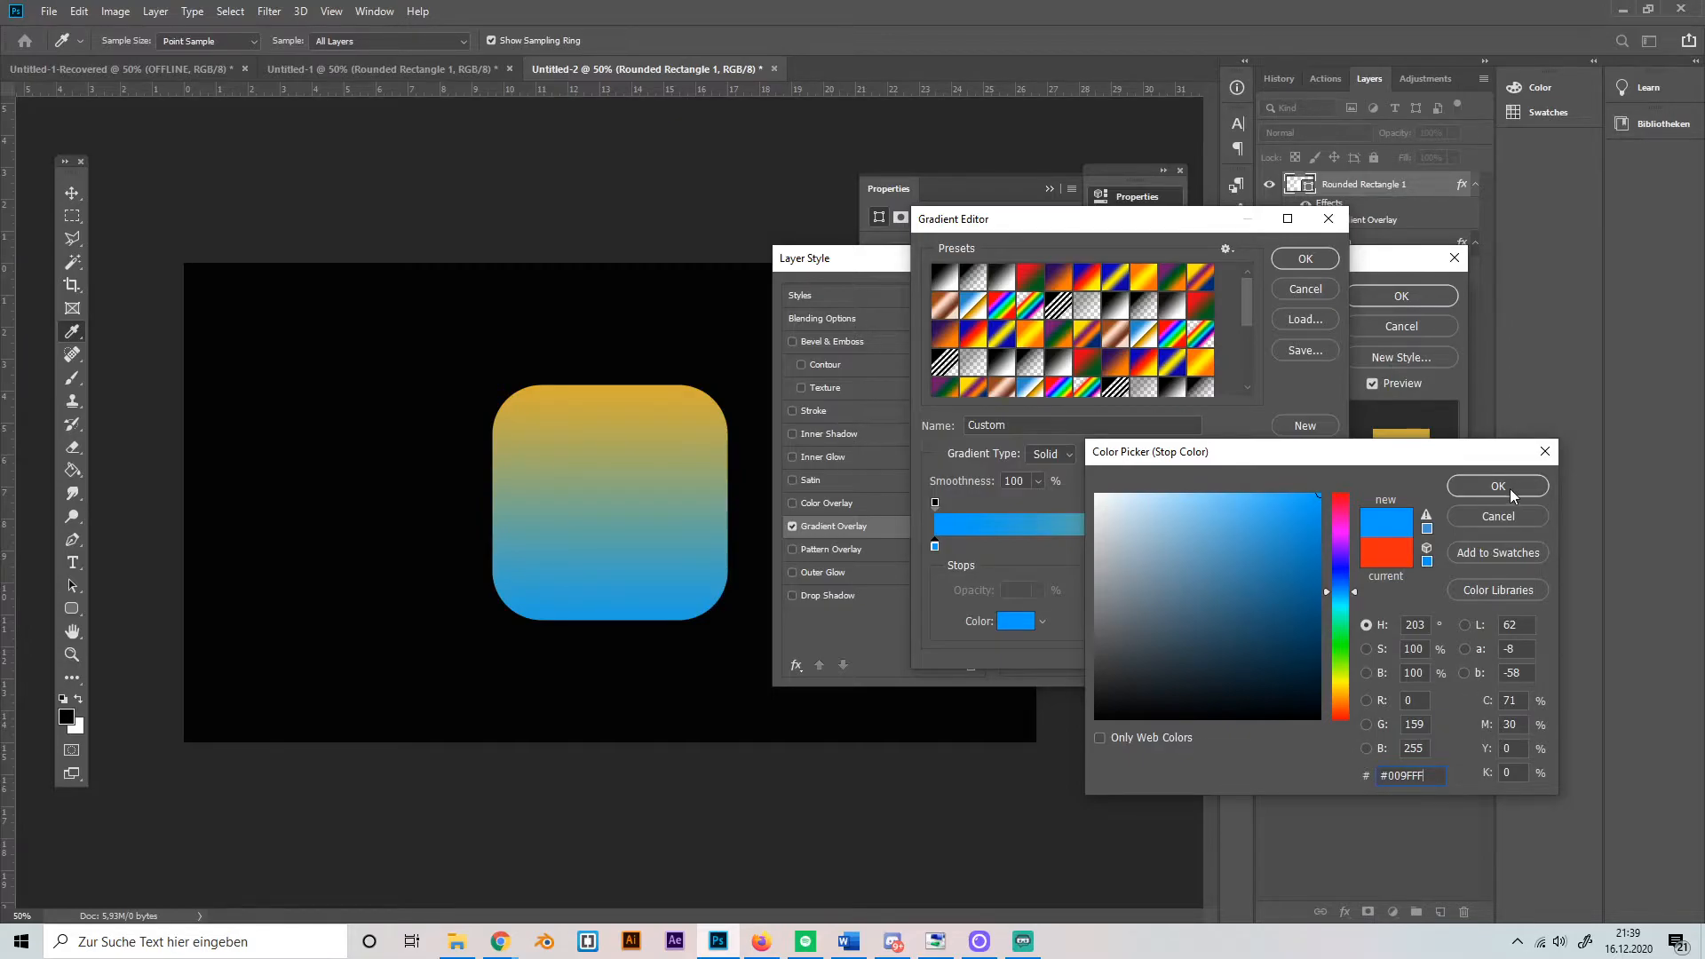
{"action": "left_click", "coordinate": [1498, 485]}
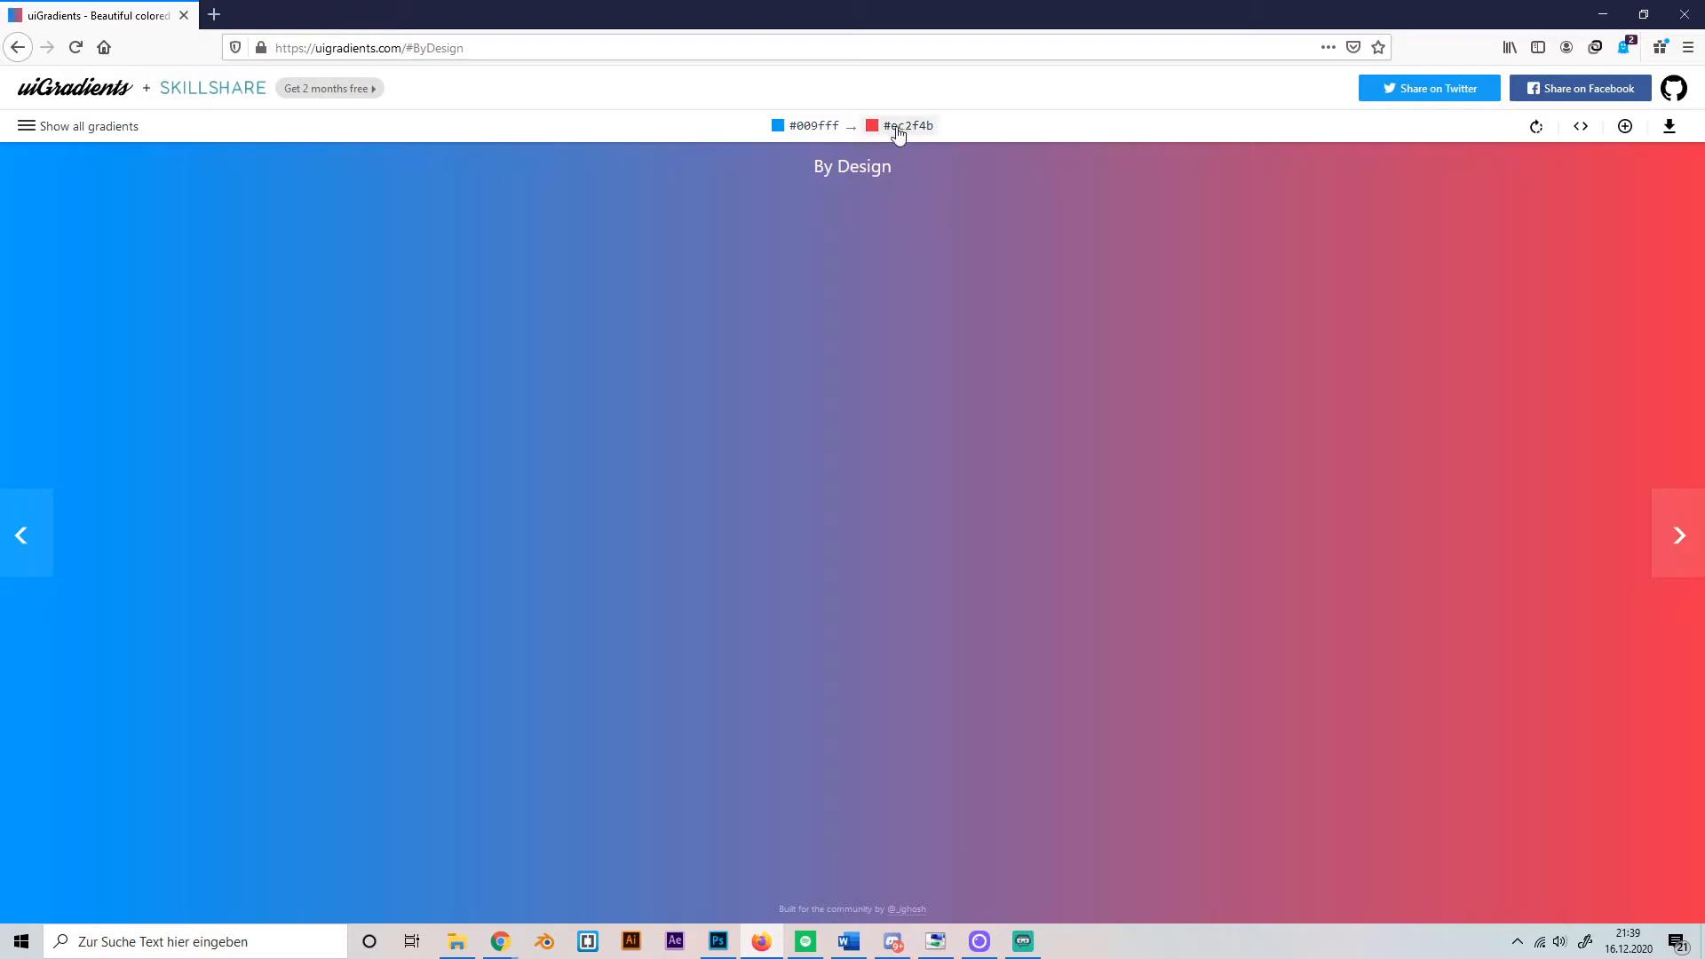
{"action": "mouse_move", "coordinate": [755, 912]}
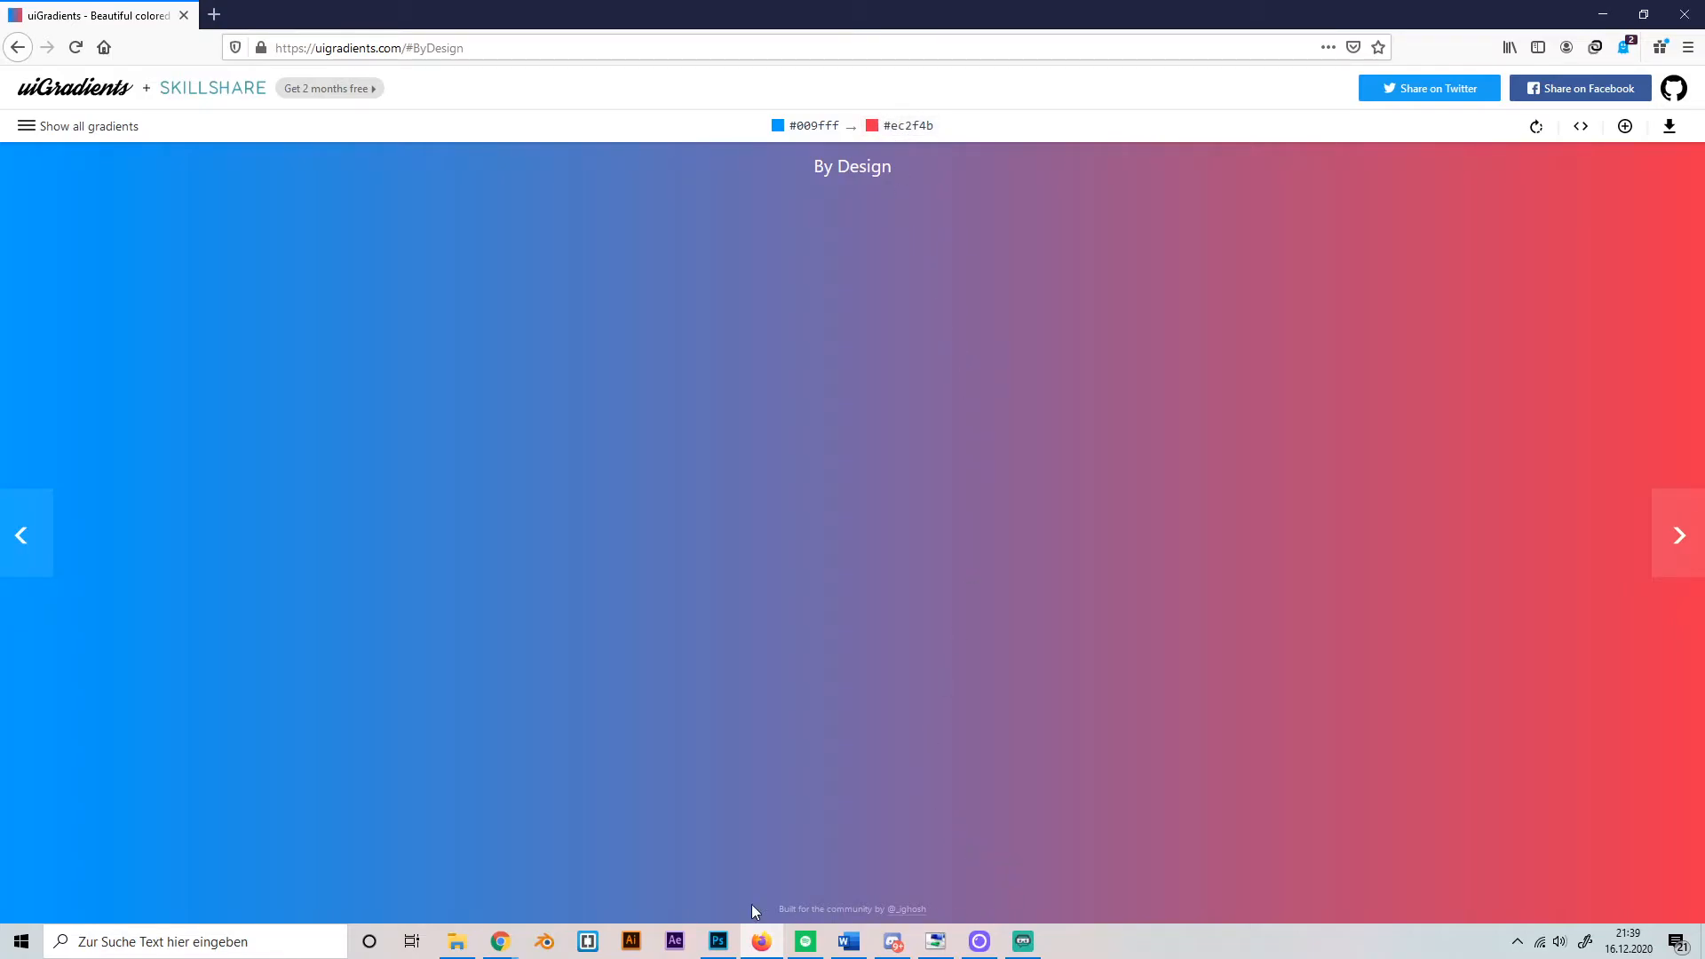
- Set the end colour stop to pink #EC2F4B and accept the blue-to-pink gradient
{"action": "left_click", "coordinate": [716, 941]}
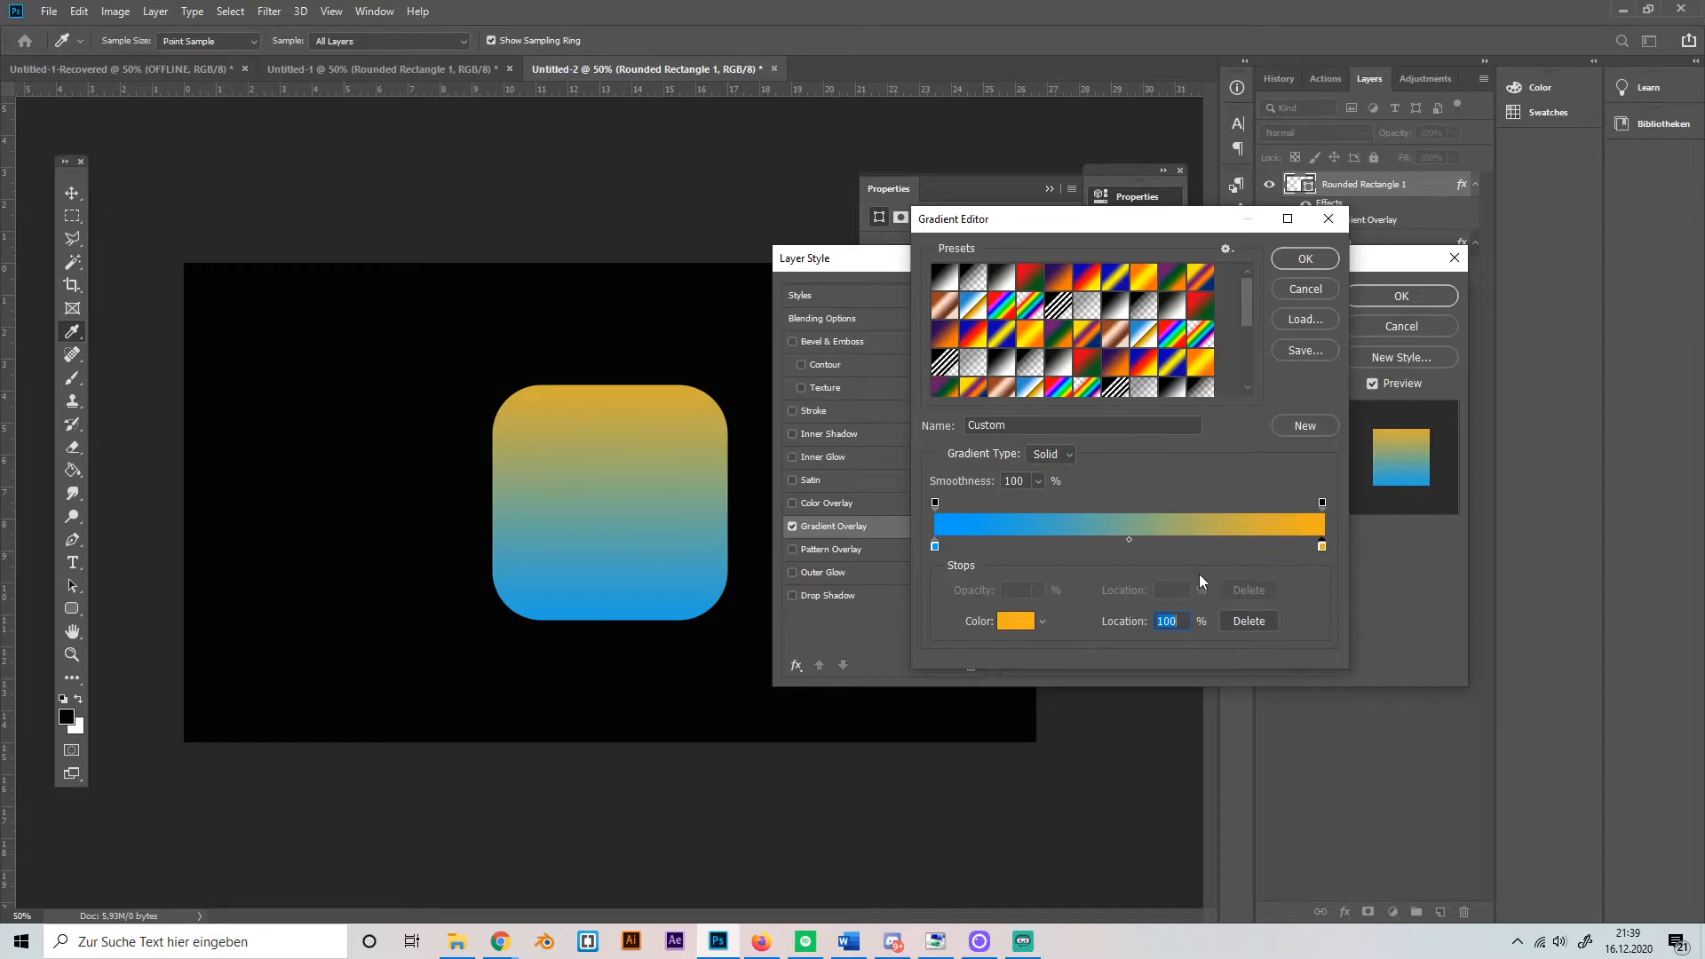
{"action": "left_click", "coordinate": [1014, 622]}
{"action": "type", "text": "ec2F4B"}
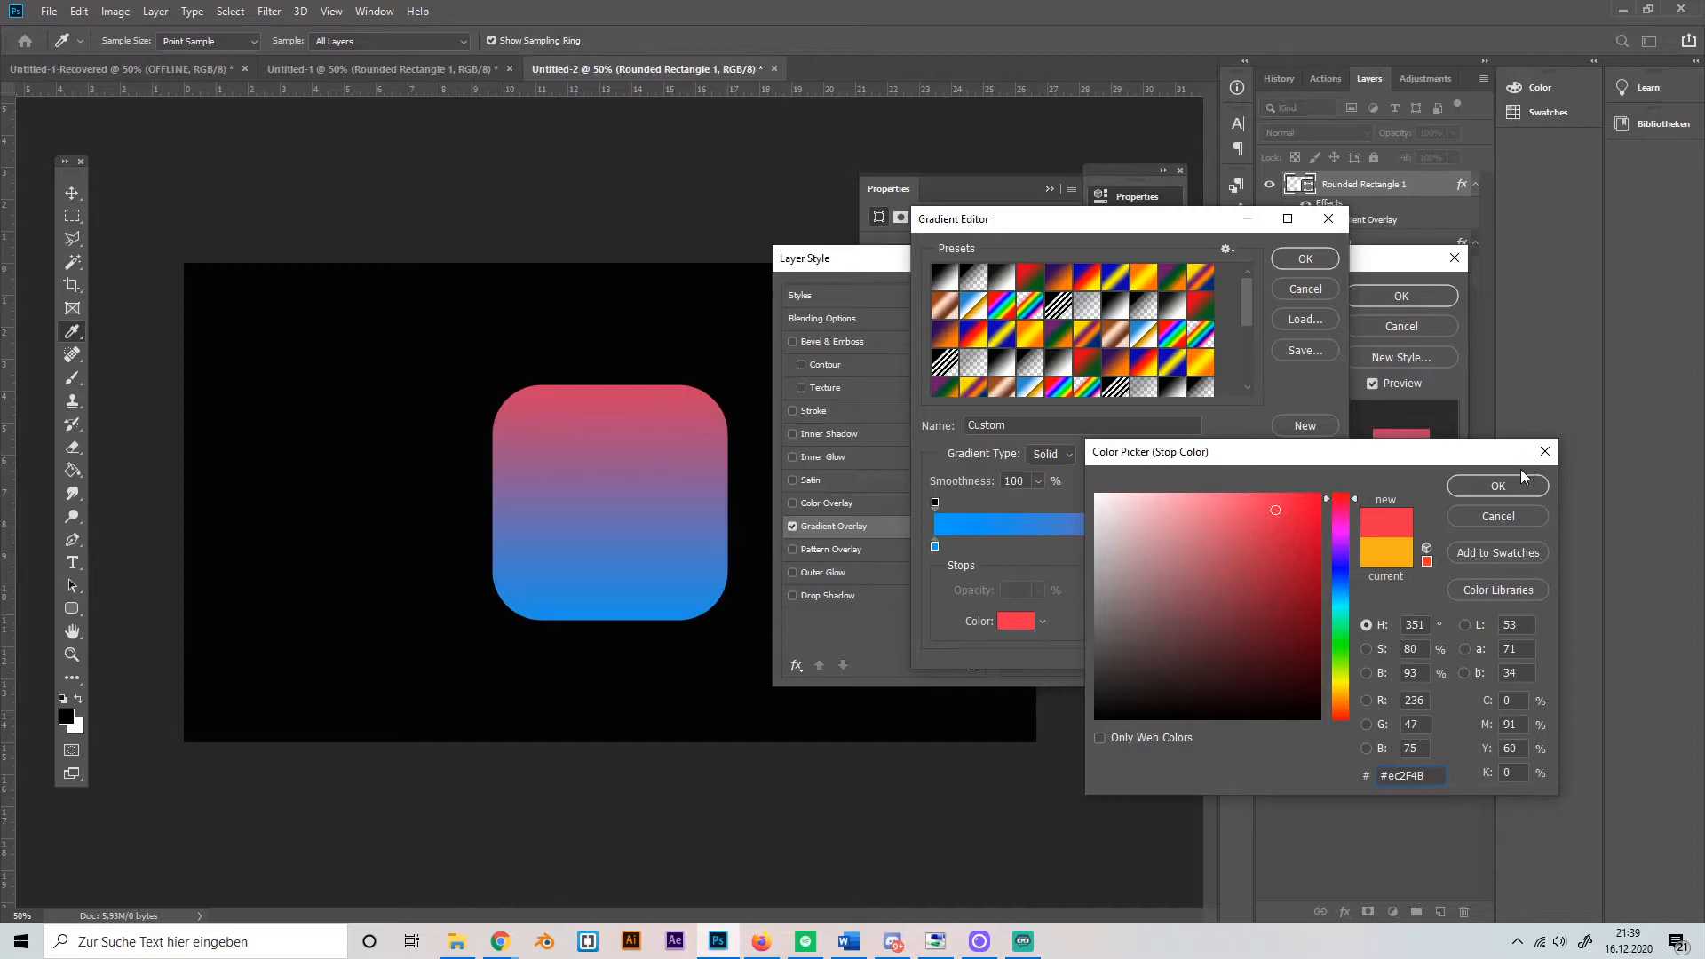
{"action": "left_click", "coordinate": [1495, 487]}
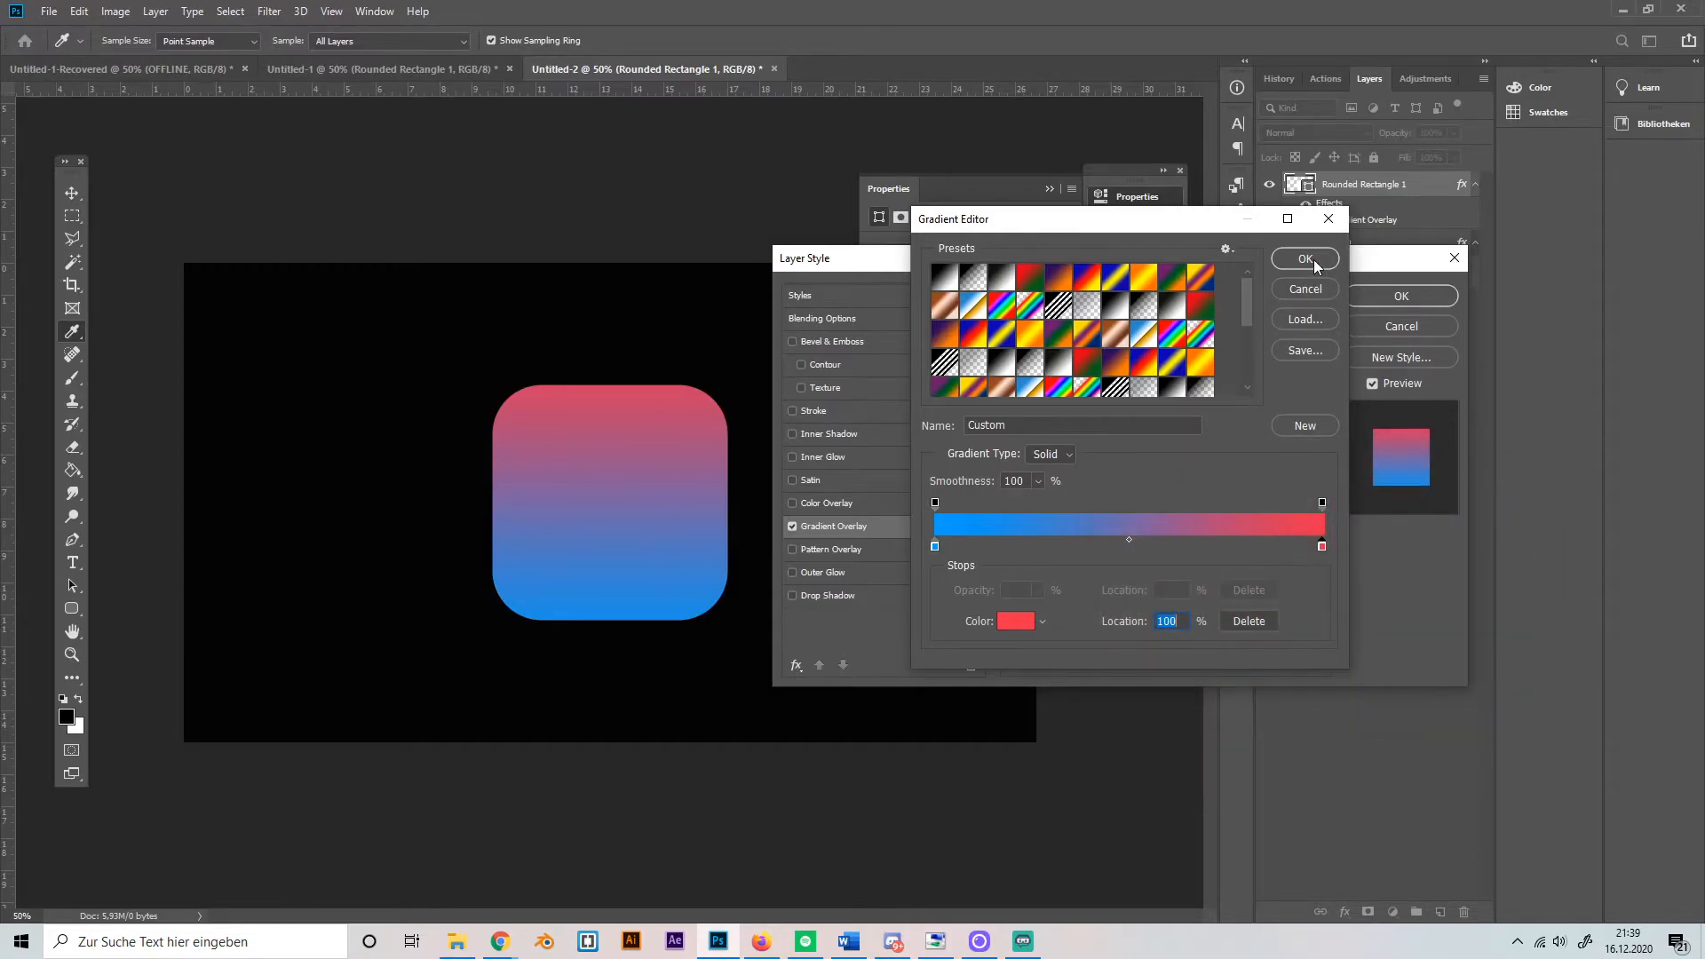
{"action": "left_click", "coordinate": [1305, 260]}
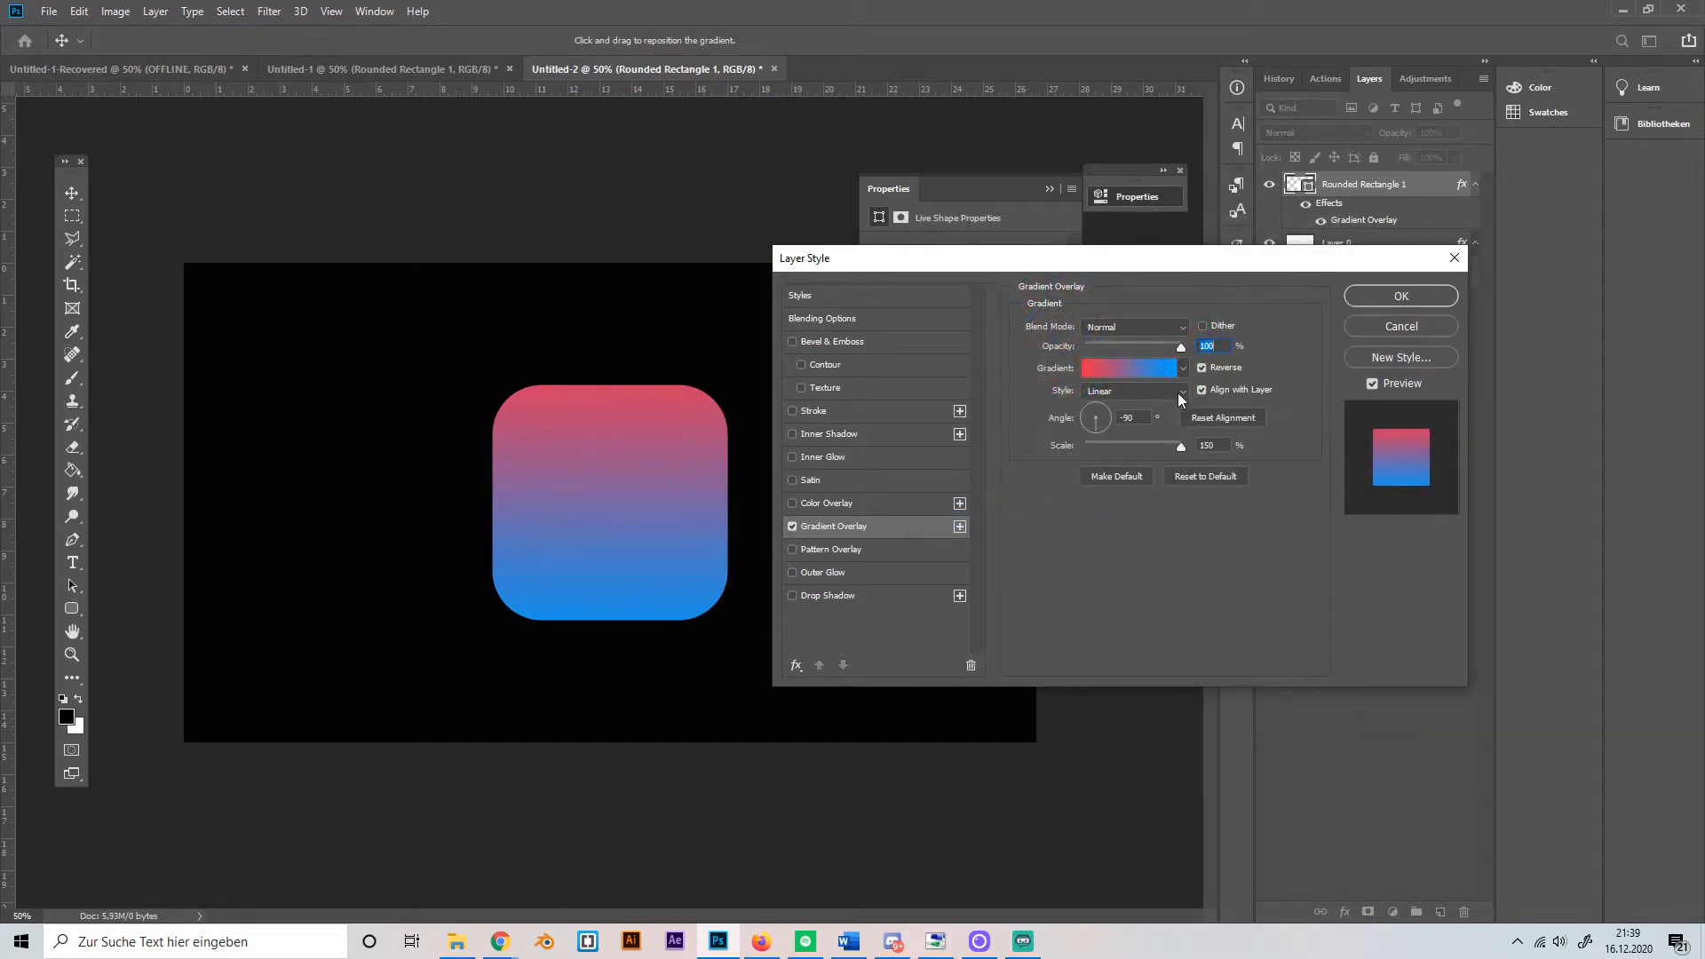
{"action": "mouse_move", "coordinate": [1147, 405]}
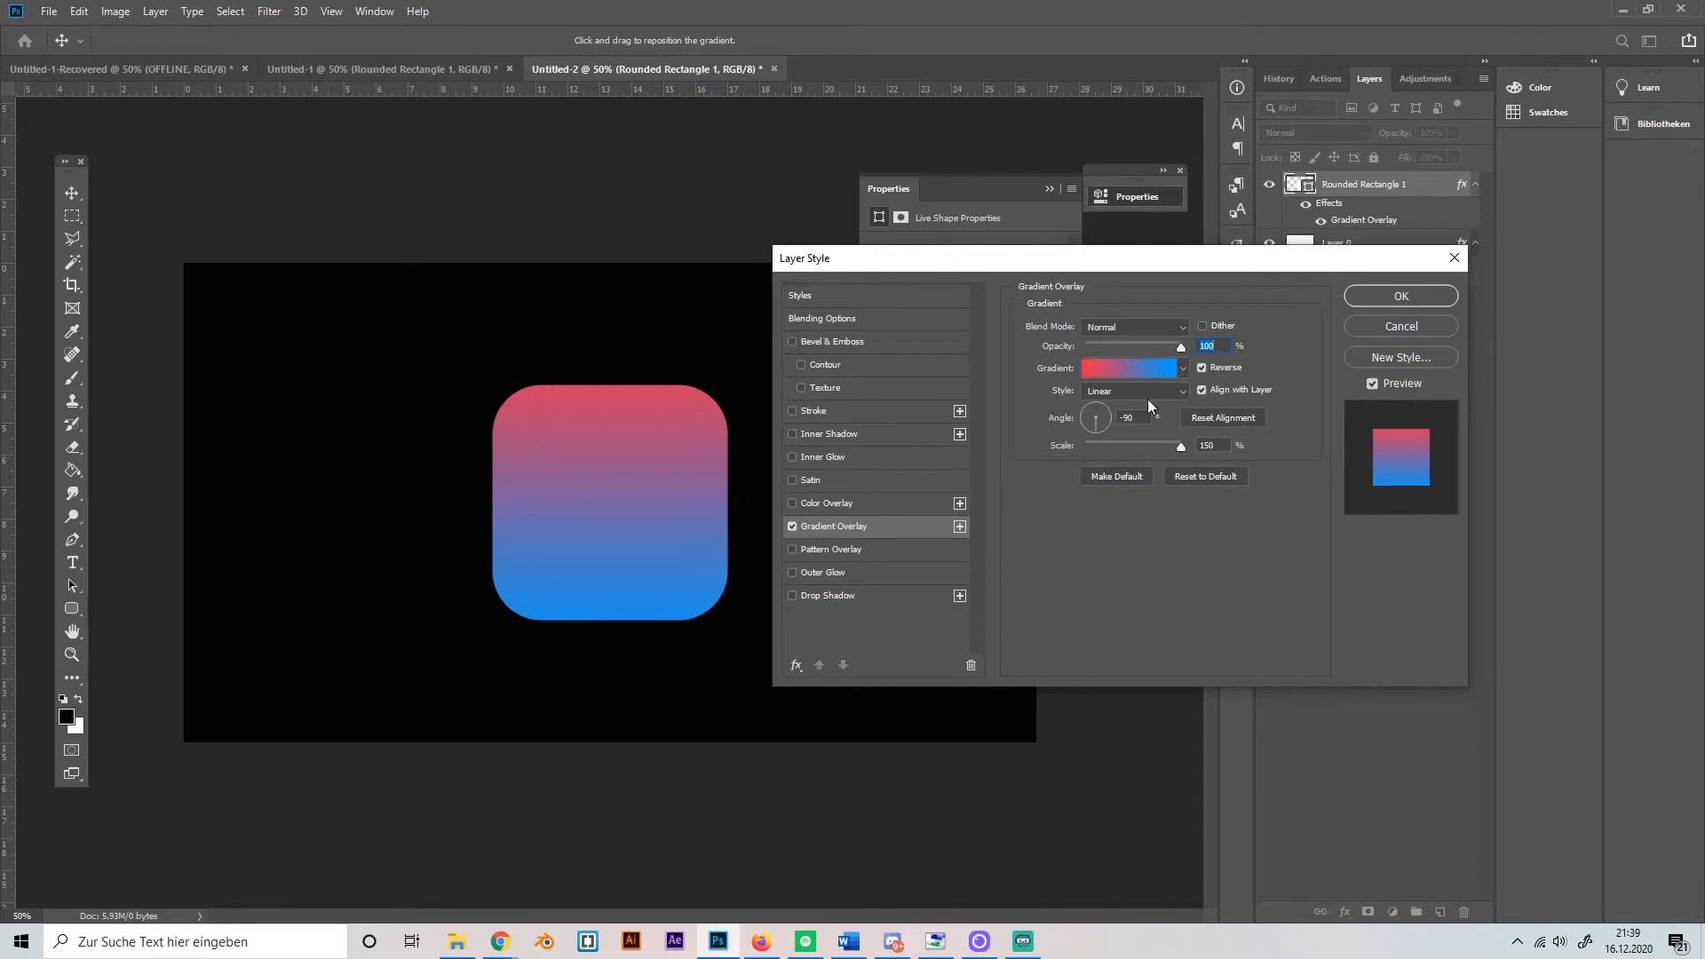
{"action": "mouse_move", "coordinate": [1077, 334]}
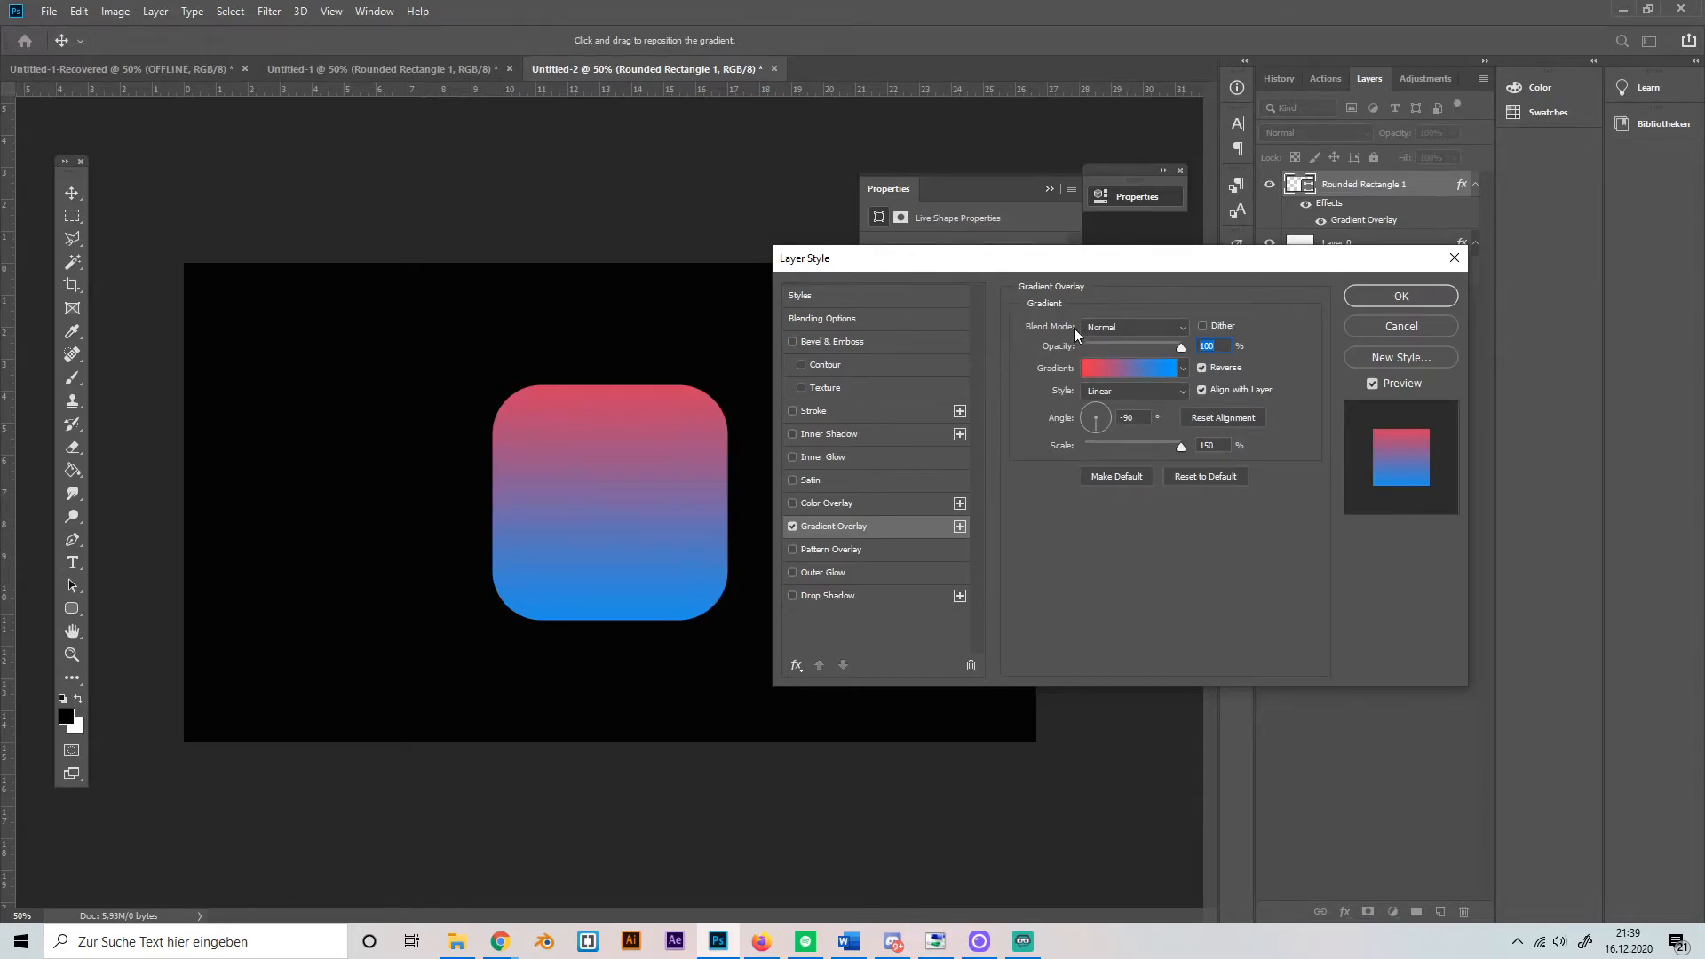
{"action": "mouse_move", "coordinate": [1185, 357]}
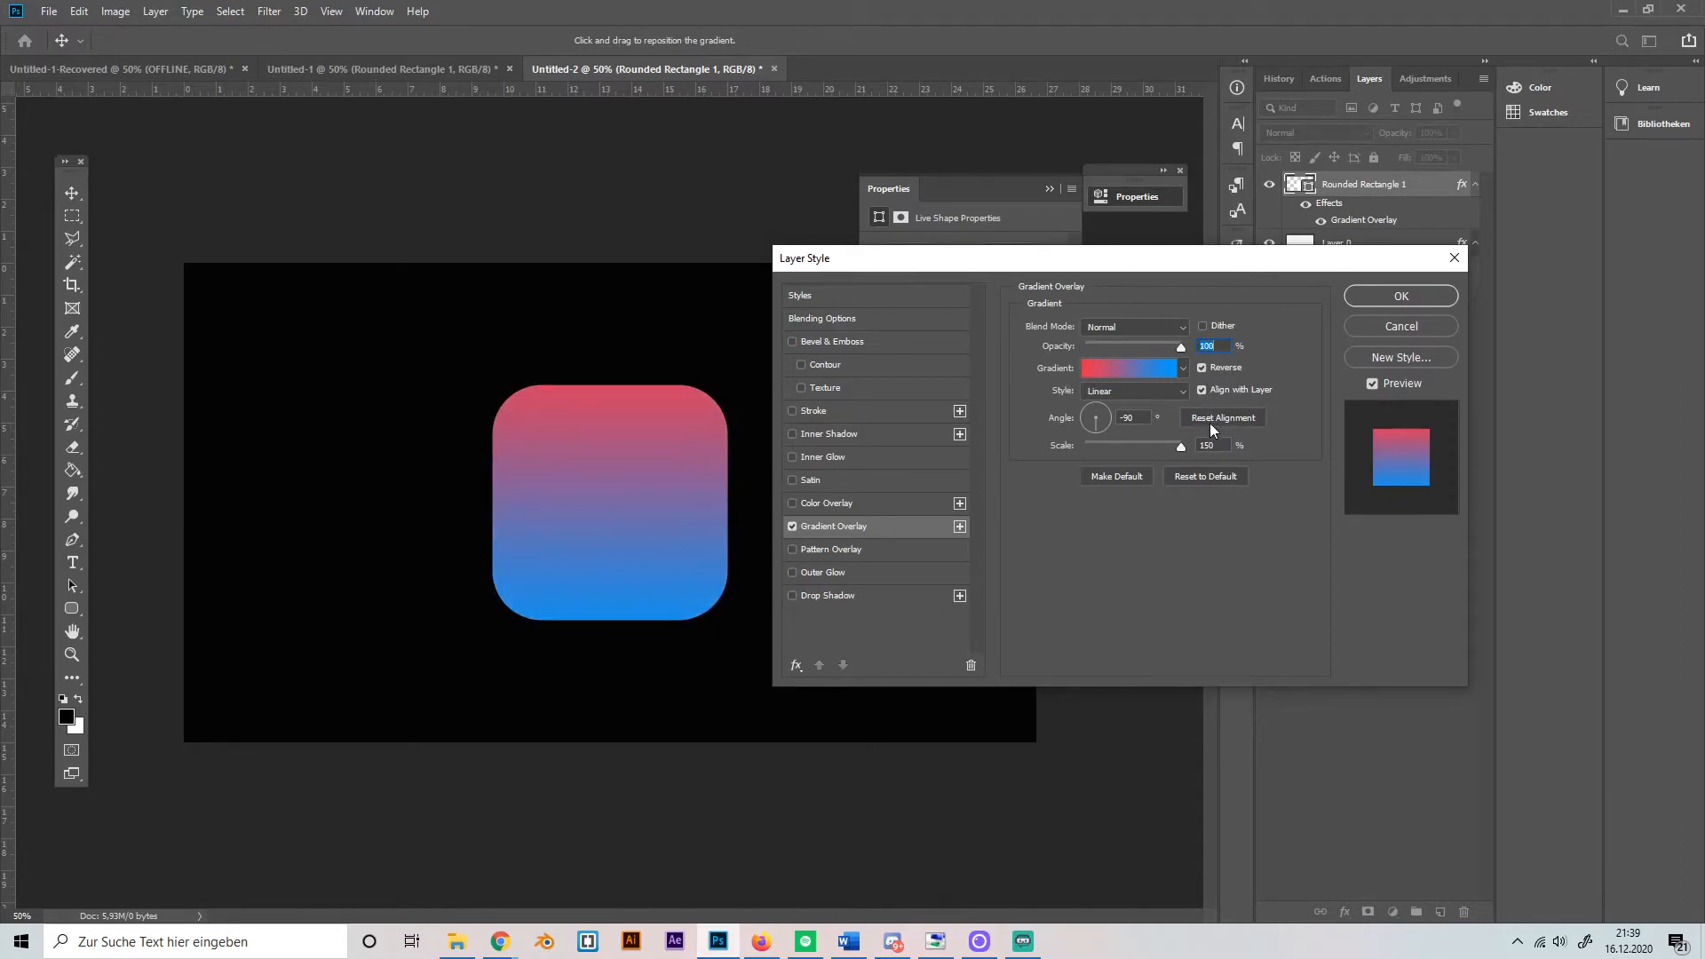
- Preview radial, reflected, diamond and angle styles, then apply a linear gradient at 90°
{"action": "left_click", "coordinate": [1133, 391]}
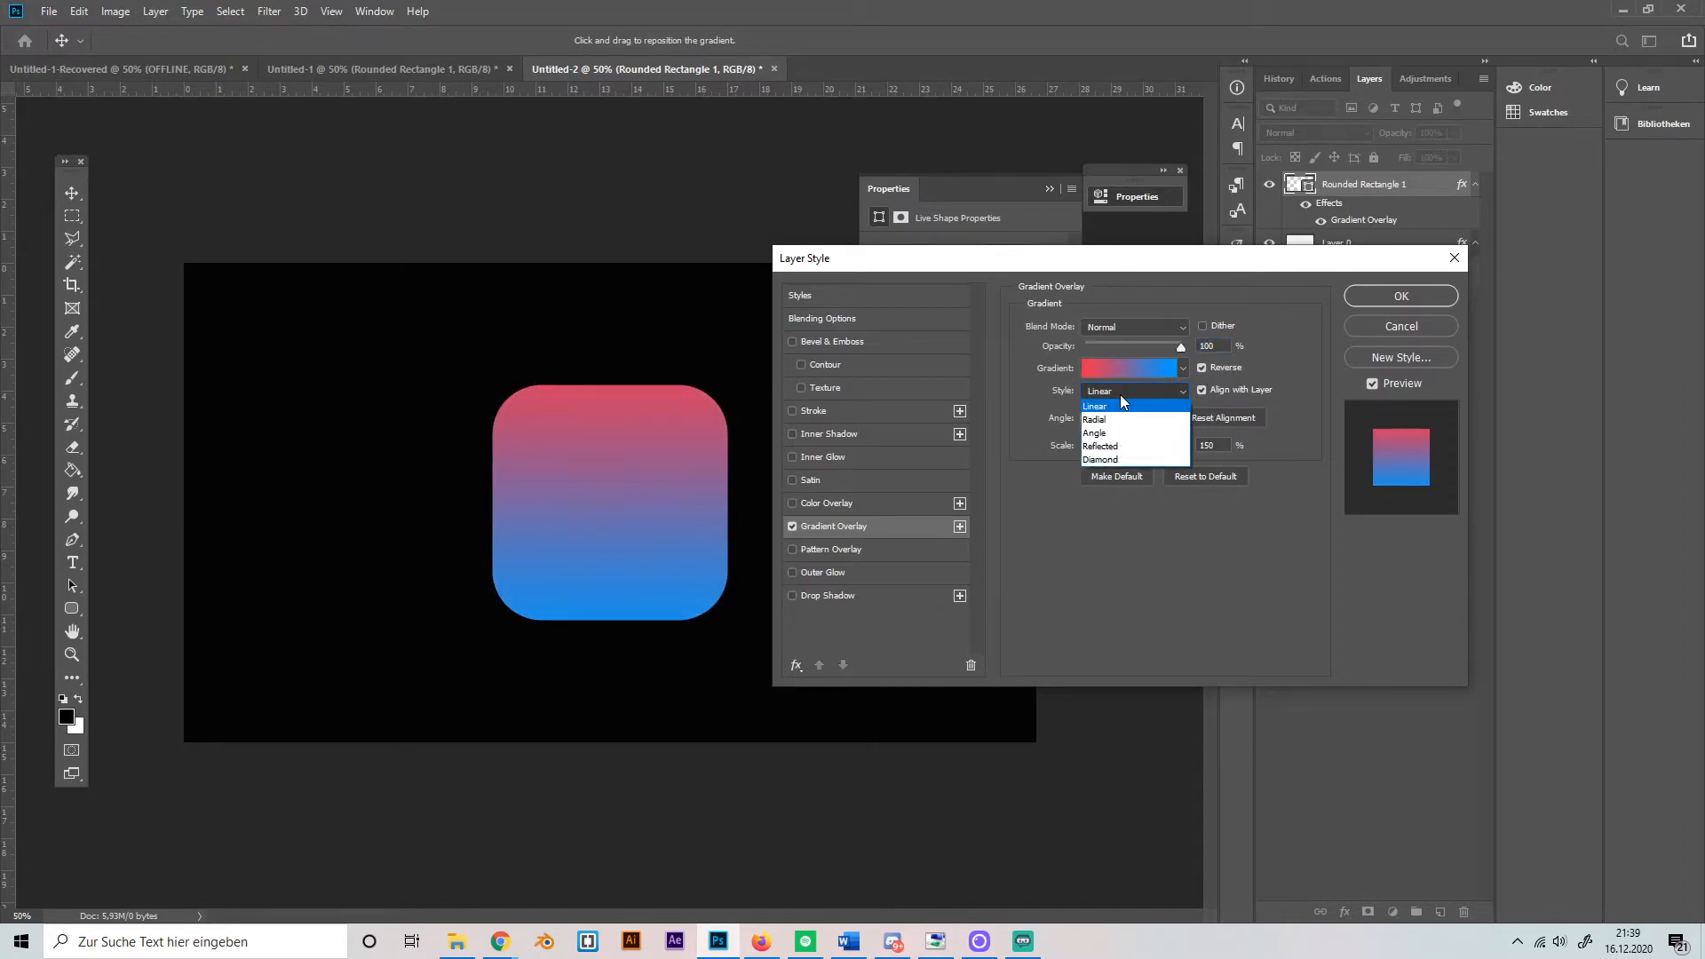
{"action": "mouse_move", "coordinate": [1095, 419]}
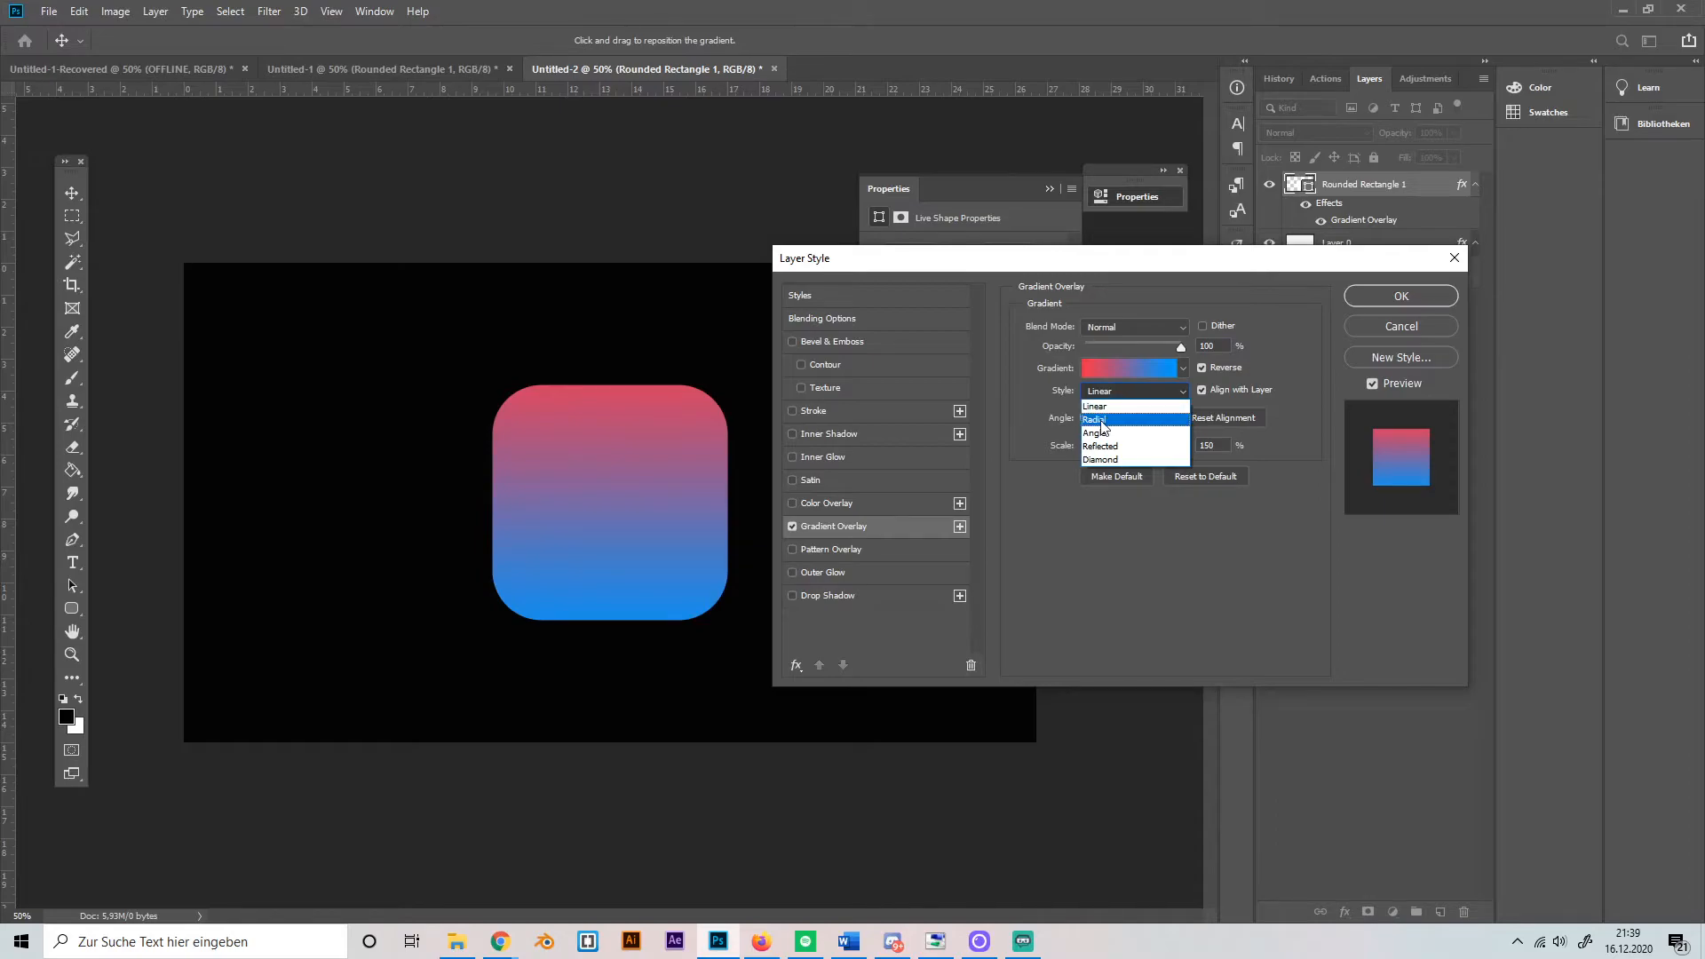
{"action": "left_click", "coordinate": [1094, 419]}
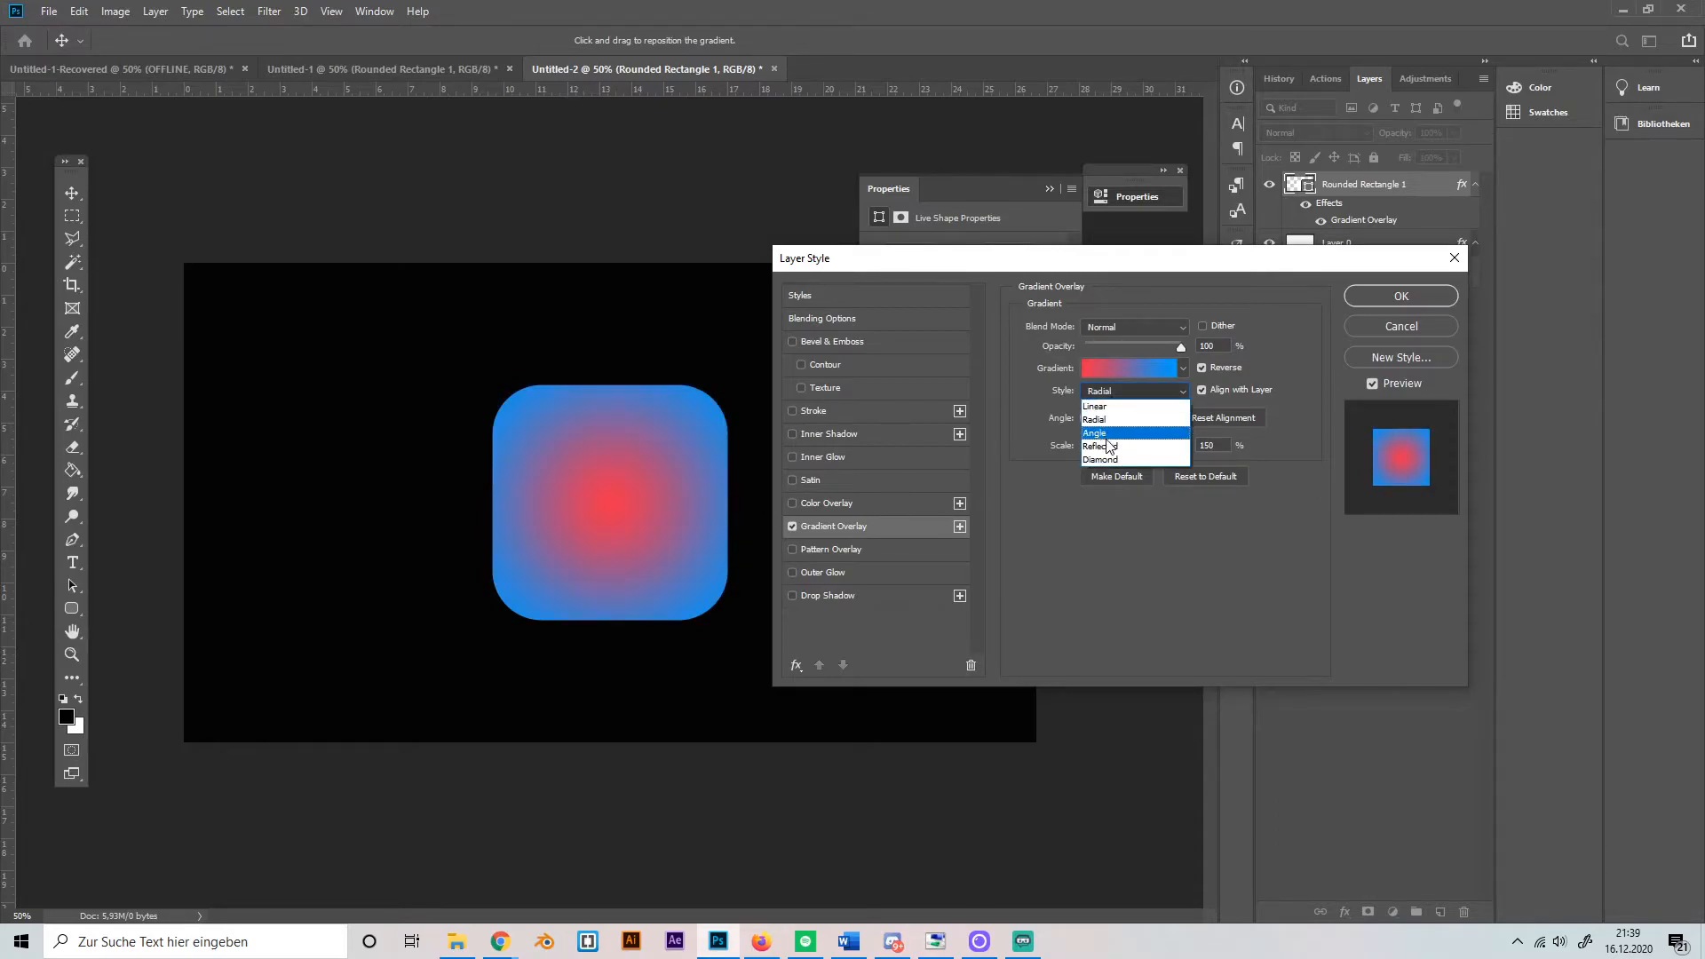
{"action": "left_click", "coordinate": [1101, 445]}
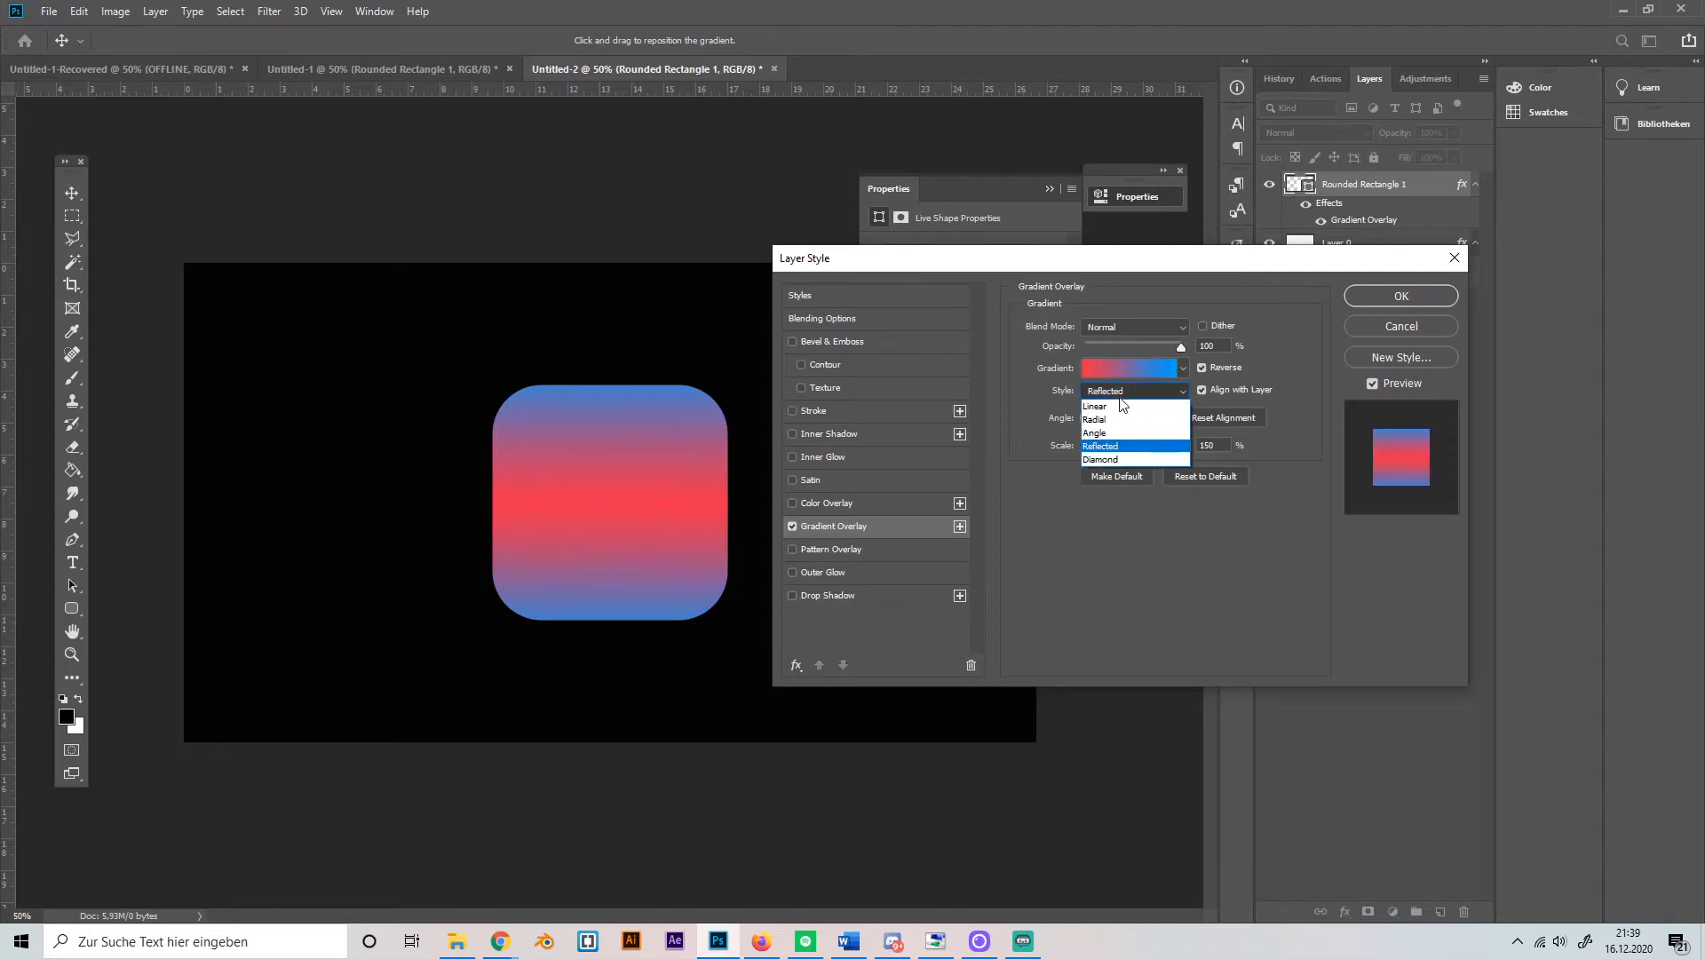
{"action": "left_click", "coordinate": [1100, 459]}
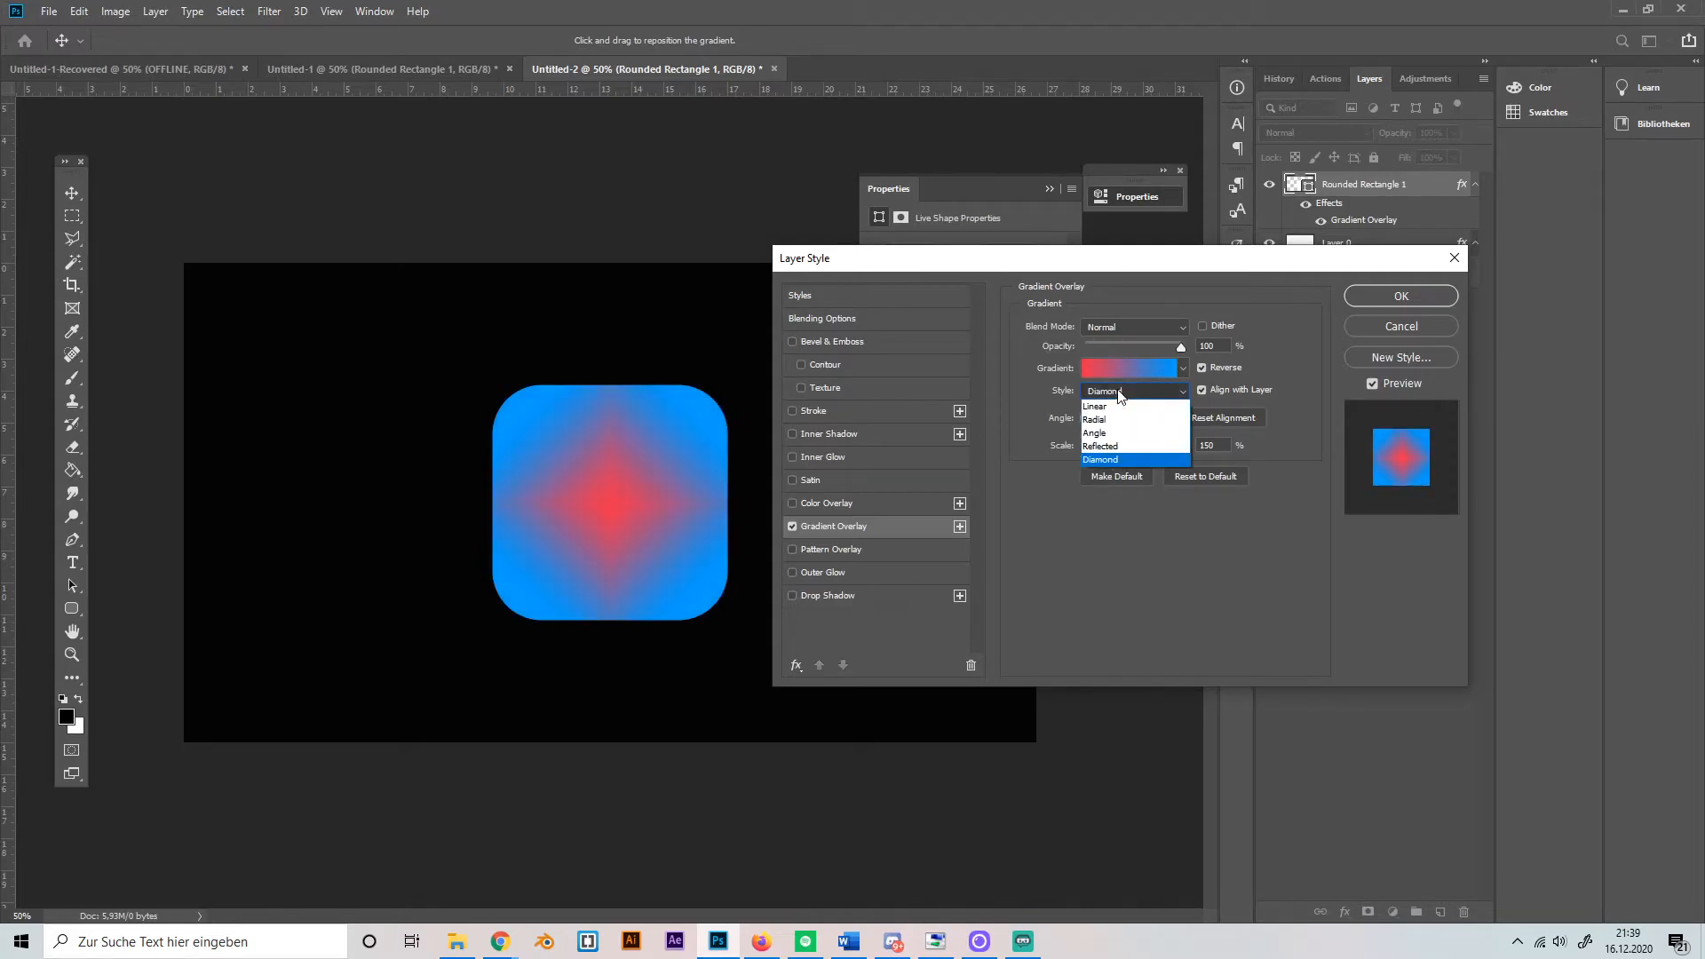
{"action": "left_click", "coordinate": [1096, 433]}
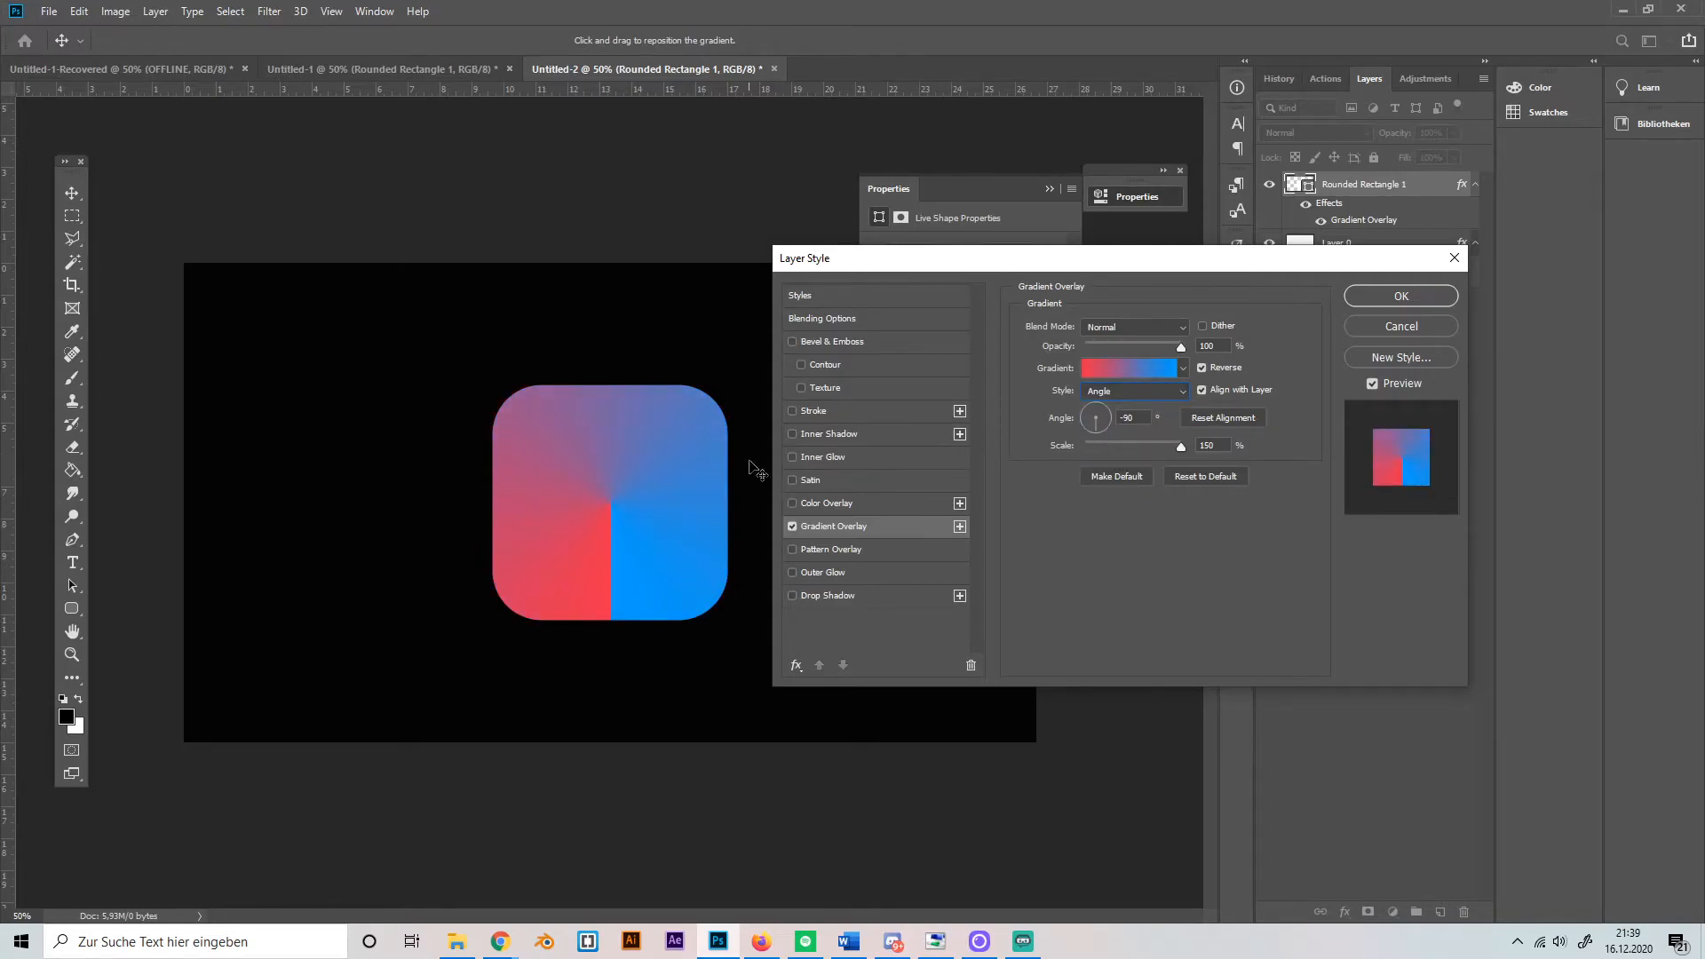
{"action": "left_click", "coordinate": [1135, 391]}
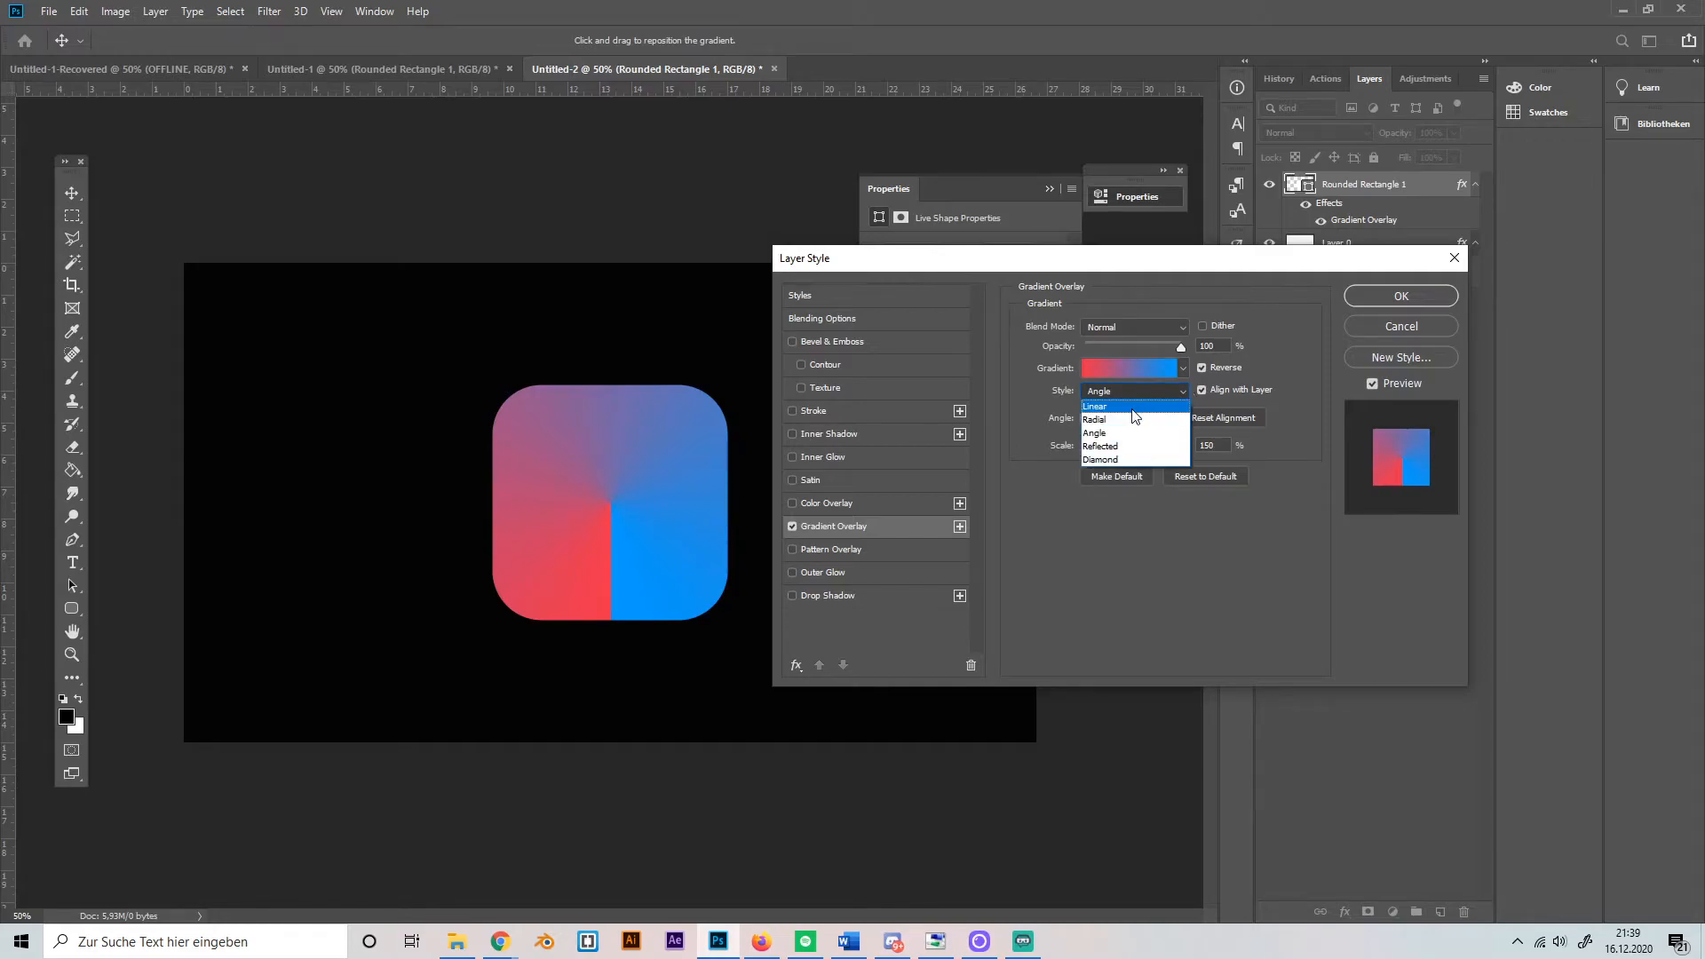
{"action": "left_click", "coordinate": [1096, 405]}
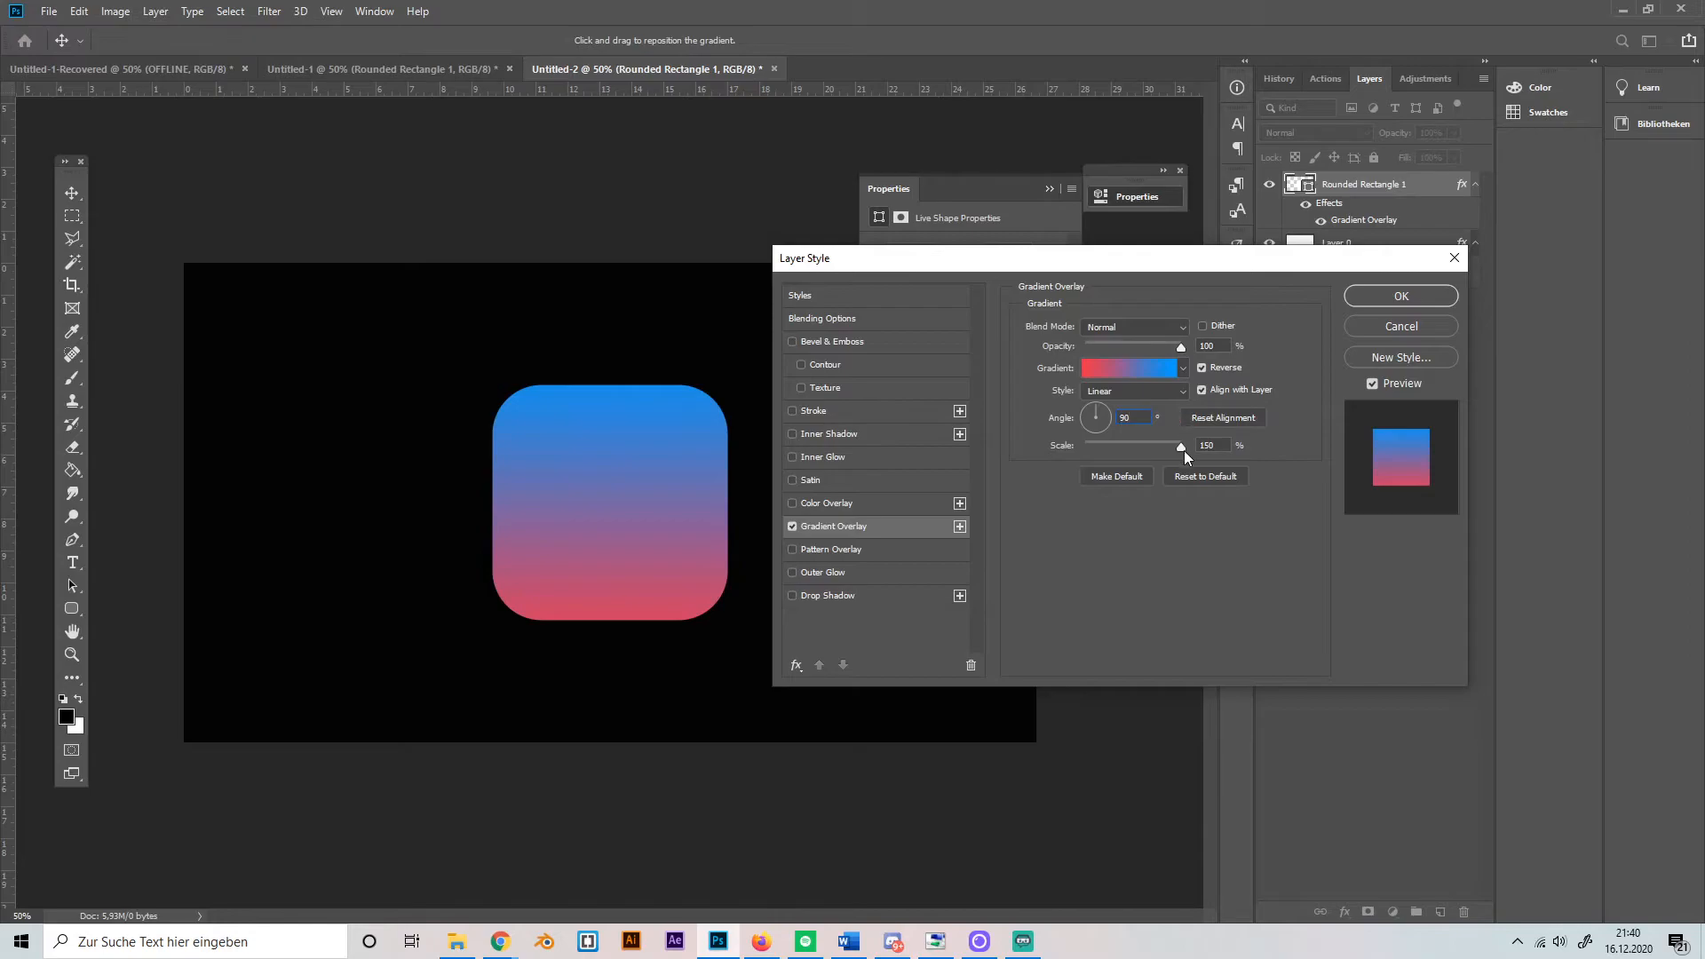
{"action": "mouse_move", "coordinate": [1183, 445]}
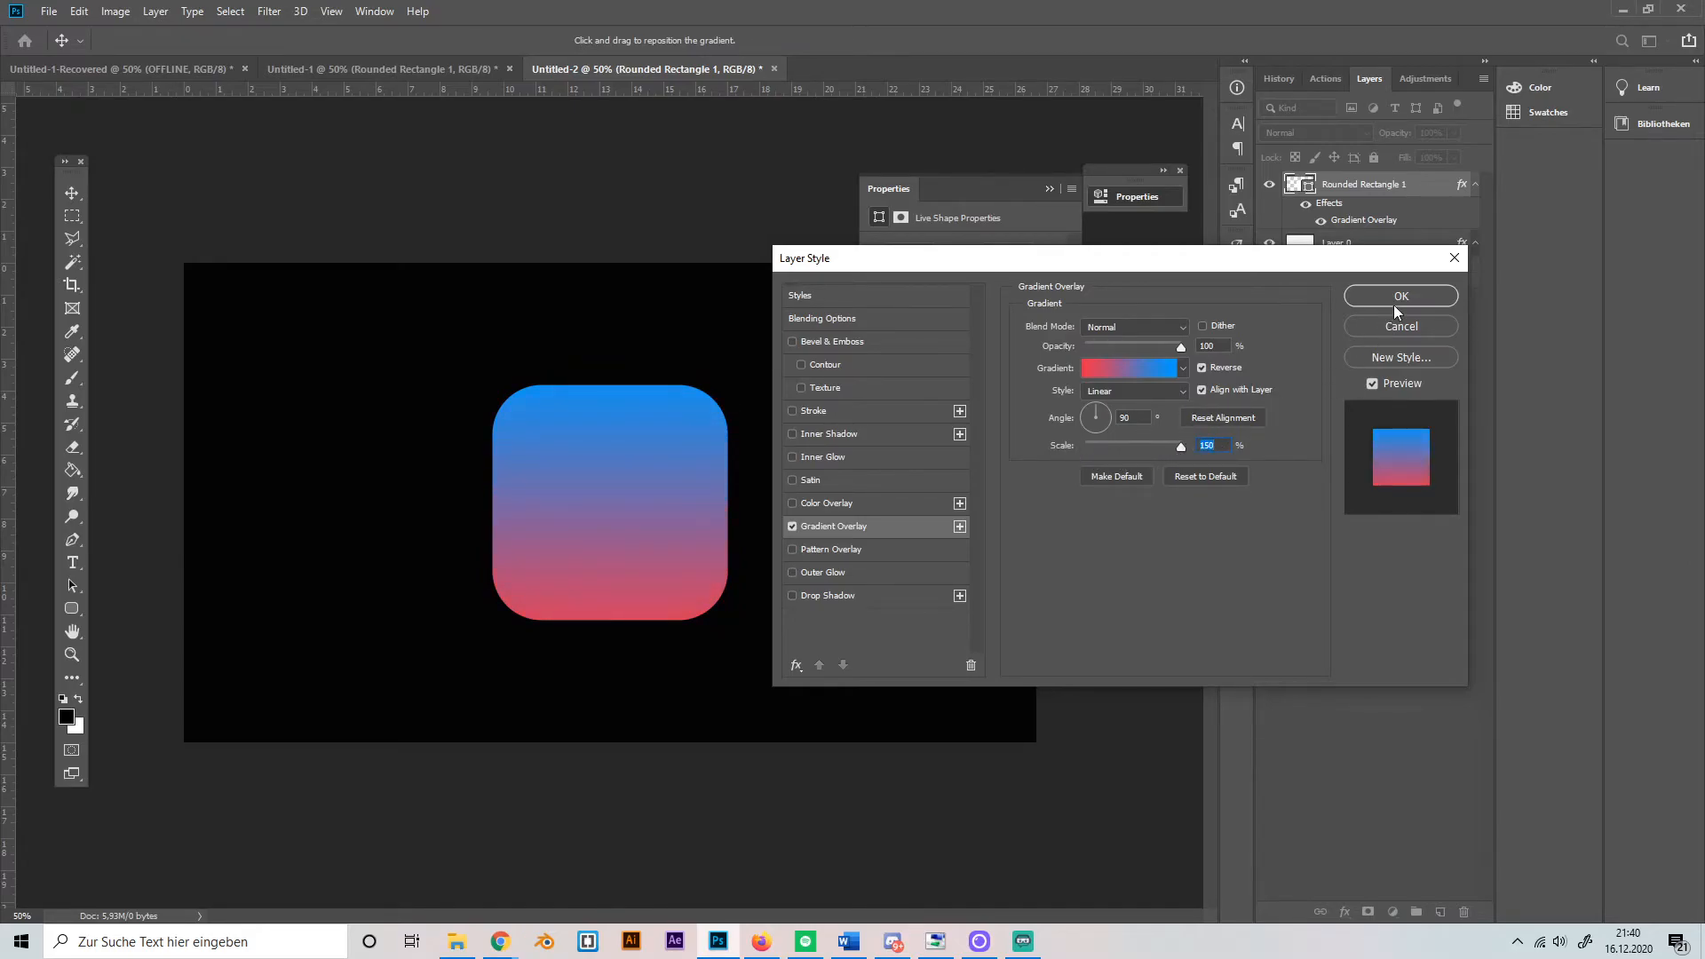
{"action": "left_click", "coordinate": [1401, 297]}
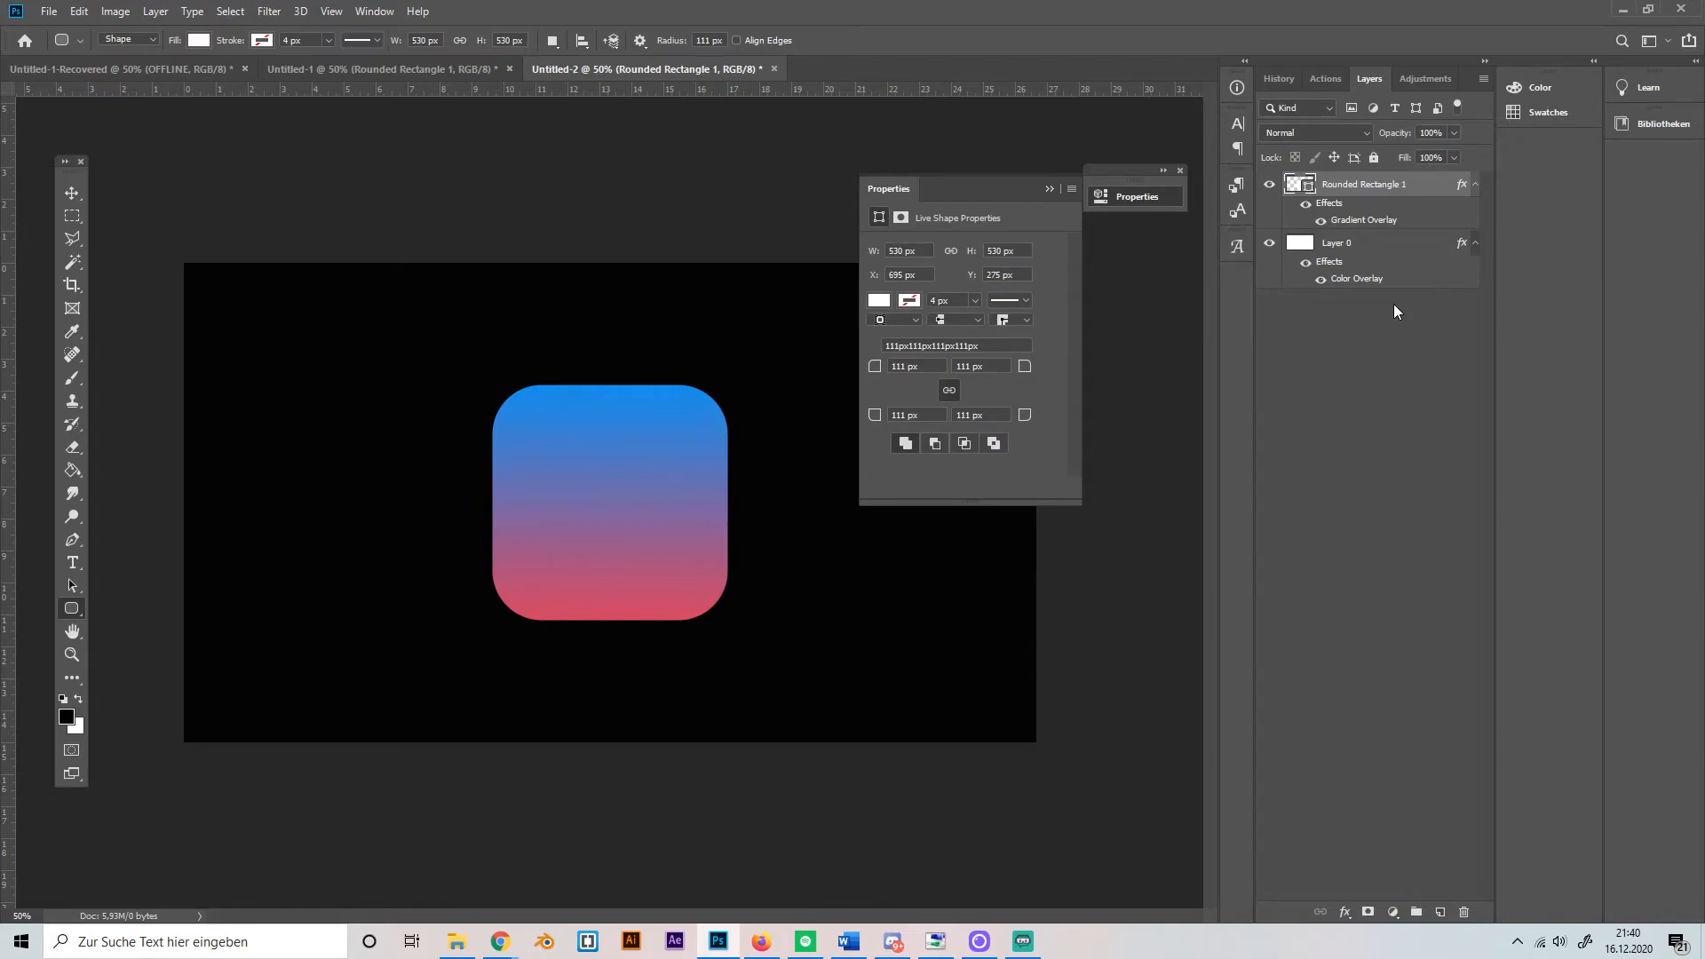
{"action": "mouse_move", "coordinate": [598, 157]}
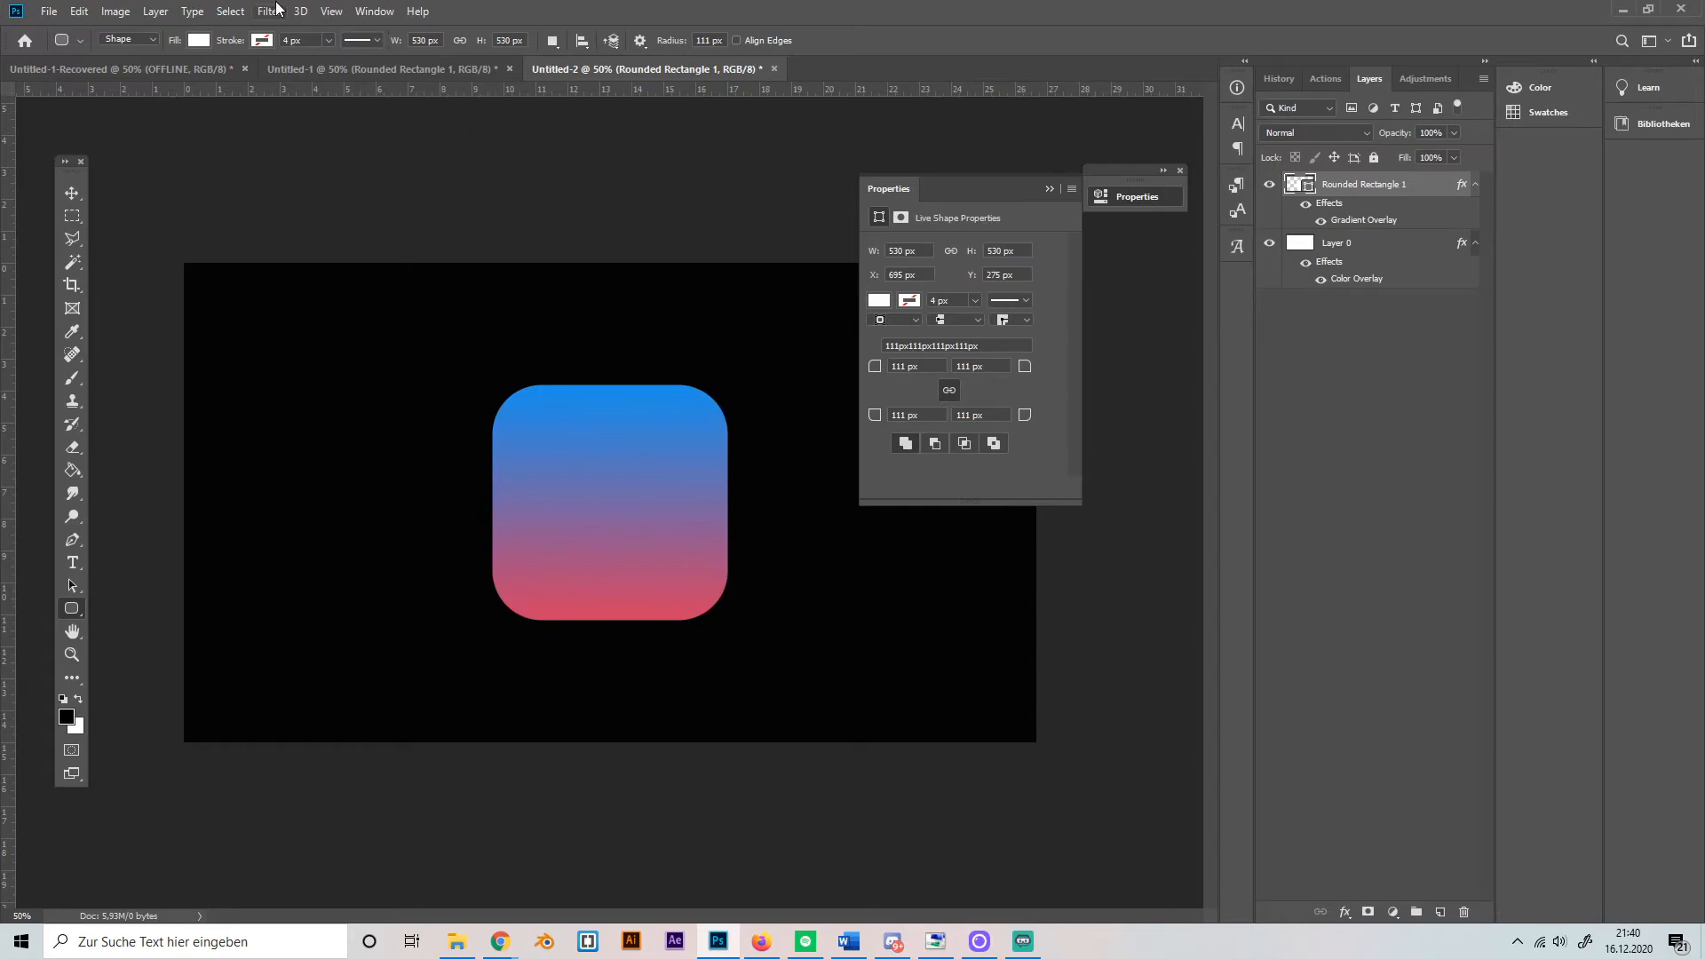
{"action": "mouse_move", "coordinate": [627, 517]}
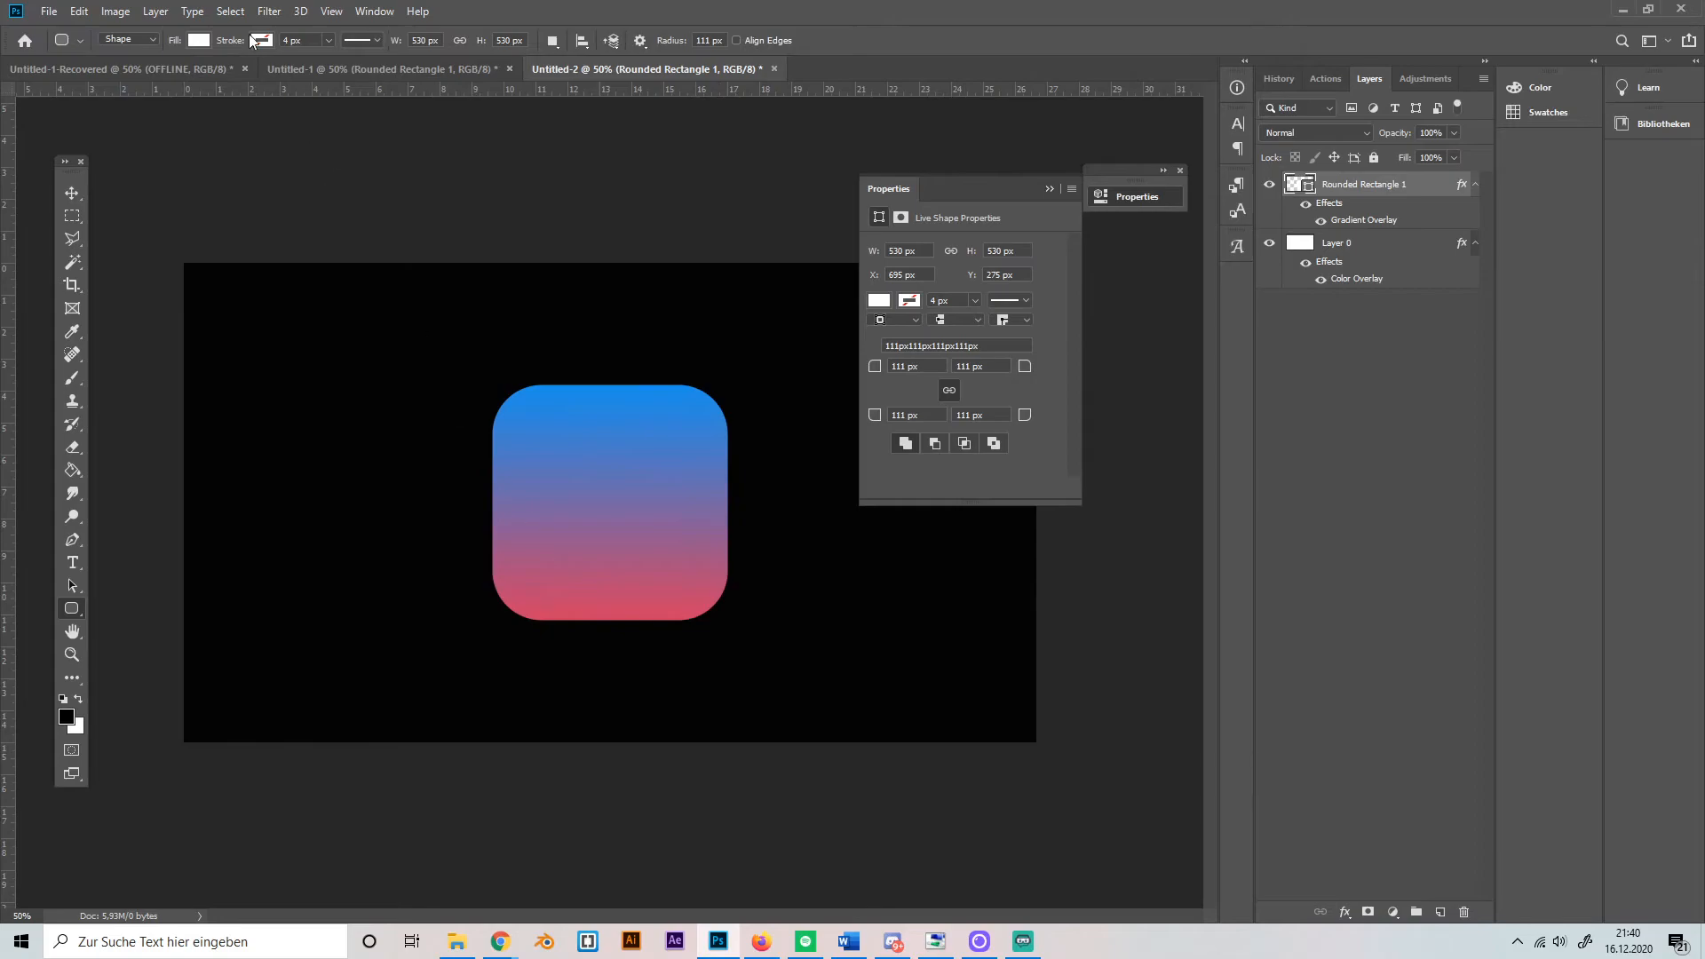
- Rasterize the Rounded Rectangle 1 layer style into pixels
{"action": "left_click", "coordinate": [269, 11]}
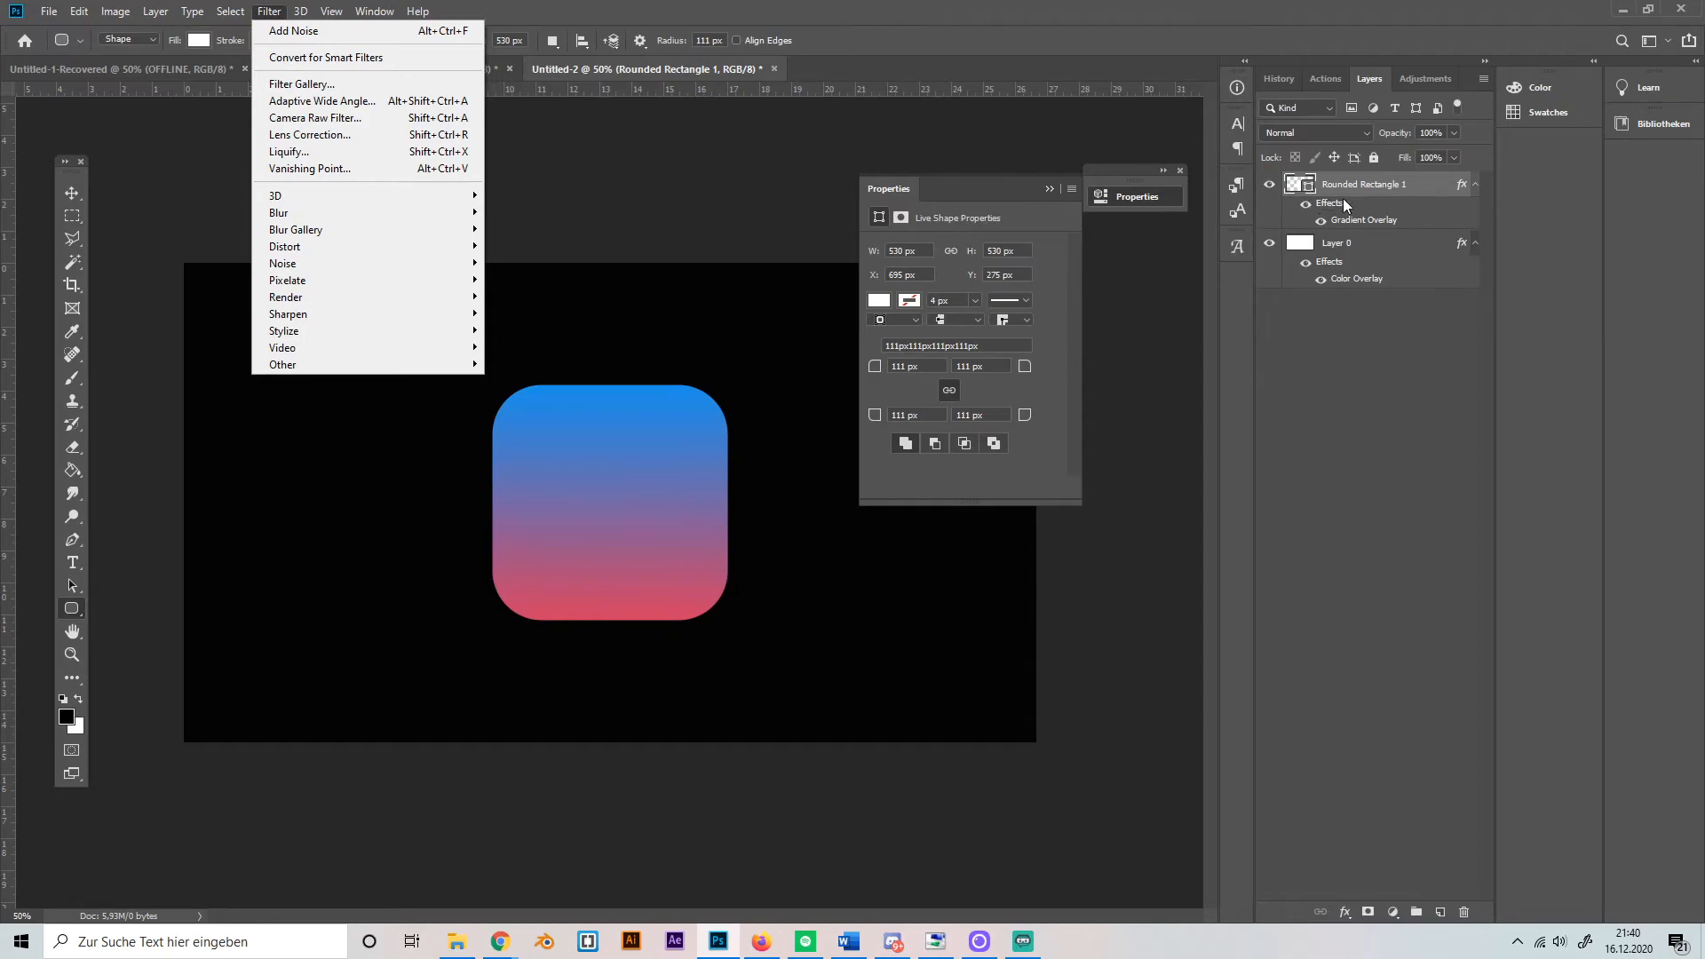
{"action": "right_click", "coordinate": [1359, 183]}
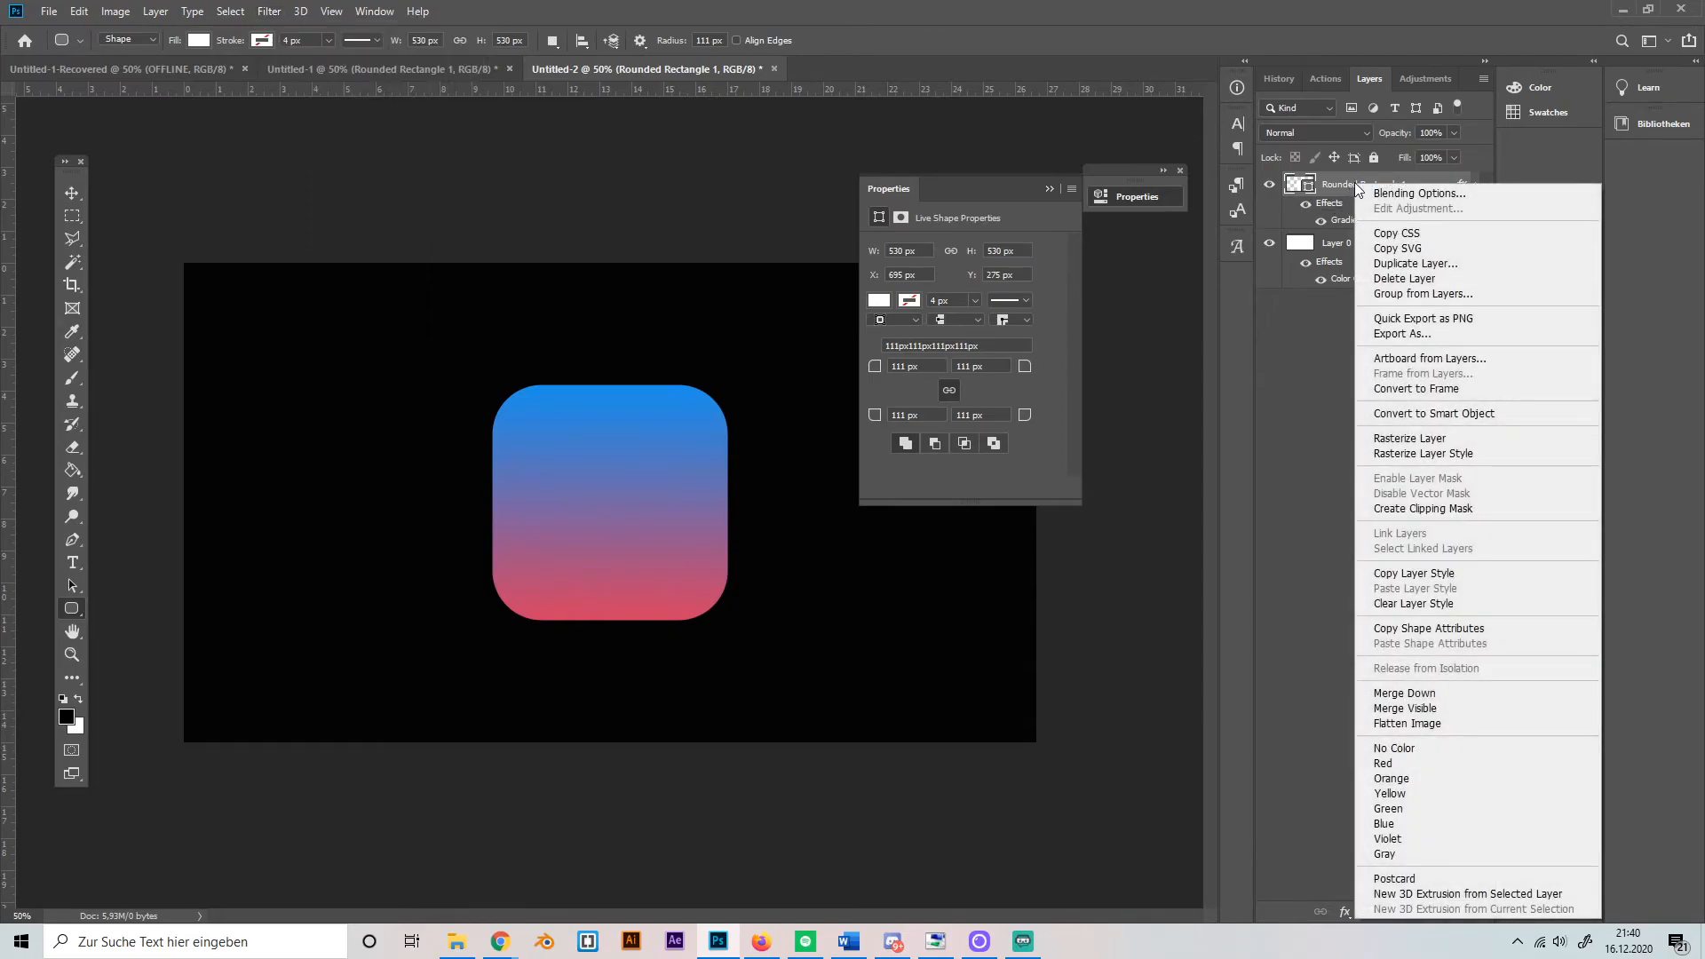
{"action": "mouse_move", "coordinate": [1444, 458]}
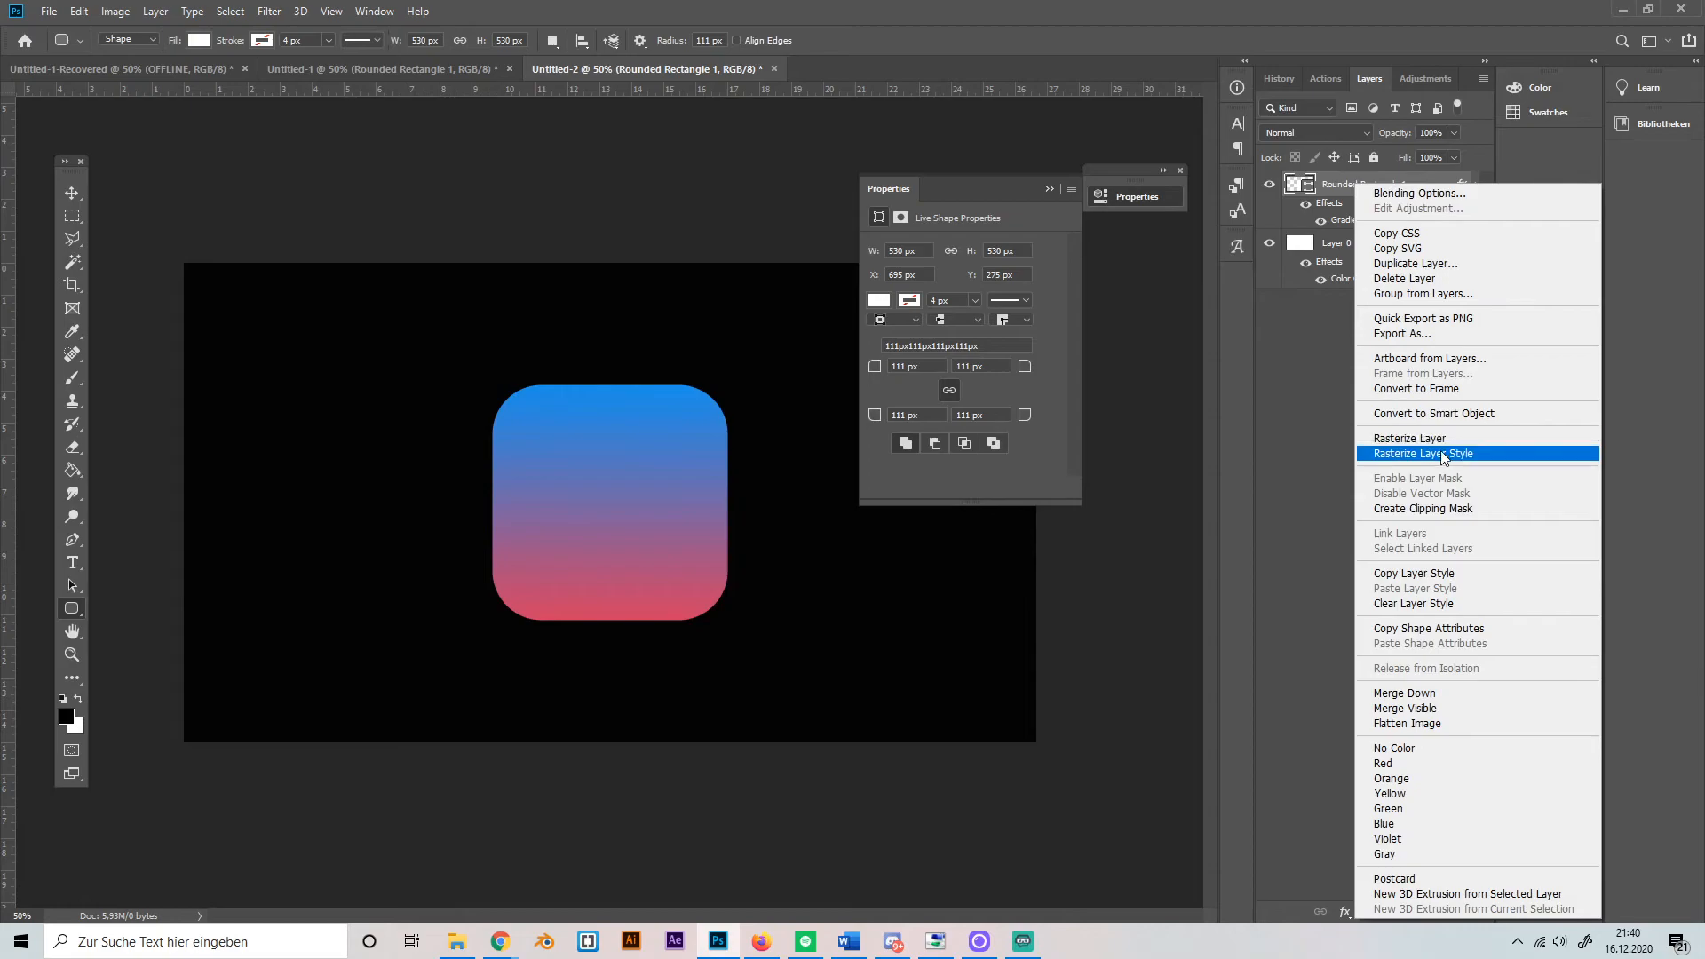
{"action": "left_click", "coordinate": [1423, 453]}
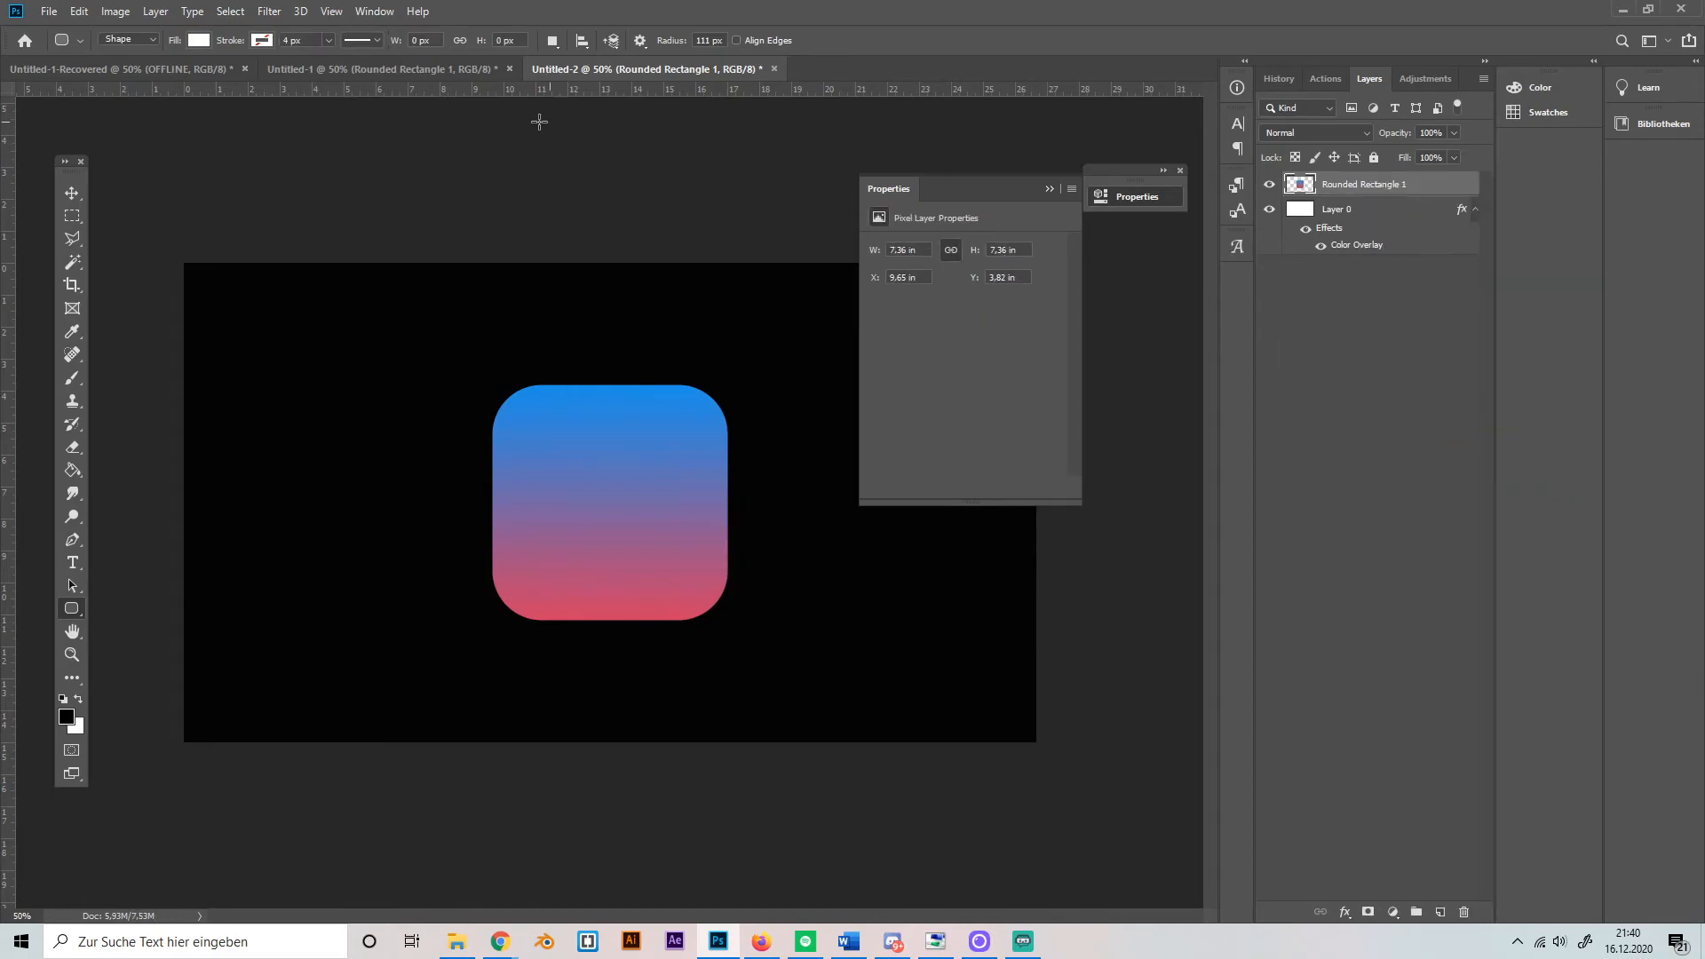
{"action": "left_click", "coordinate": [268, 11]}
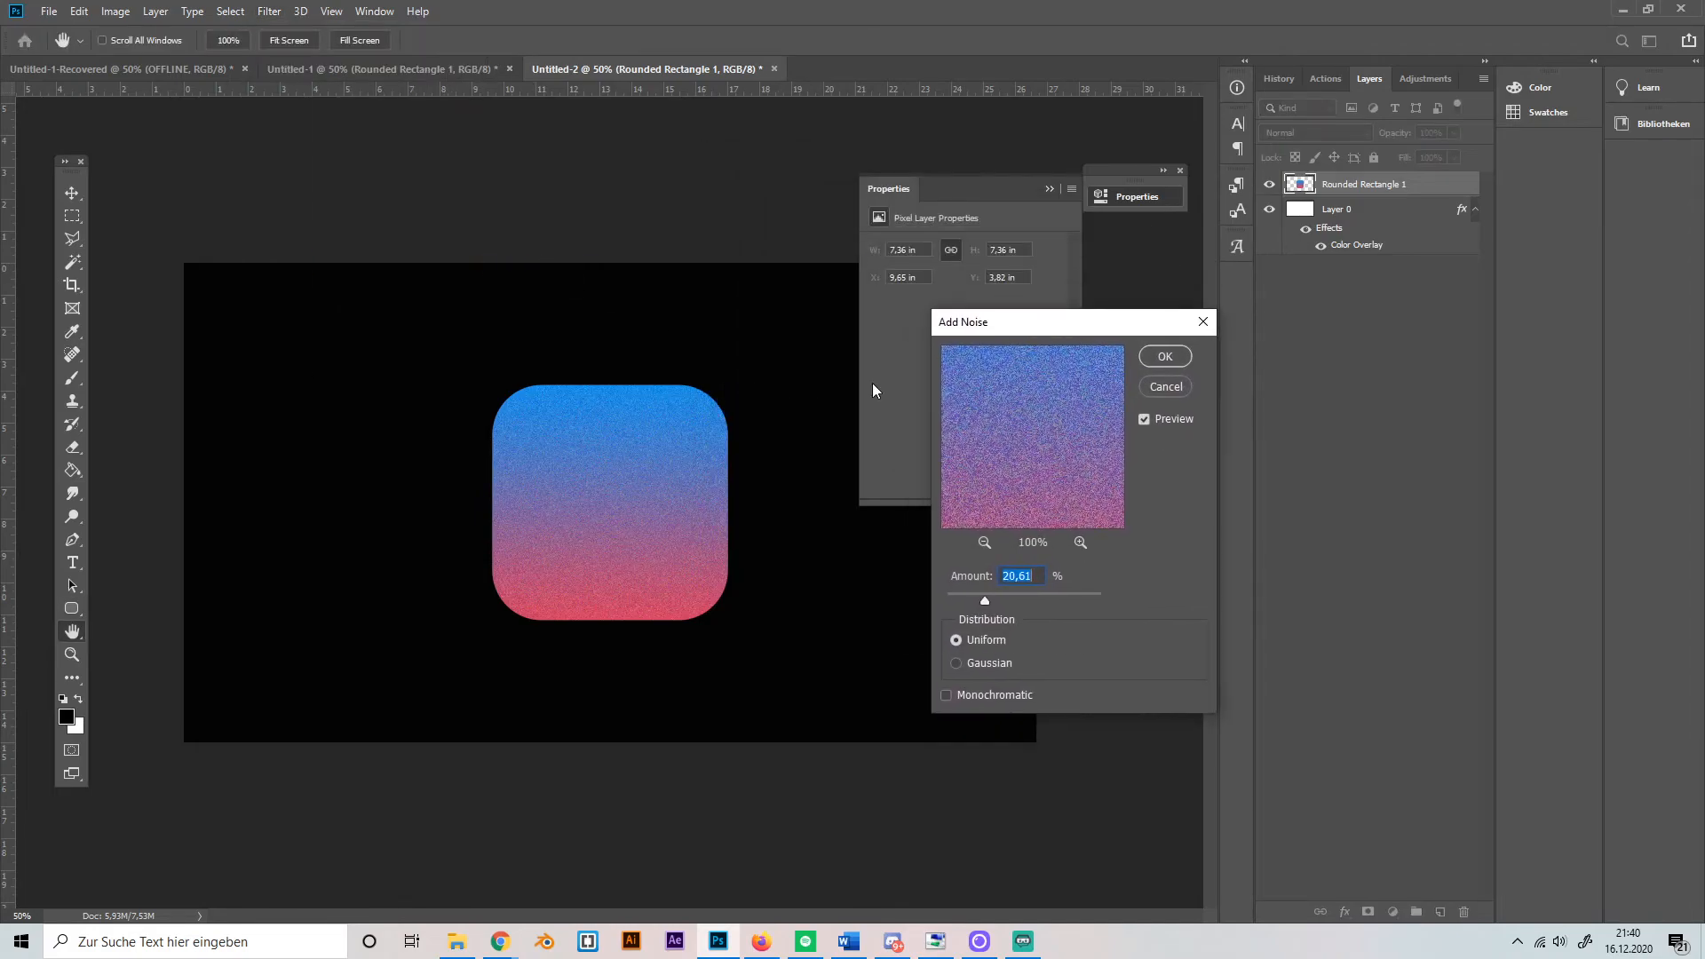
{"action": "mouse_move", "coordinate": [1071, 629]}
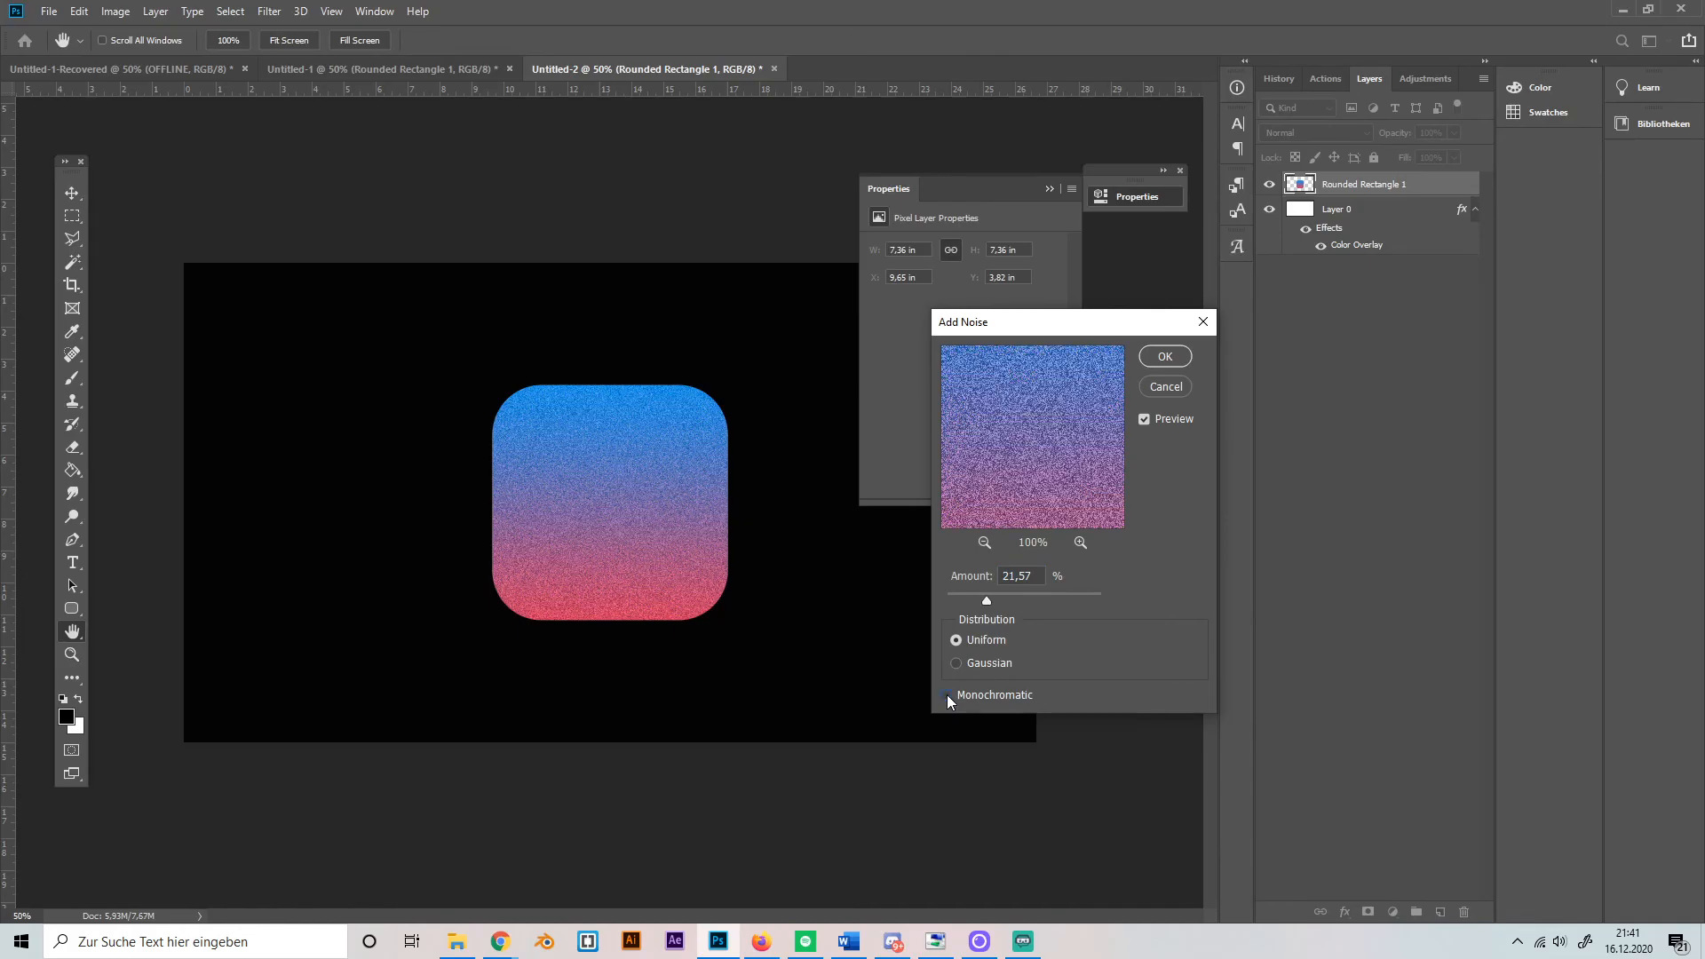
- Apply about 21.57% uniform coloured noise to the gradient rounded square
{"action": "left_click", "coordinate": [955, 694]}
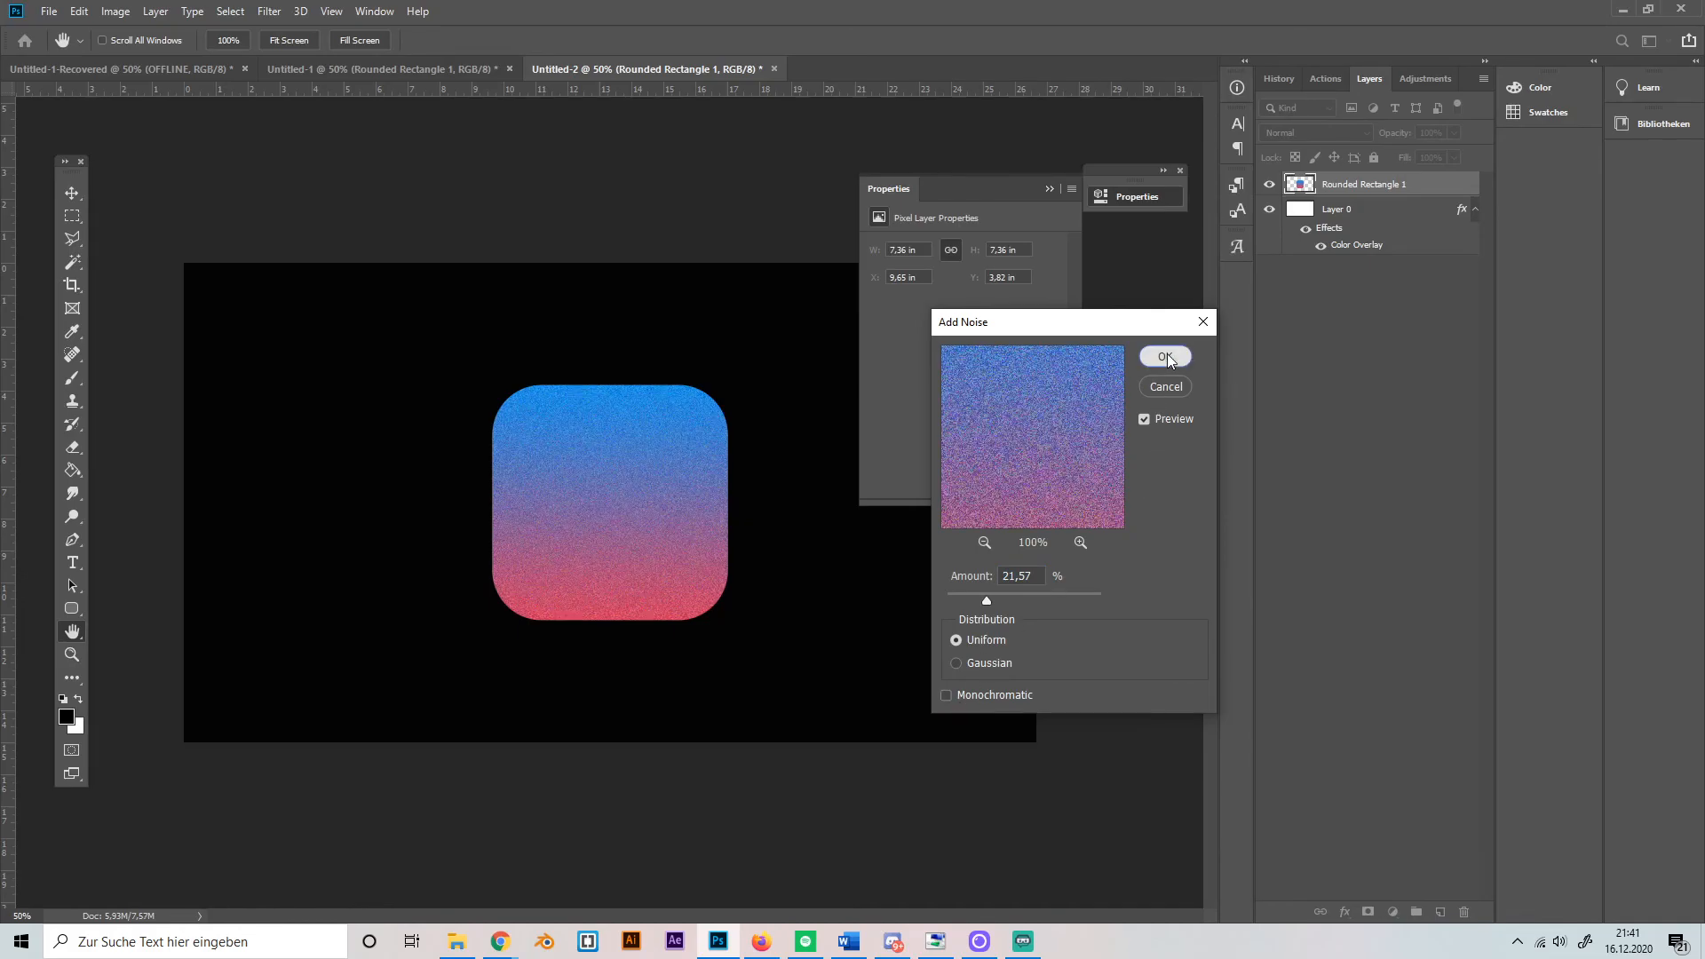
{"action": "left_click", "coordinate": [1165, 357]}
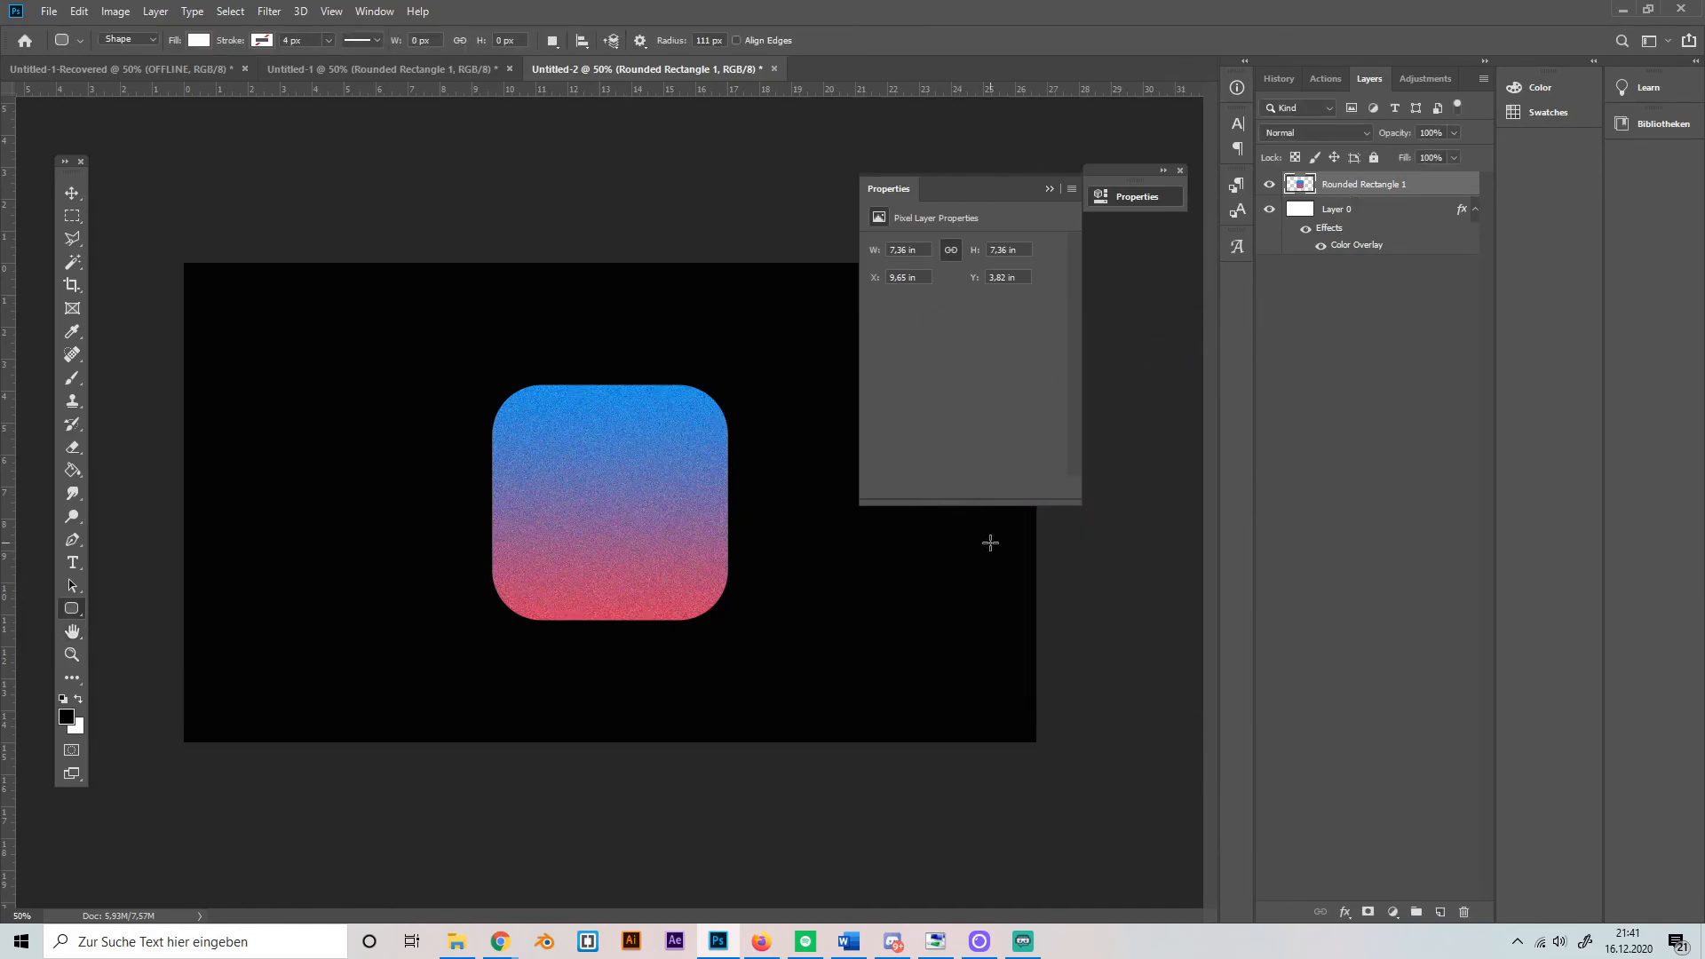